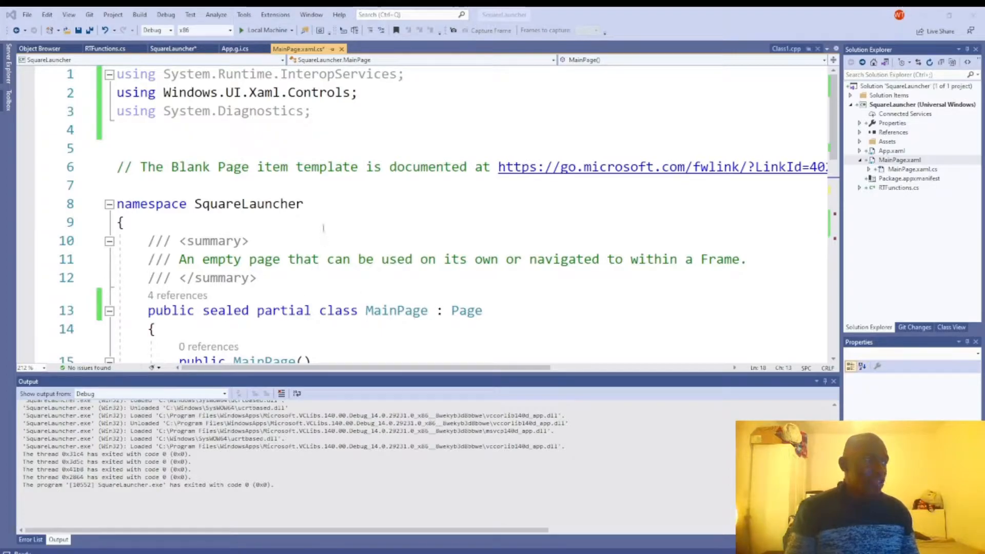
Reach GetTime in MainPage.xaml.cs, select timeClass and Class1, and retype the Tick() call
left_click(126, 222)
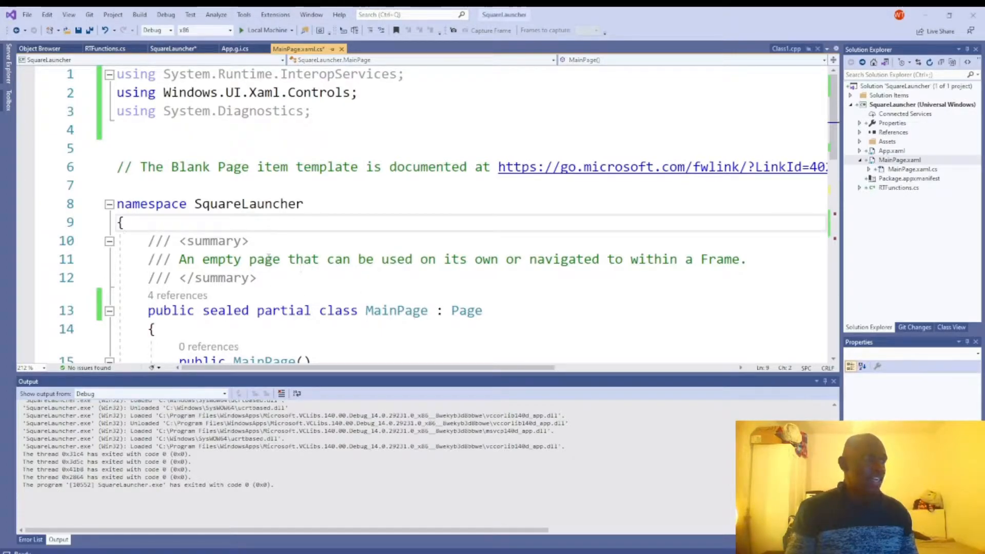
mouse_move(377, 195)
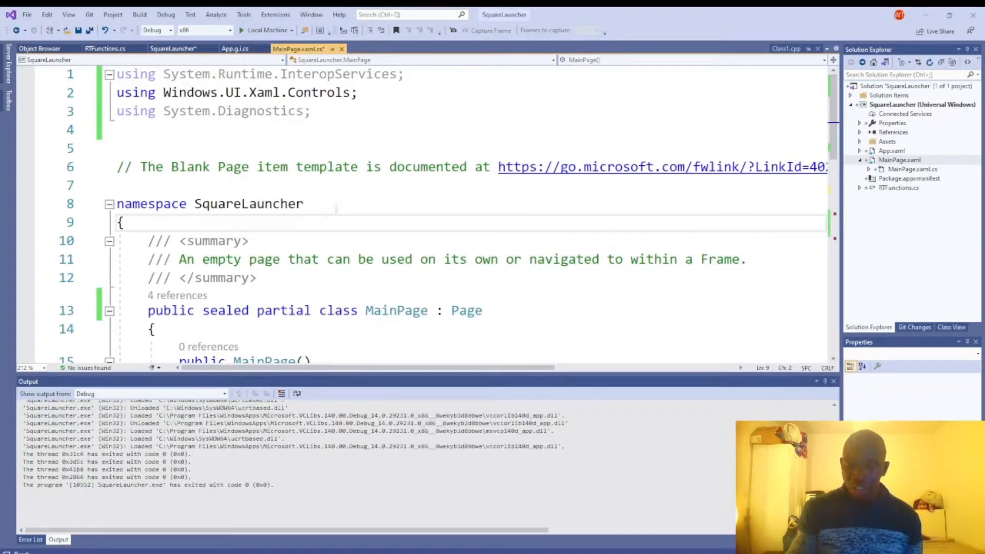
scroll("down", 3)
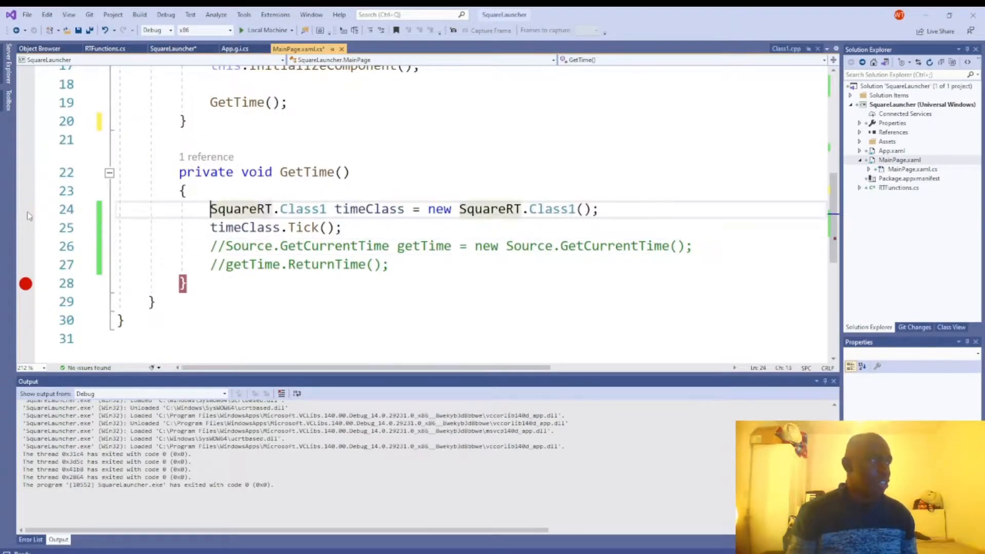
double_click(369, 209)
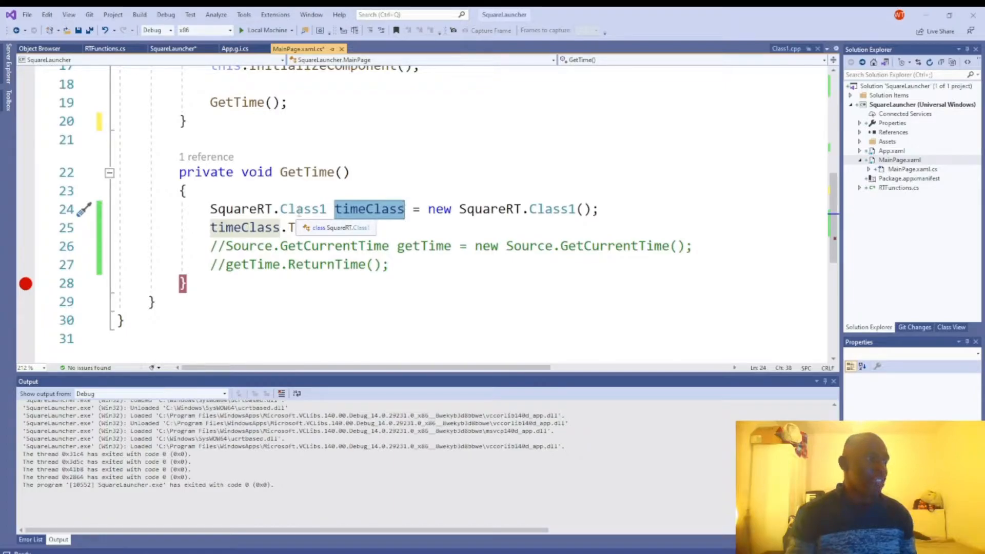
type("ick();")
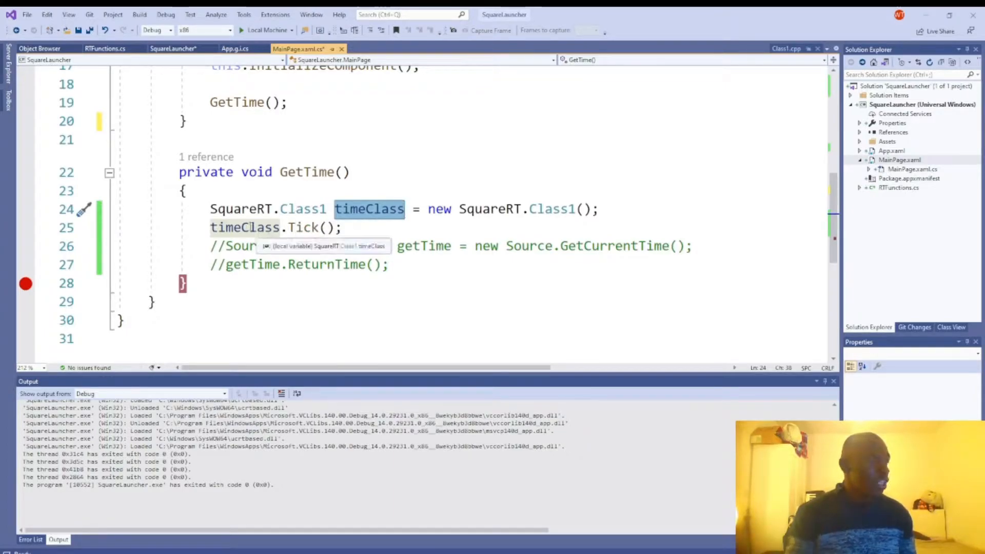
mouse_move(304, 227)
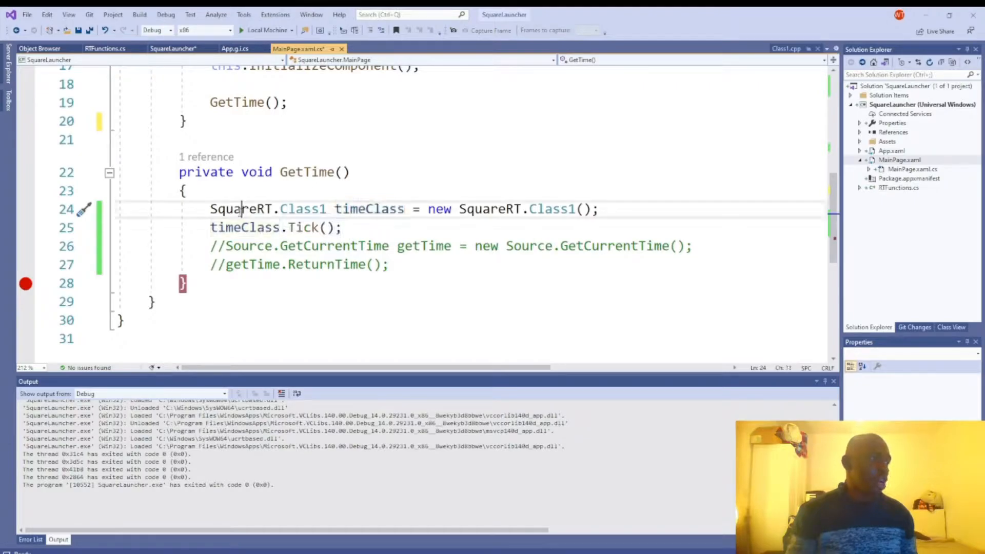
double_click(302, 208)
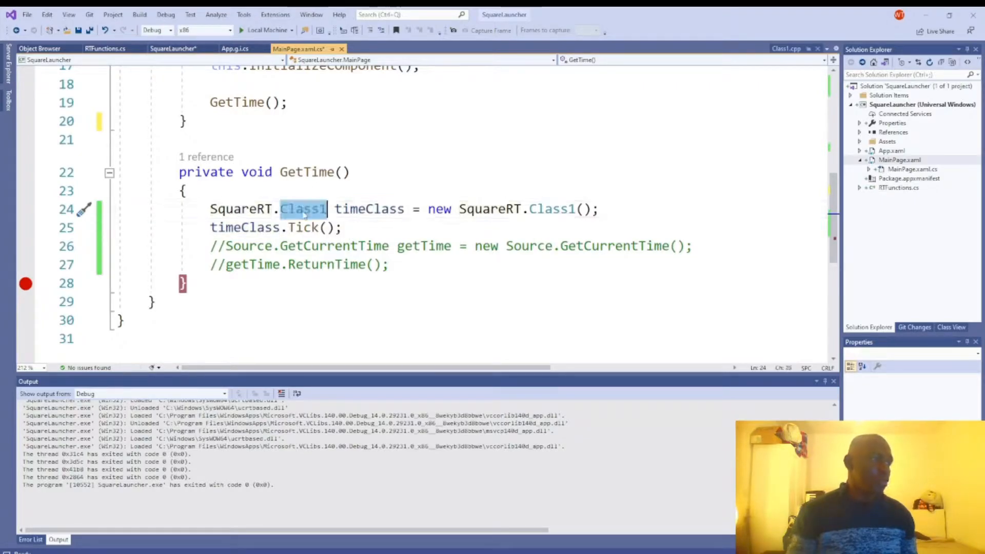
mouse_move(302, 208)
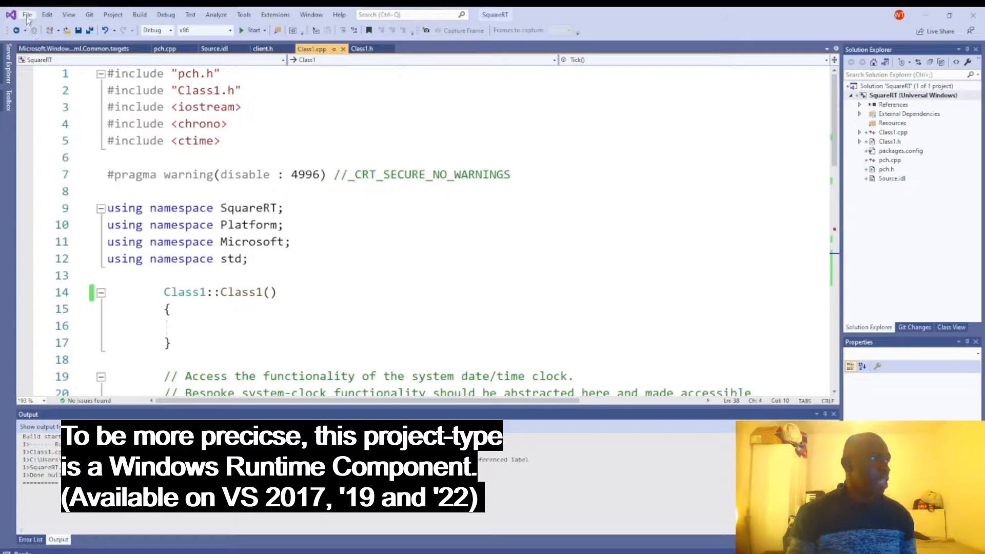
Bring up the File menu from Class1.cpp to reach New > Project
left_click(26, 14)
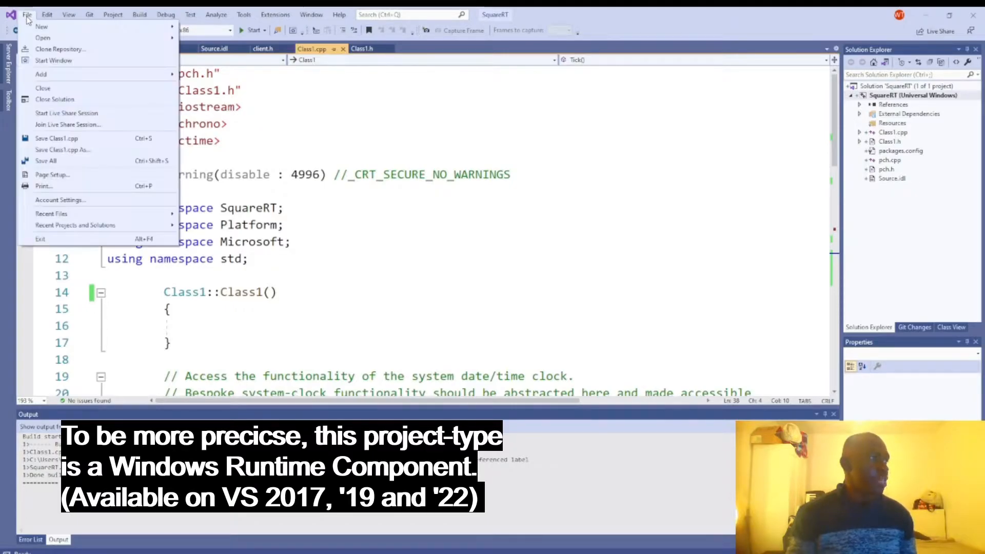
mouse_move(41, 27)
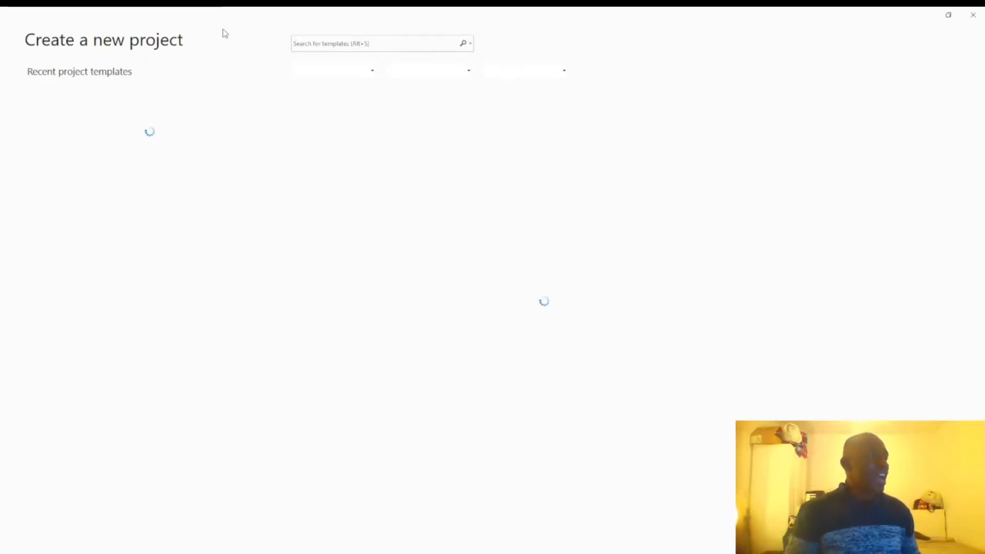
mouse_move(90, 101)
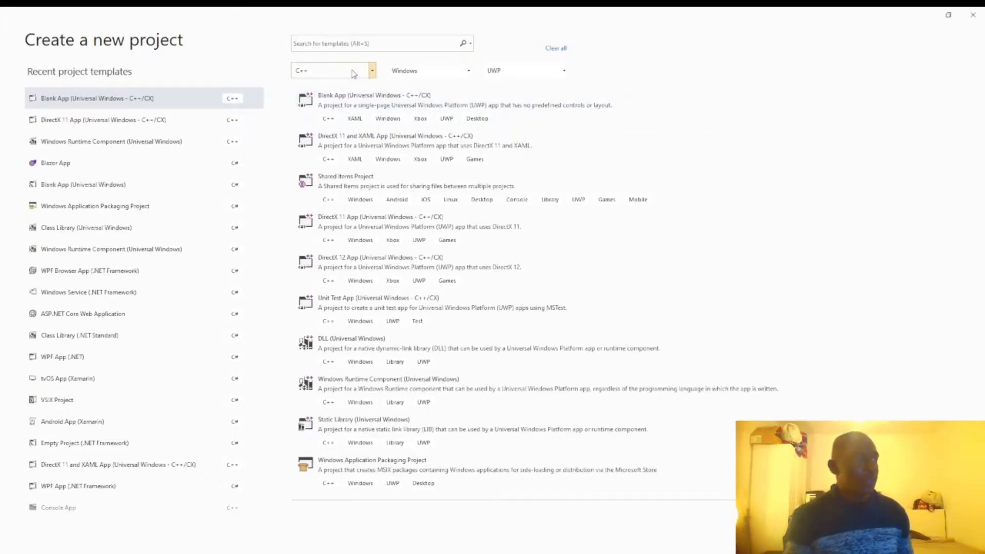
mouse_move(429, 71)
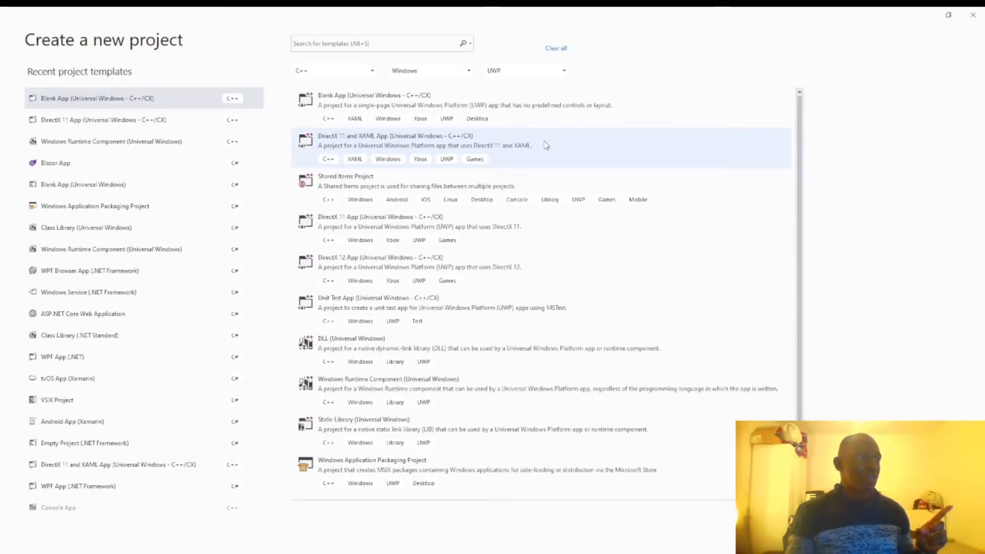
mouse_move(456, 86)
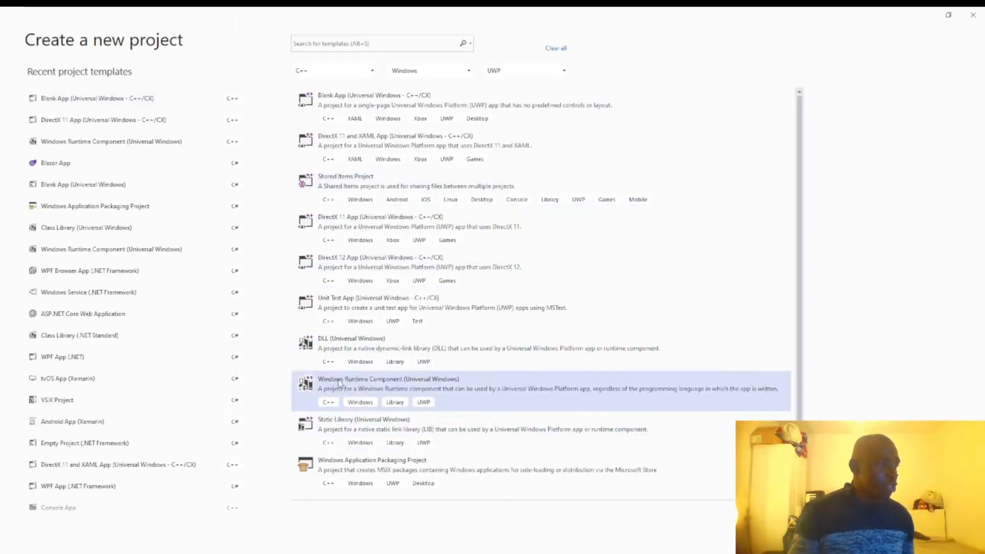
mouse_move(452, 381)
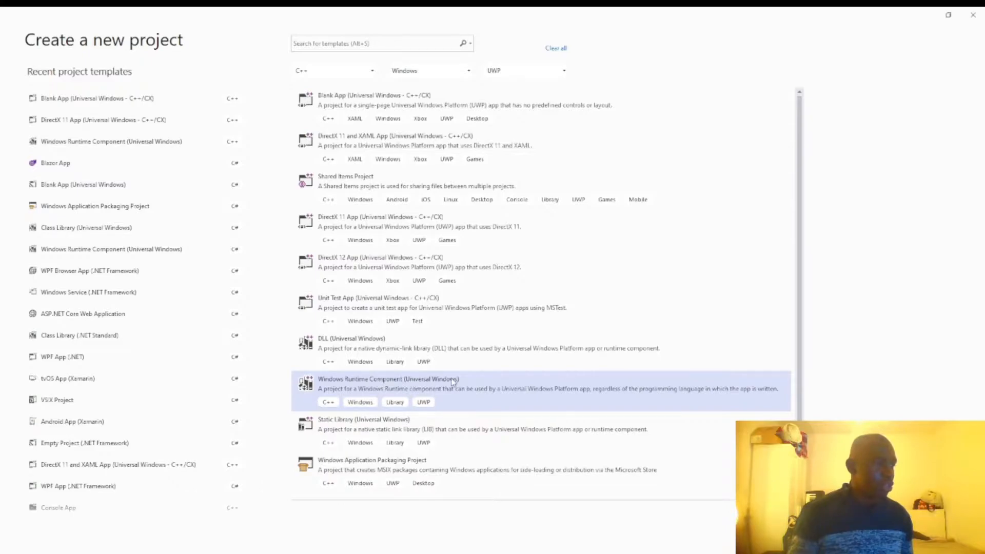
mouse_move(323, 396)
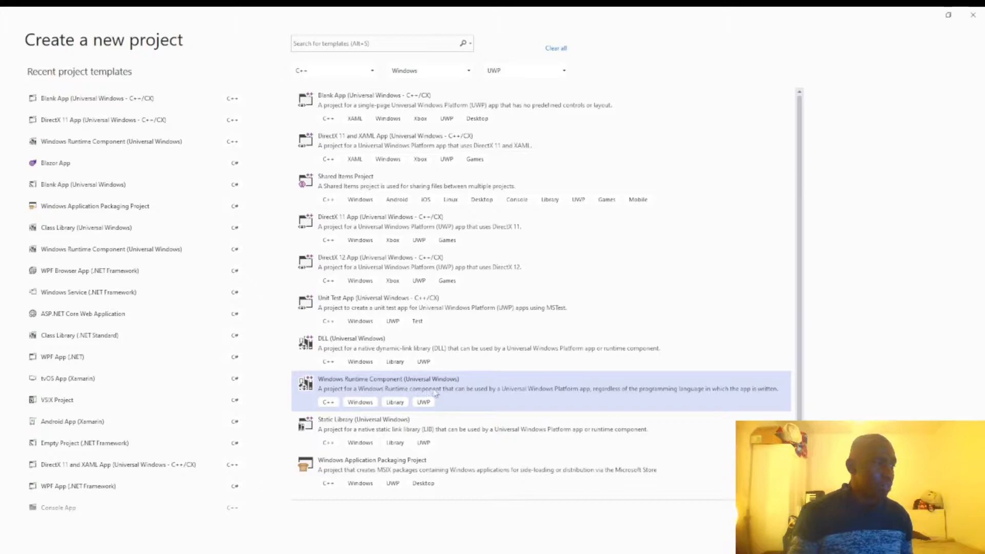
mouse_move(537, 398)
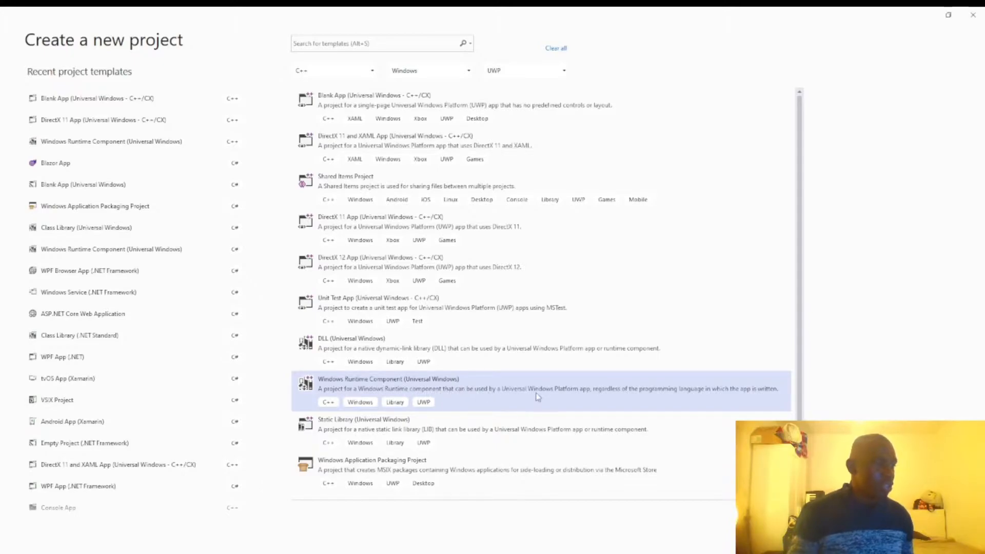
mouse_move(684, 396)
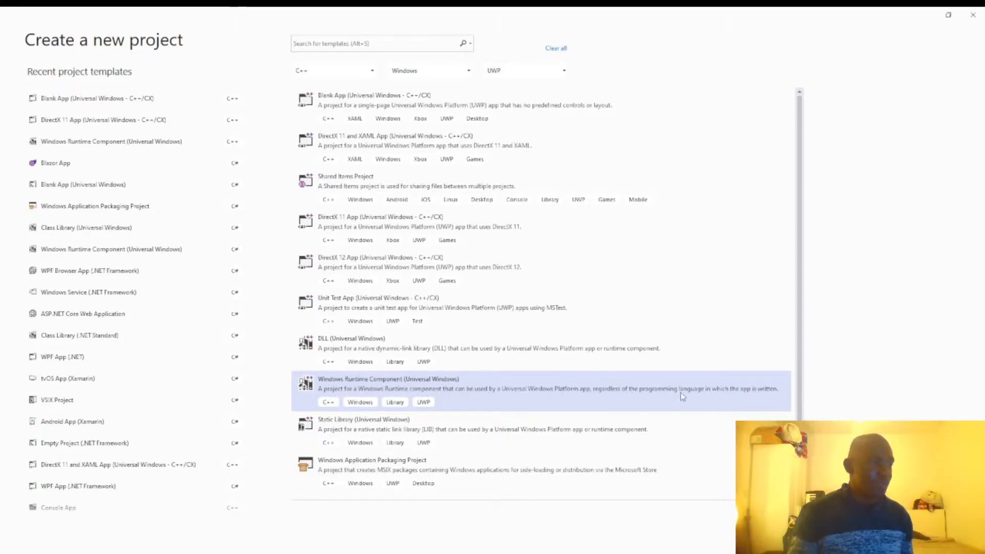
mouse_move(706, 392)
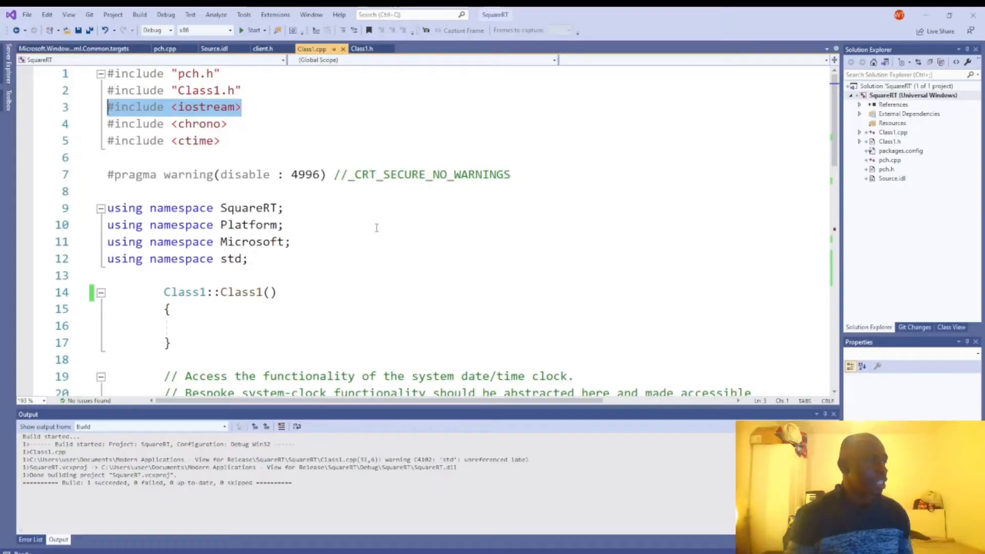
Show Class1.h declaring sealed Class1, then bring up the SquareRT project's actions
left_click(362, 49)
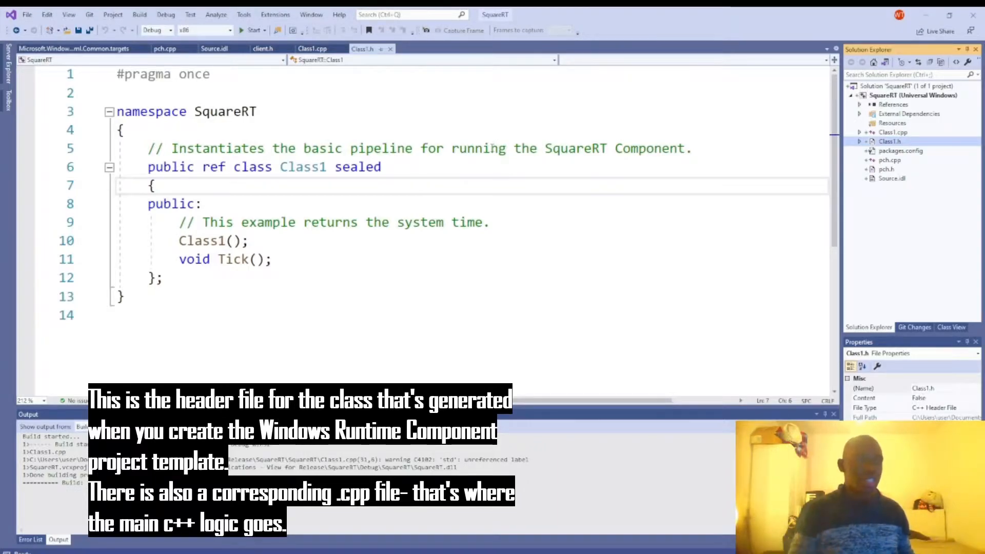
mouse_move(769, 205)
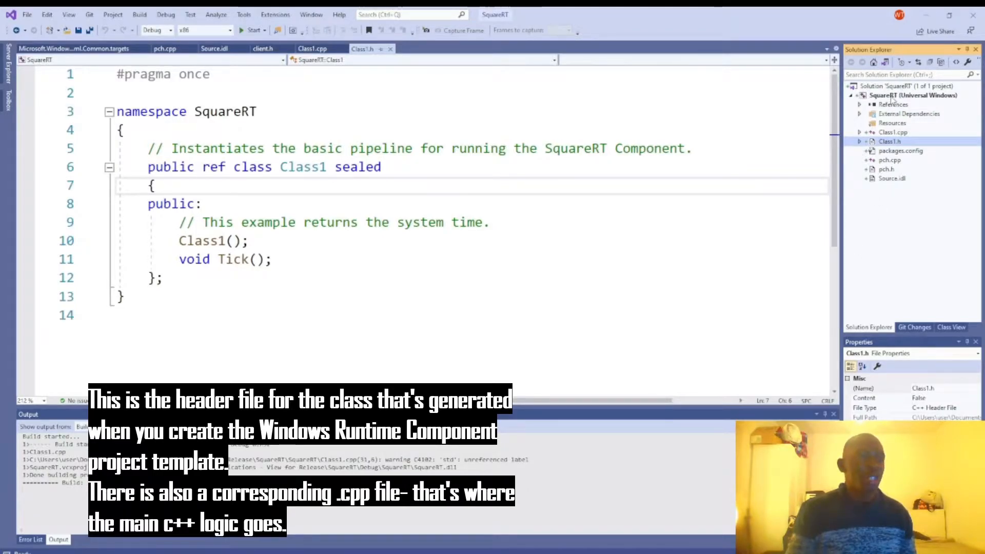
right_click(913, 94)
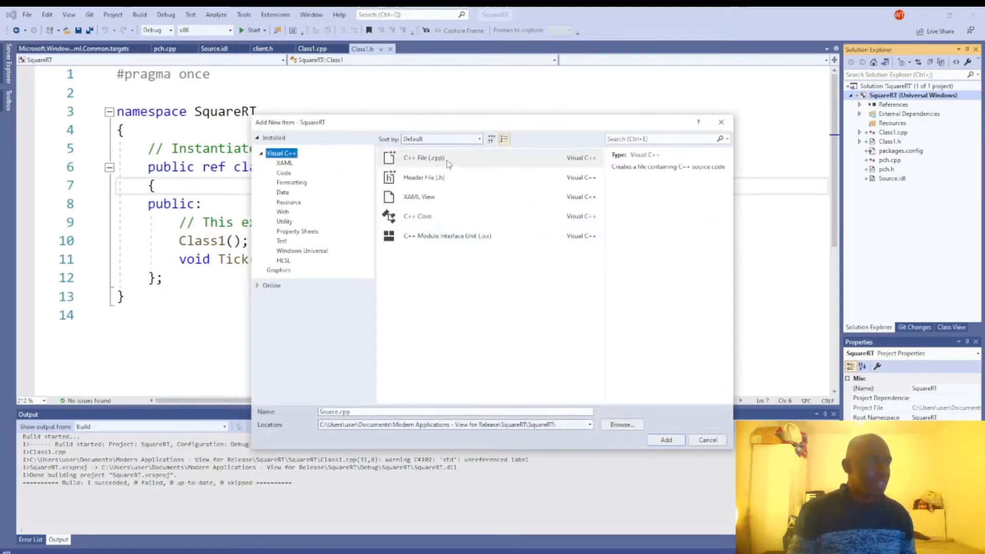
mouse_move(575, 116)
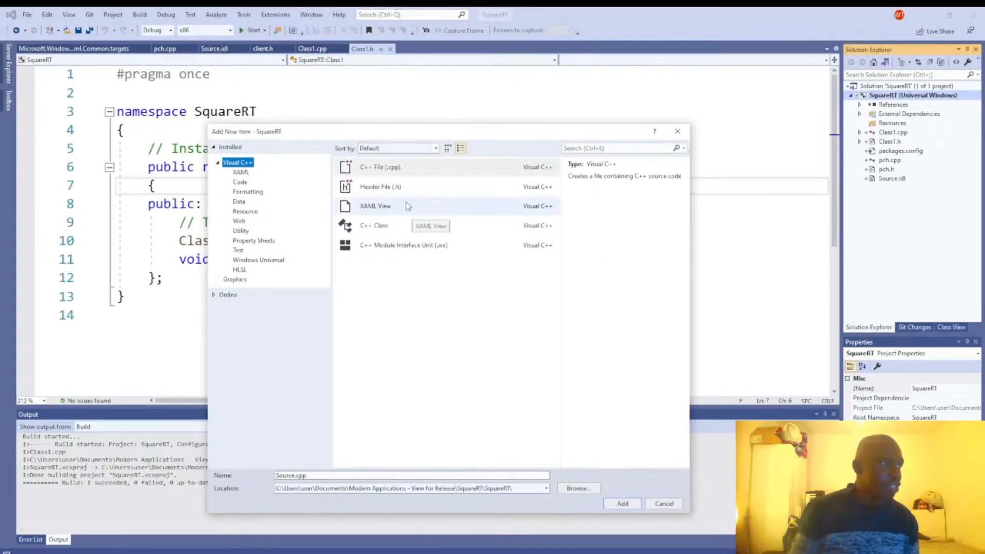
Browse the Data, Resource and Code template categories under Visual C++ and pick a code template
left_click(239, 201)
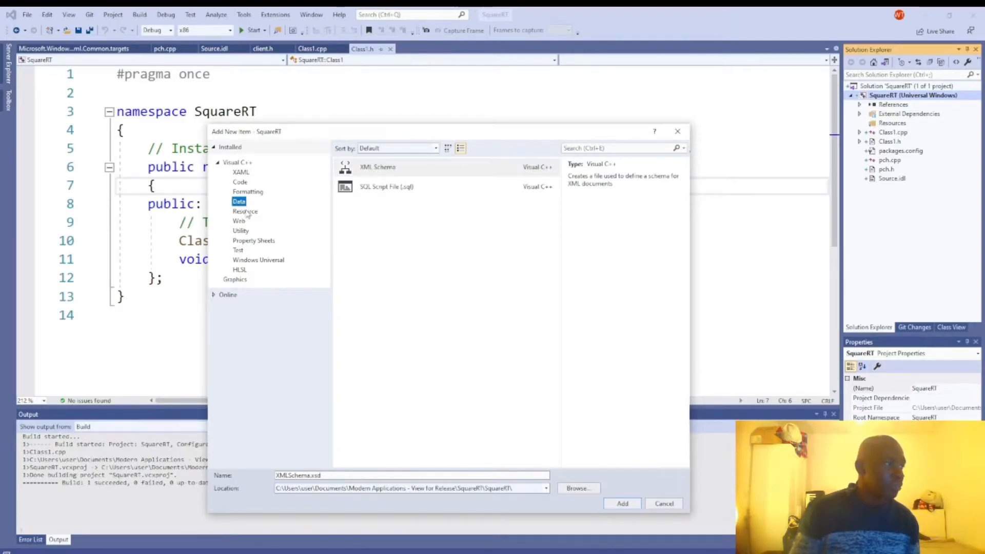
left_click(245, 211)
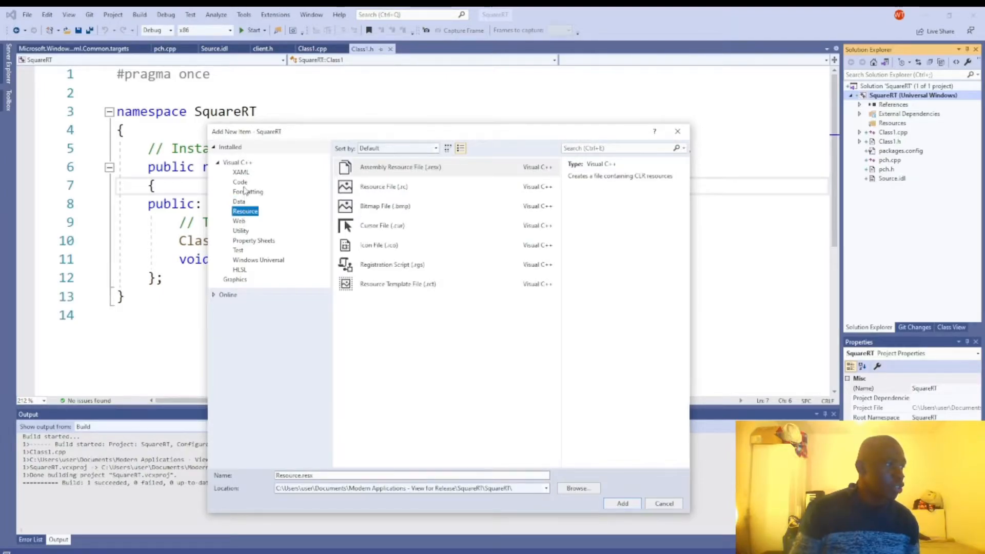
left_click(240, 182)
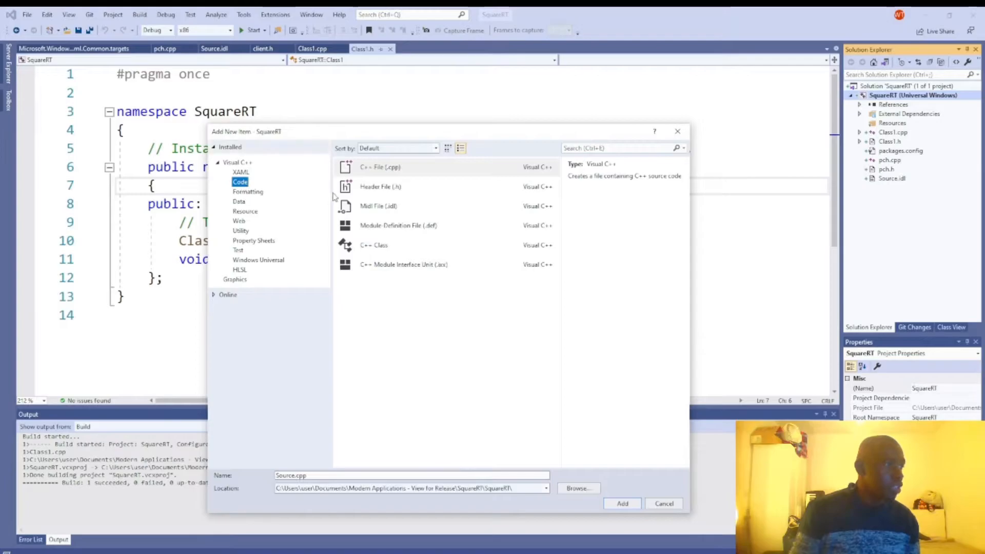
left_click(379, 207)
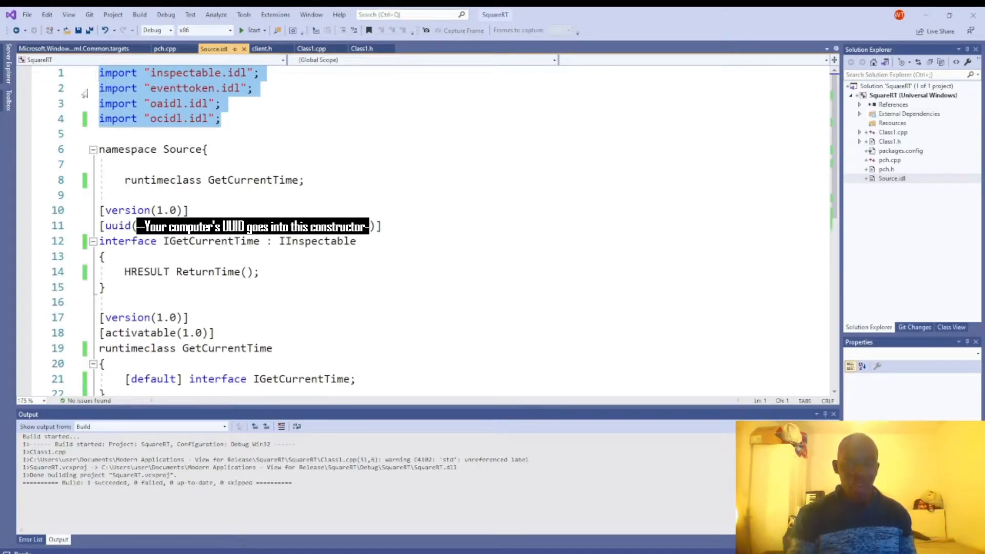
left_click(236, 133)
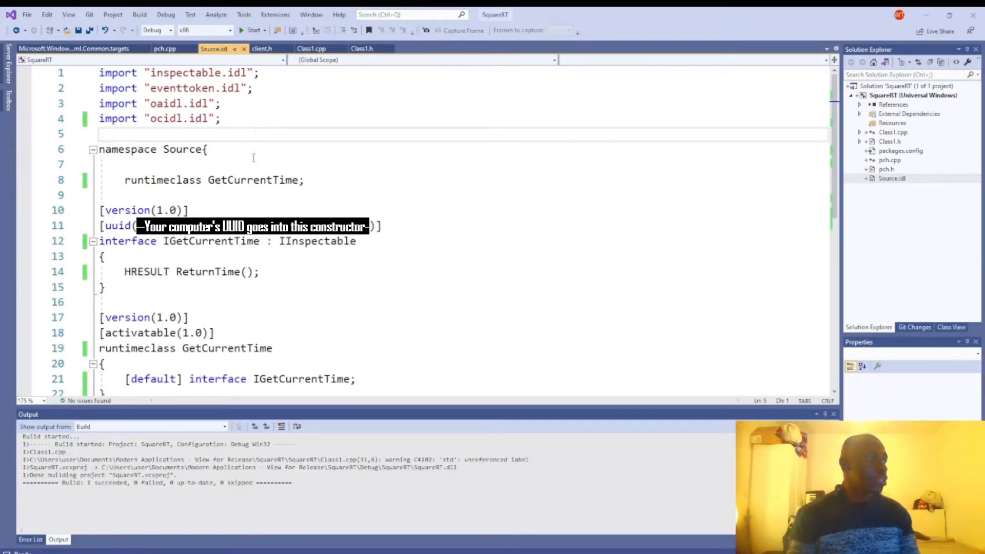
left_click(100, 133)
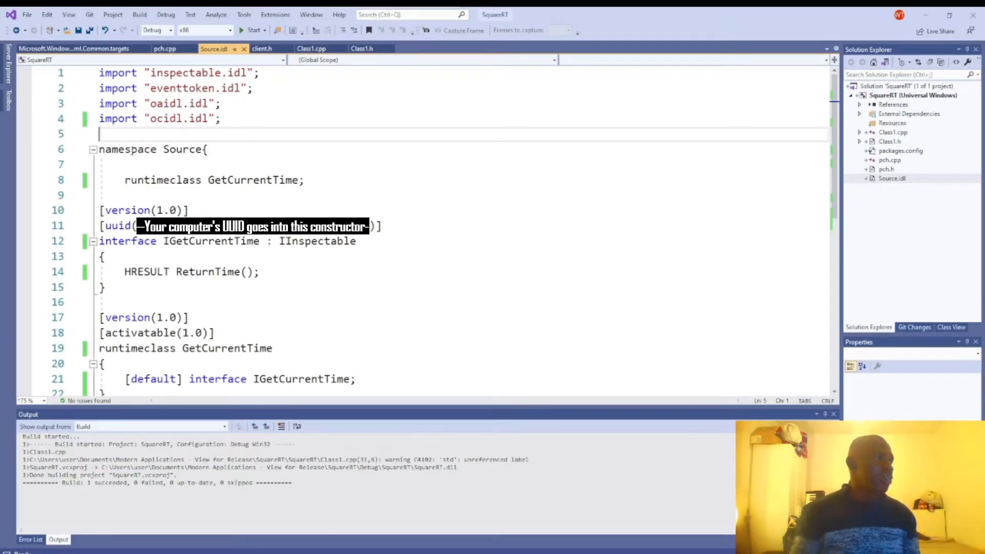
double_click(162, 181)
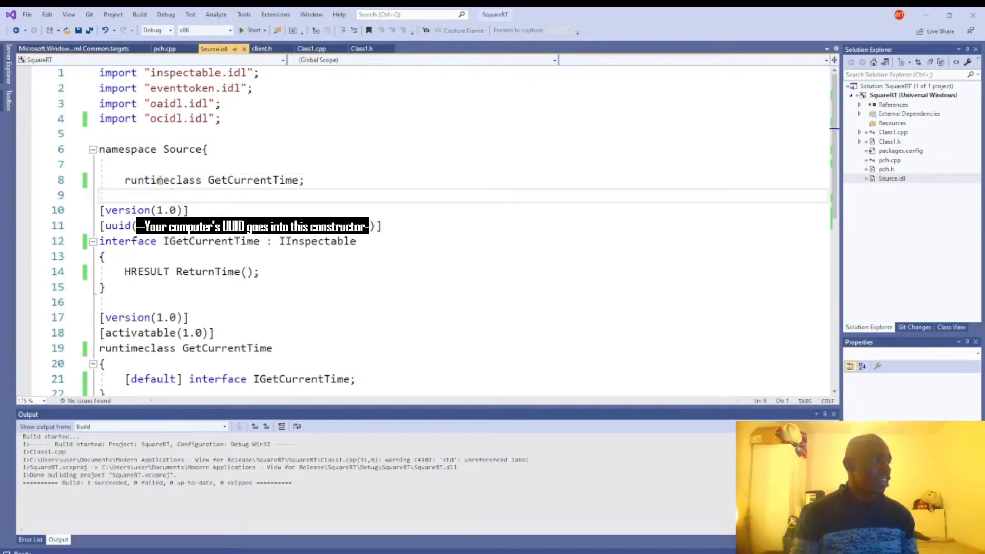
double_click(252, 180)
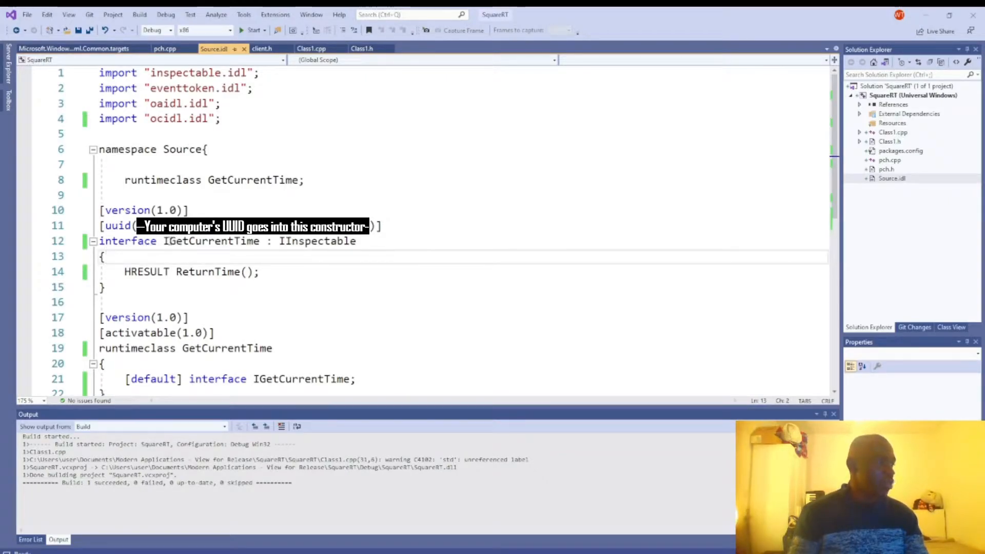
double_click(317, 240)
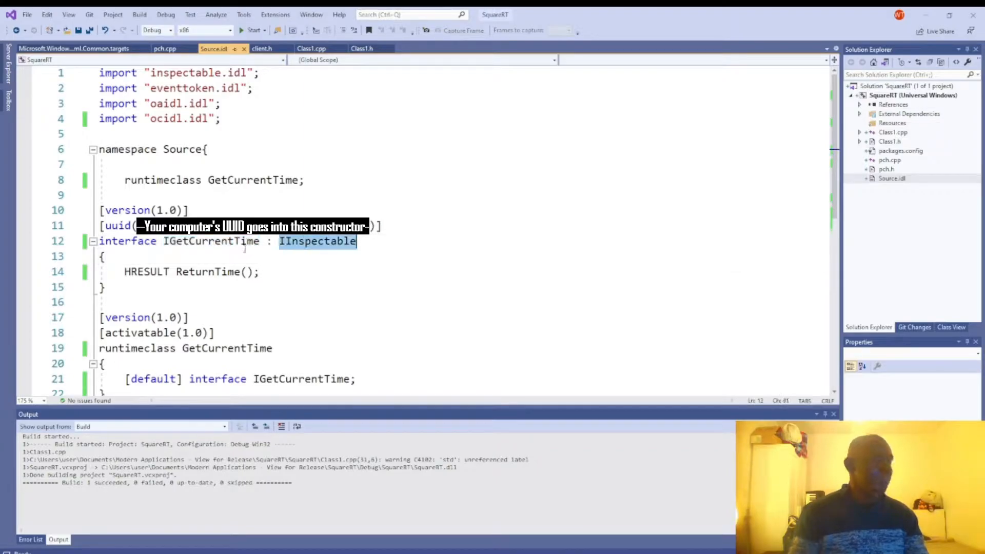
left_click(299, 287)
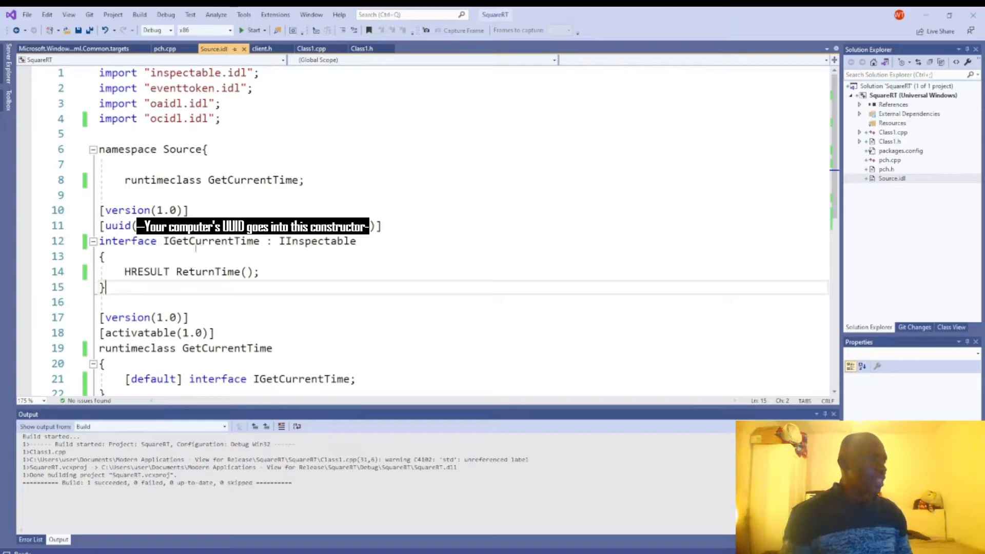
left_click(192, 240)
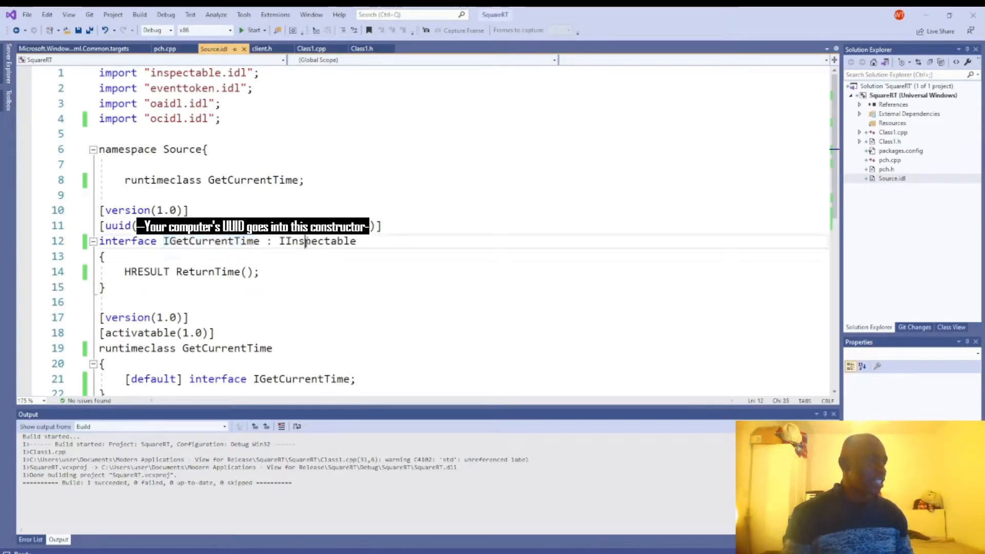
double_click(317, 241)
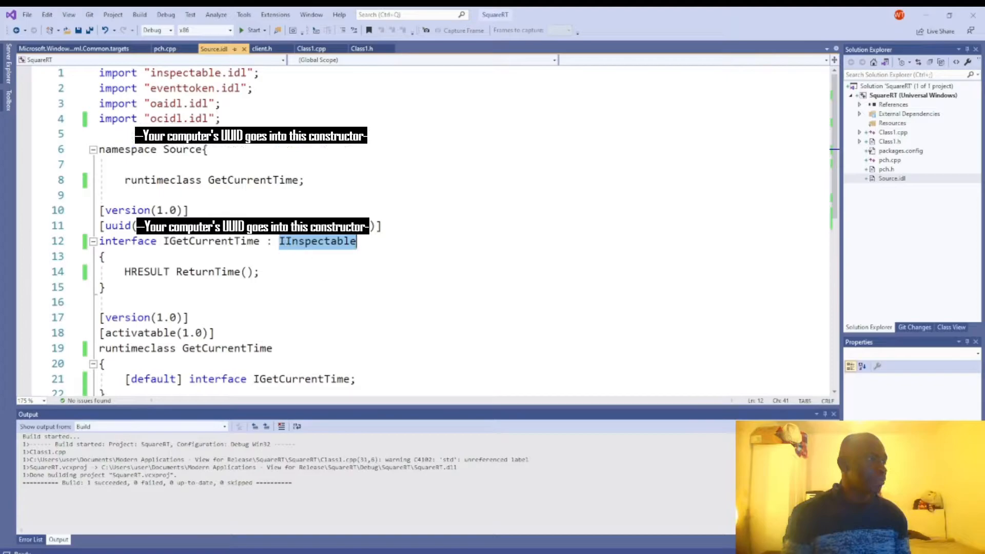
scroll("down", 3)
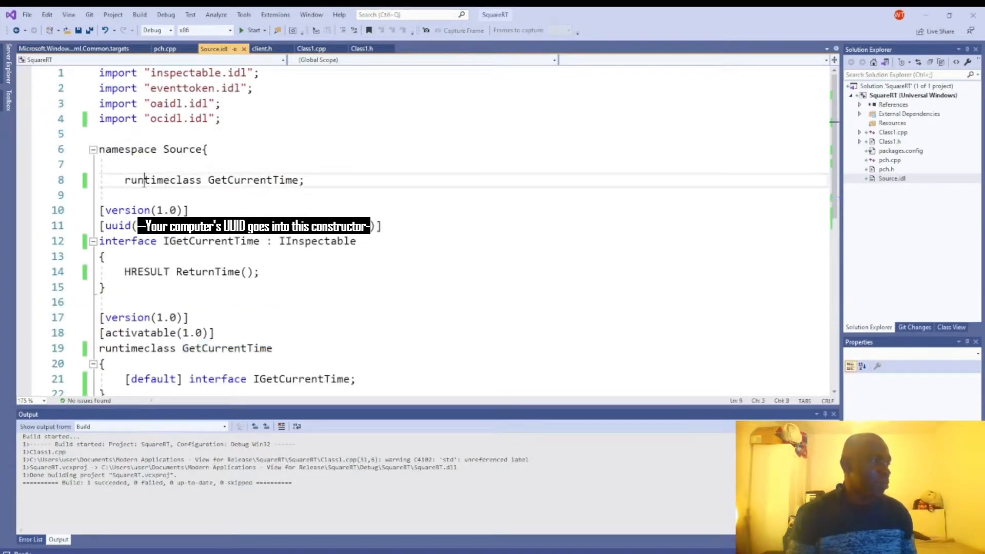
double_click(253, 179)
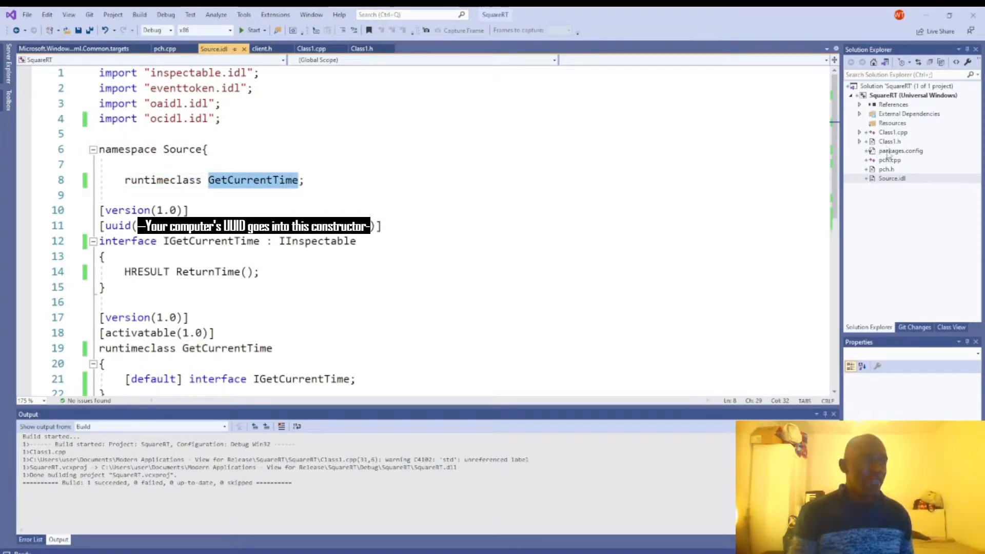
Review GetCurrentTime in Class1.cpp before returning to SquareLauncher's MainPage.xaml.cs
left_click(312, 49)
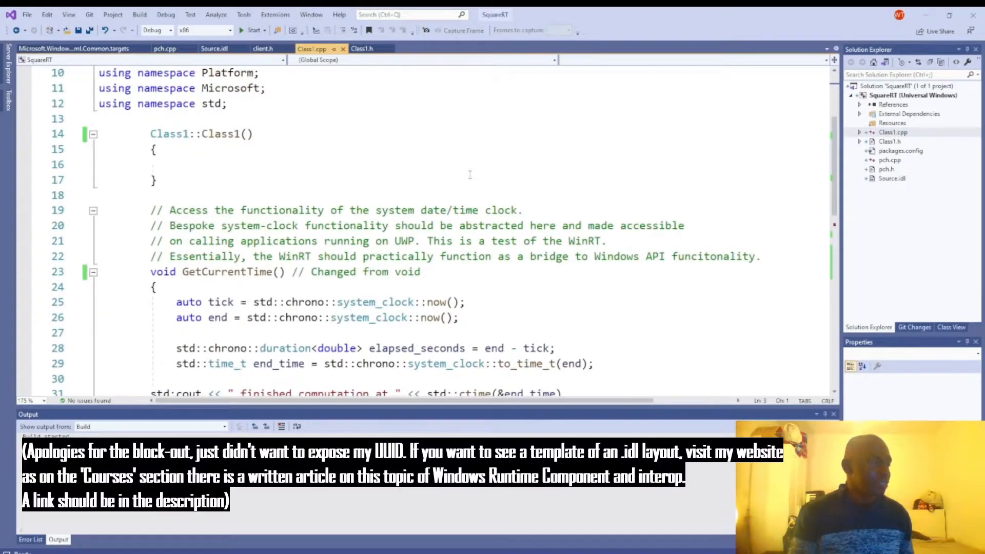
scroll("down", 3)
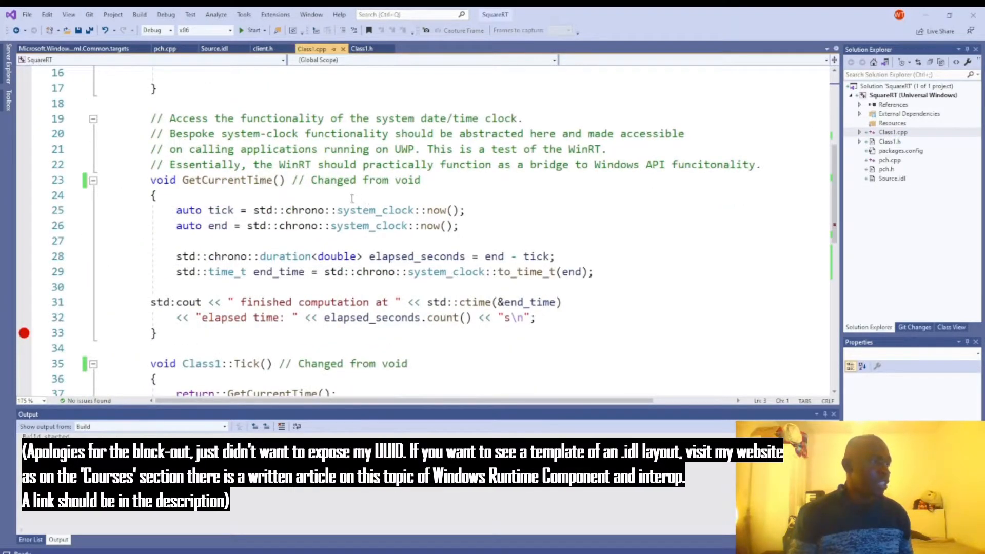
mouse_move(302, 225)
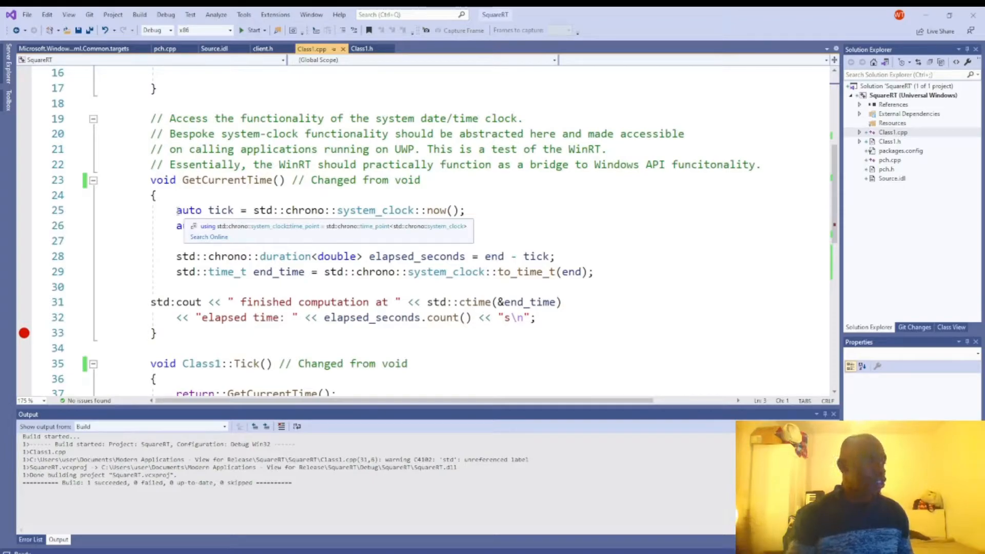
scroll("up", 3)
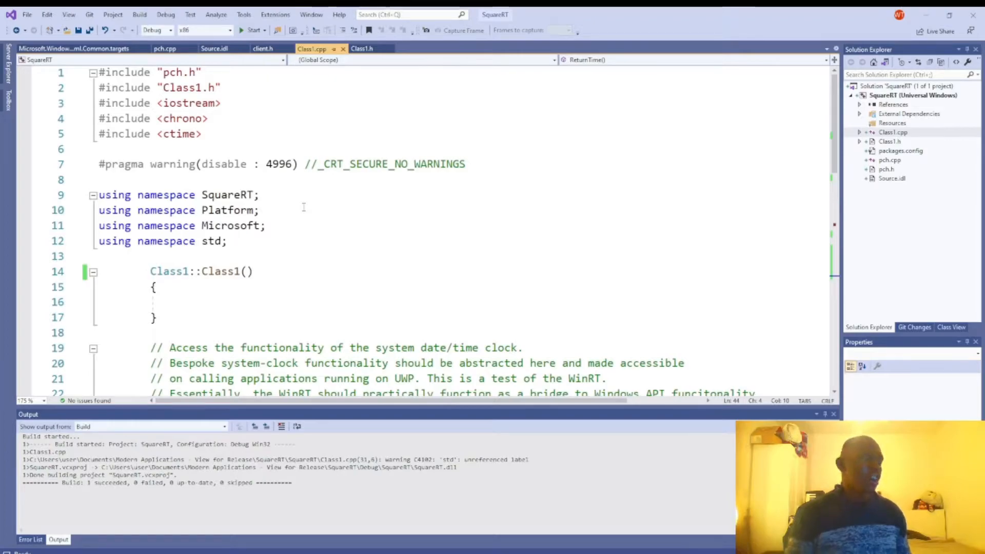
scroll("down", 3)
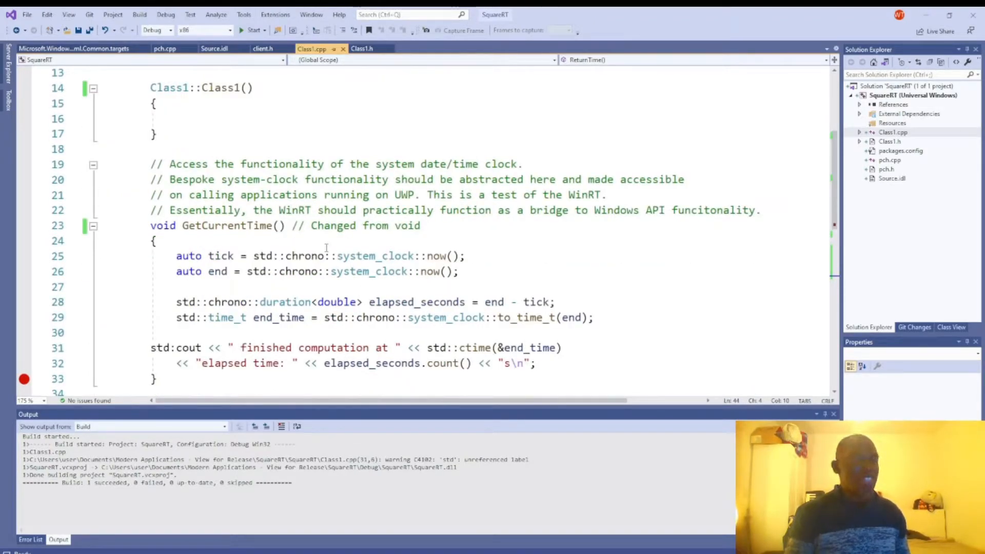
scroll("down", 3)
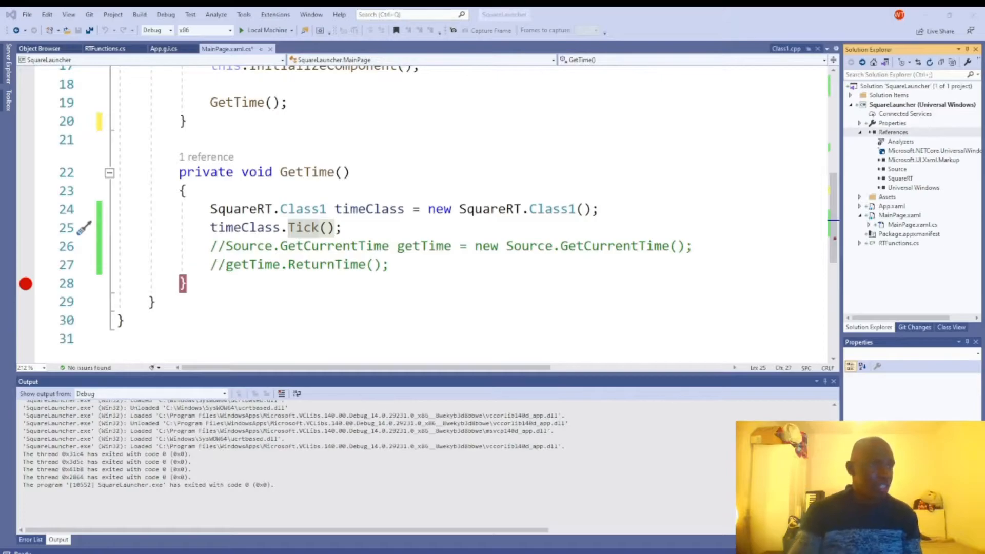
Inspect the SquareRT reference properties, then bring up the SquareLauncher project's actions
left_click(900, 177)
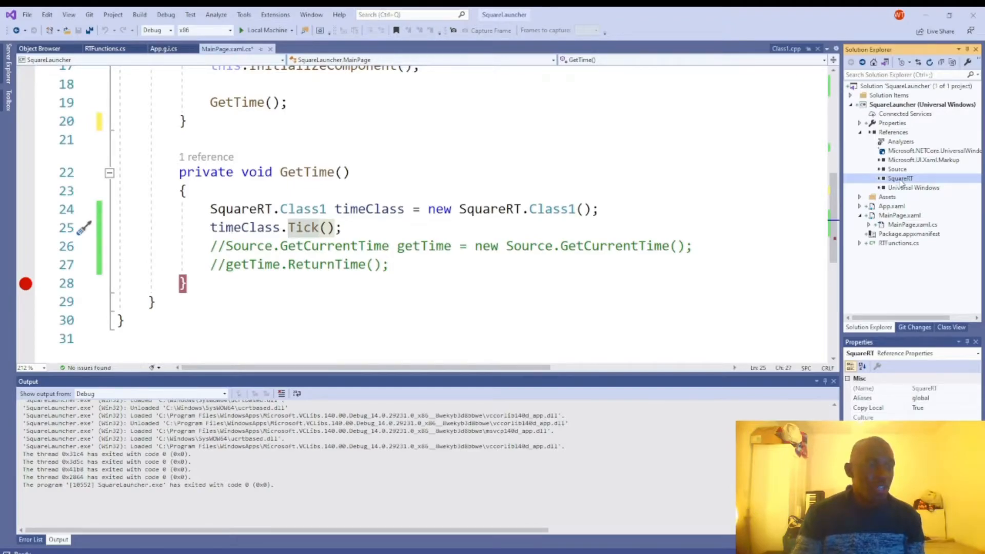
left_click(922, 104)
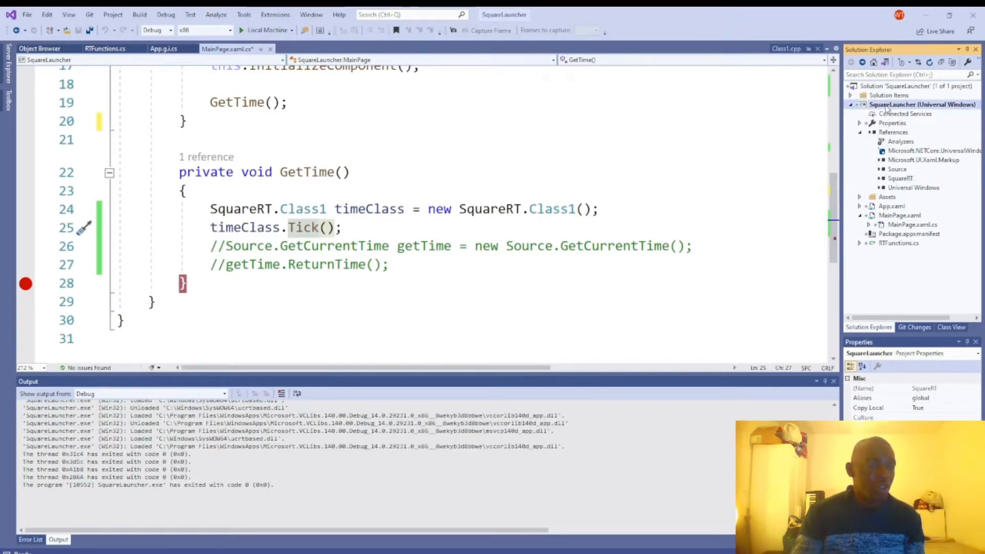
right_click(923, 104)
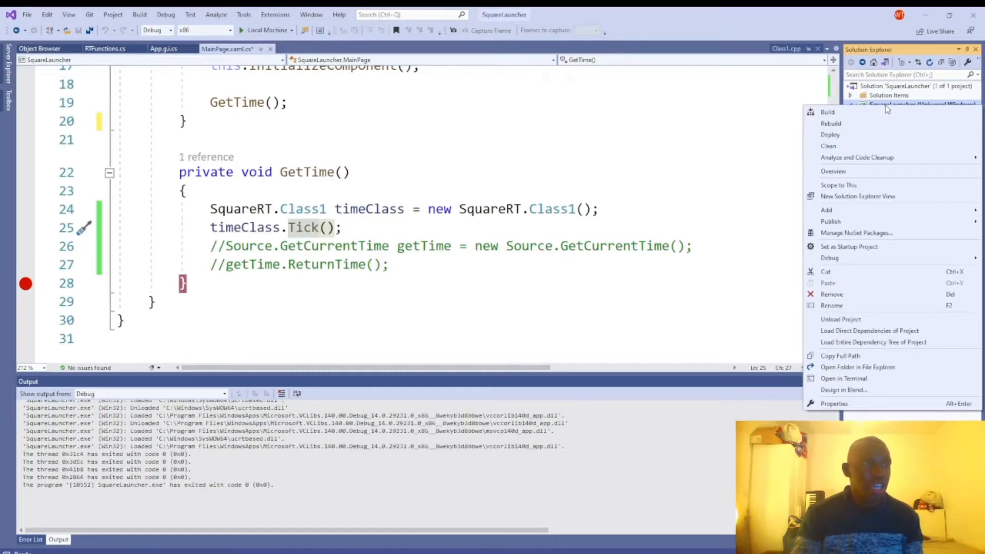
mouse_move(876, 124)
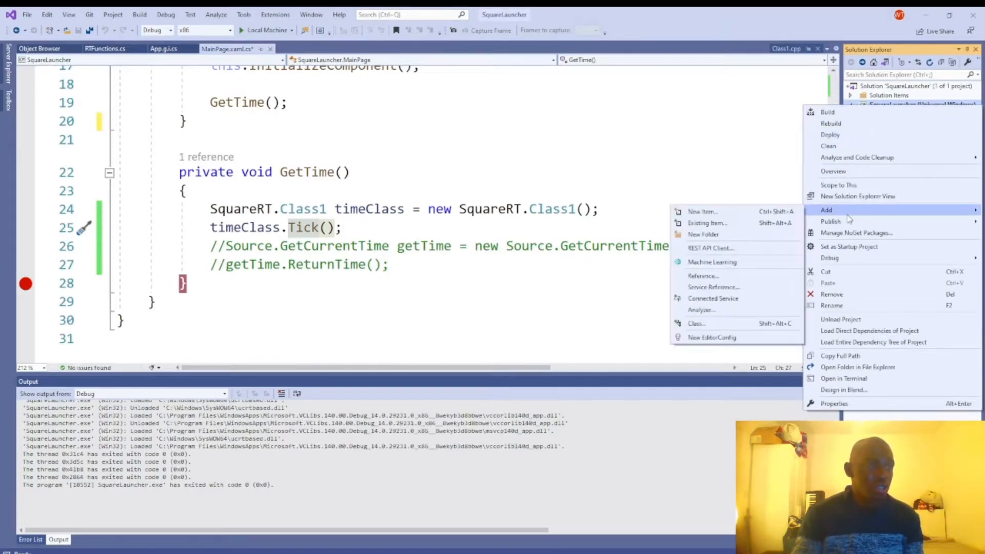
mouse_move(713, 286)
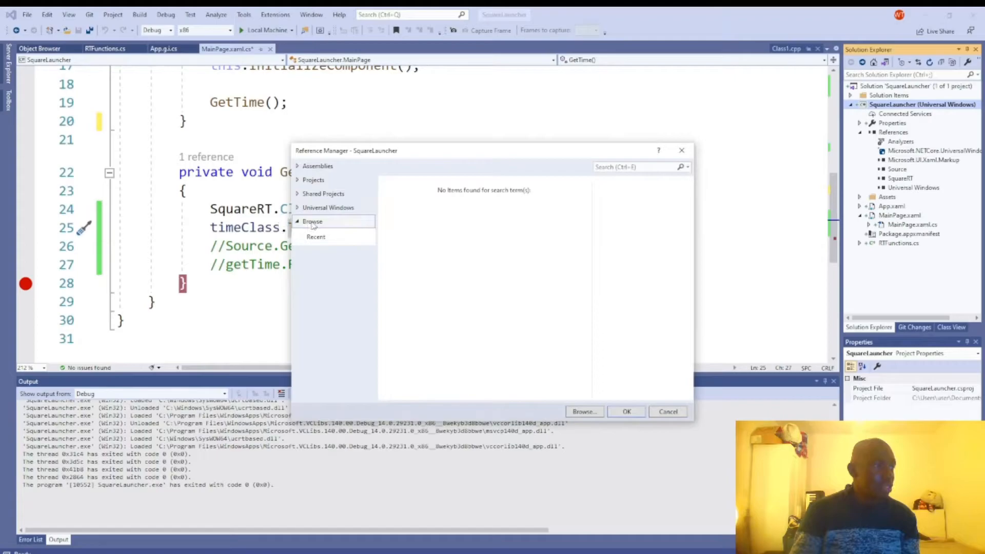
mouse_move(584, 411)
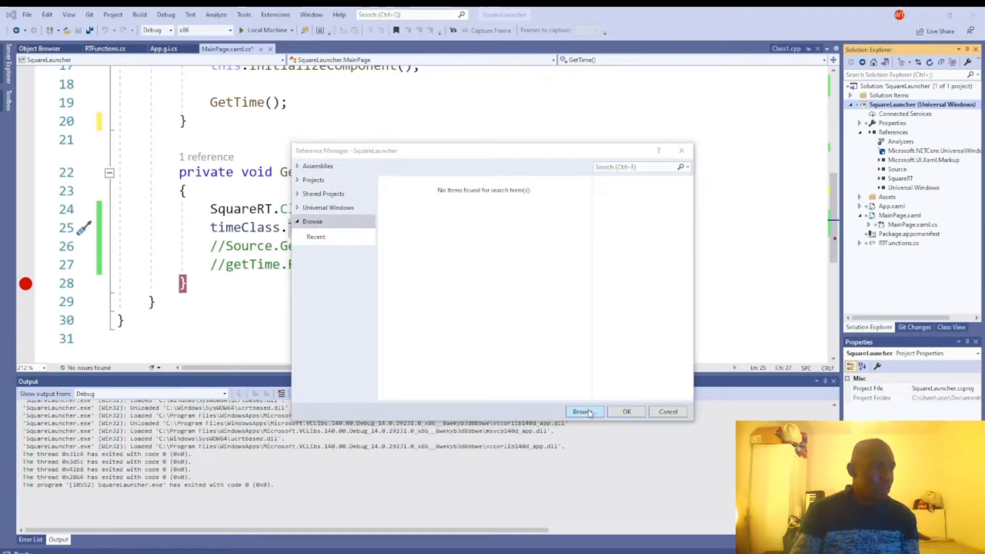
Browse to SquareRT\Debug\SquareRT.dll in Reference Manager, add it and confirm with OK
left_click(584, 411)
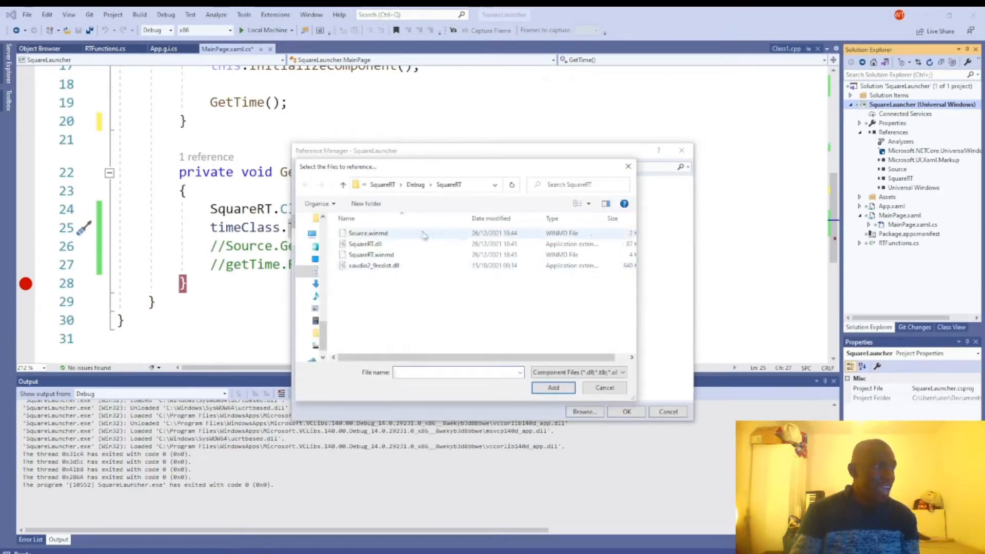
mouse_move(414, 192)
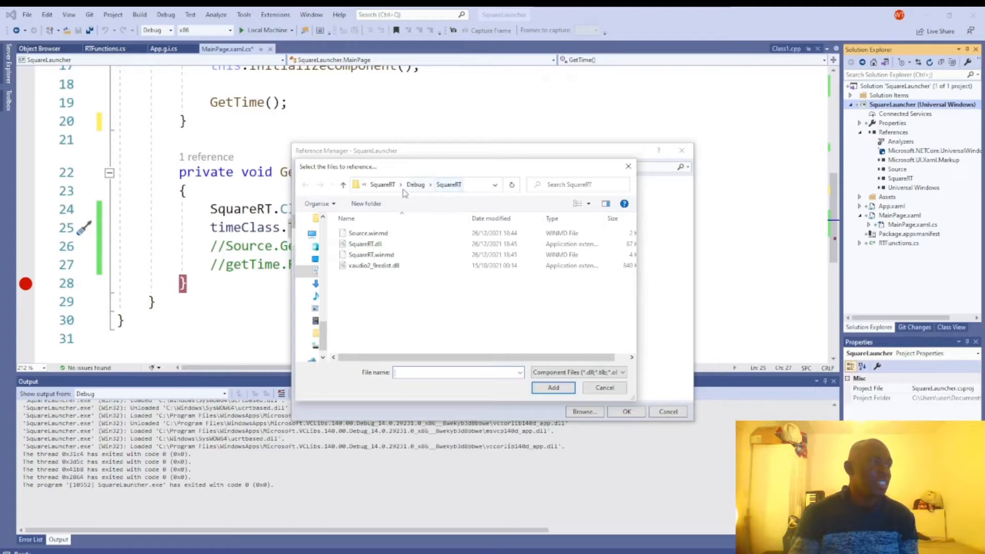
mouse_move(387, 193)
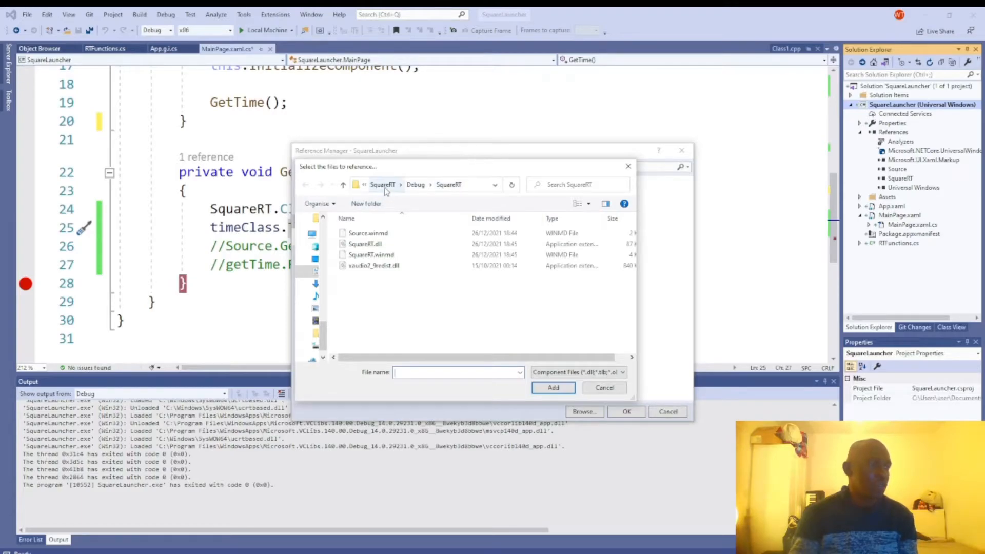
mouse_move(444, 192)
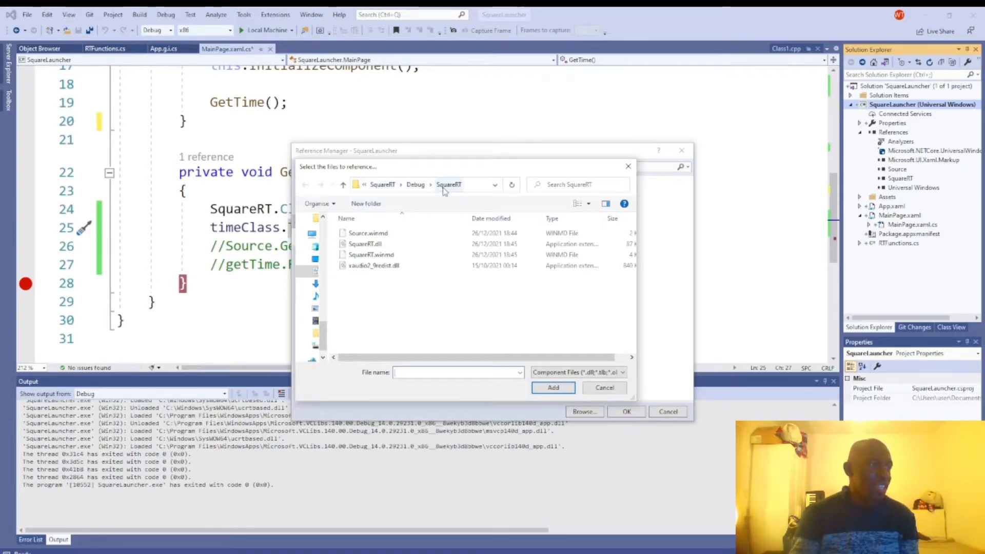
mouse_move(419, 222)
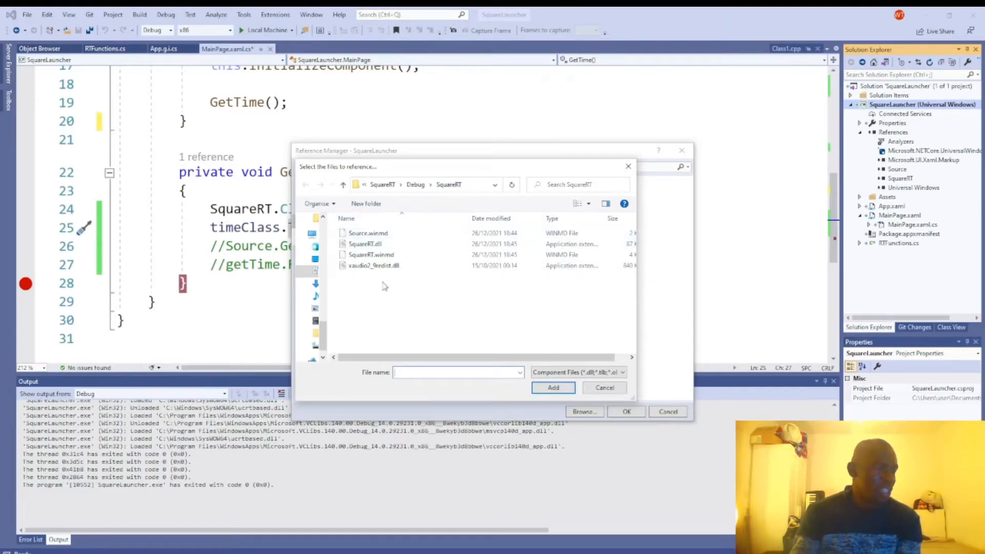
mouse_move(374, 265)
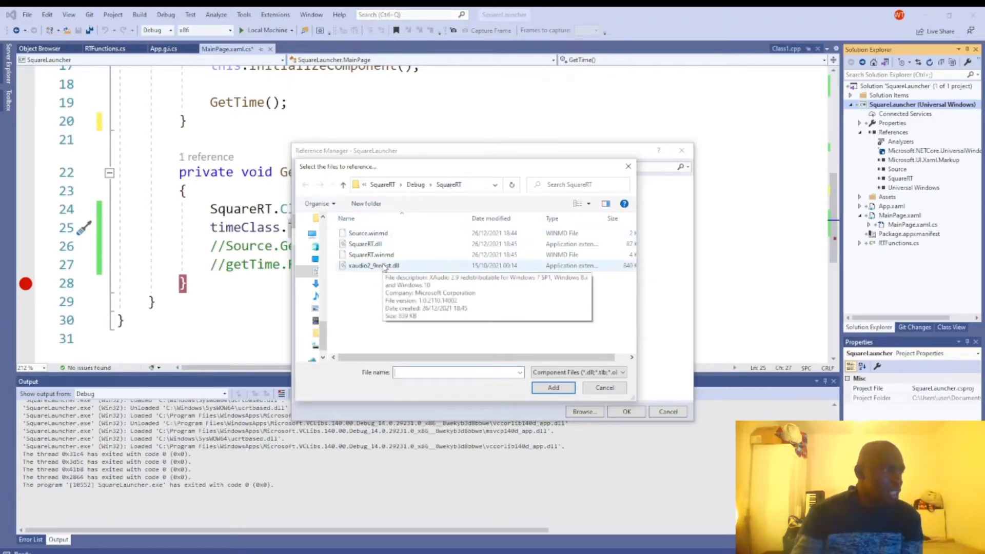
left_click(364, 244)
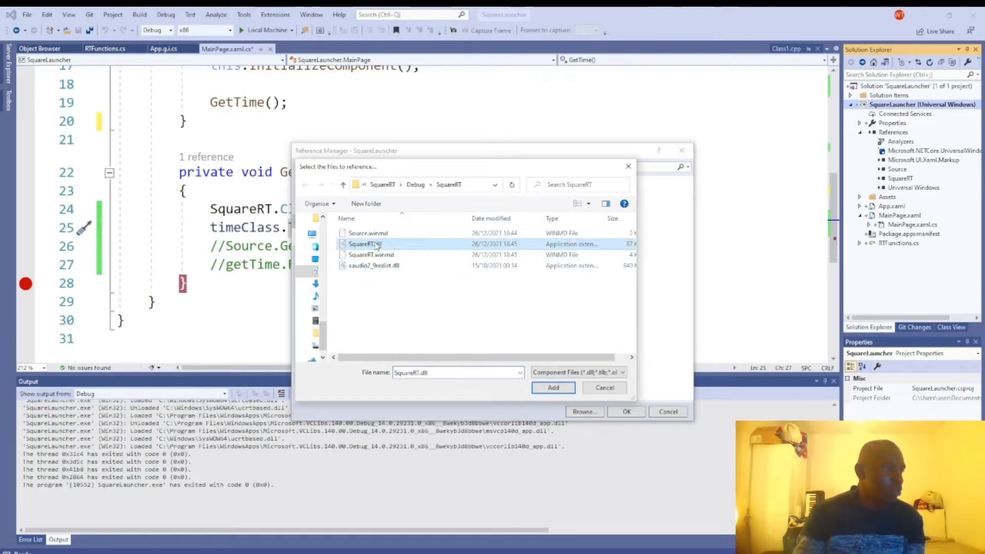
mouse_move(364, 245)
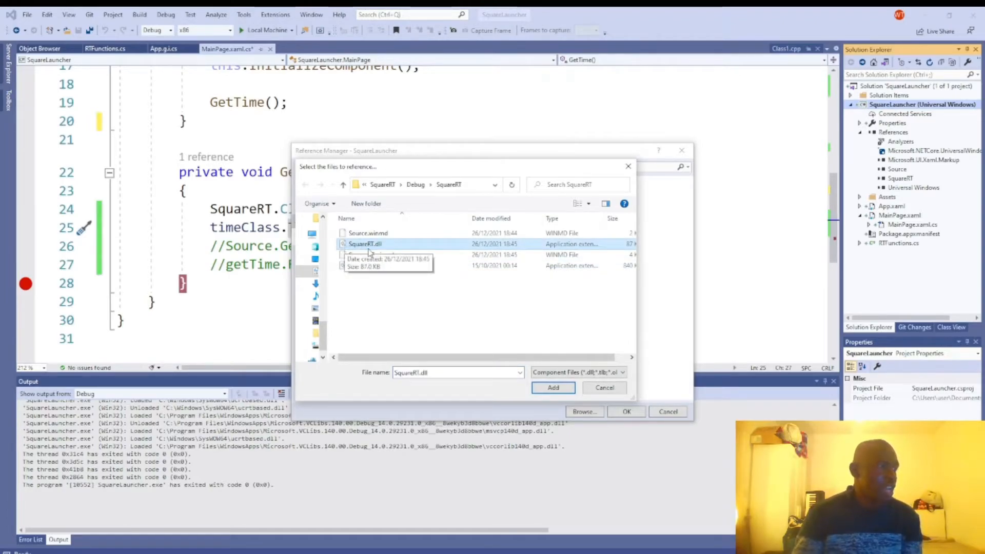
mouse_move(607, 325)
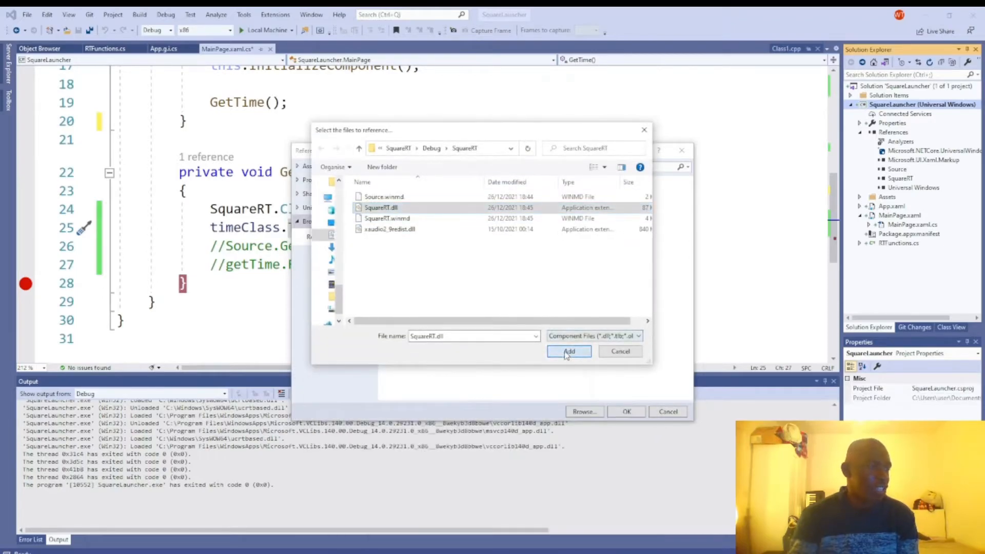
left_click(567, 351)
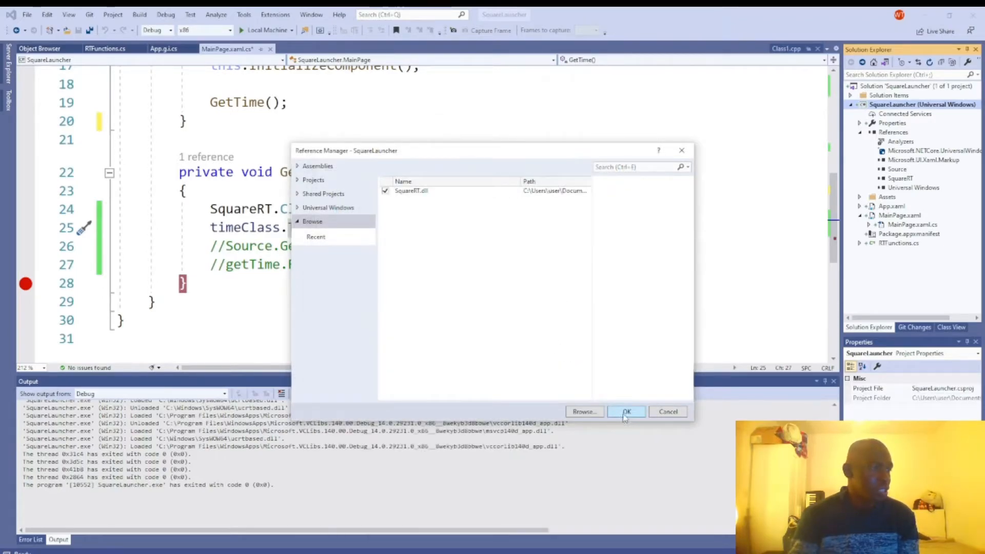
left_click(410, 191)
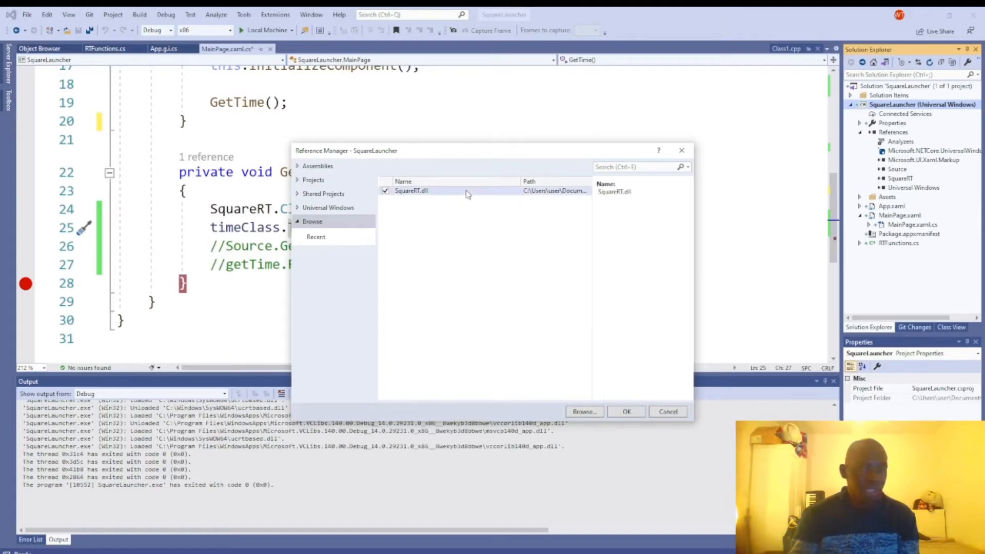
mouse_move(457, 208)
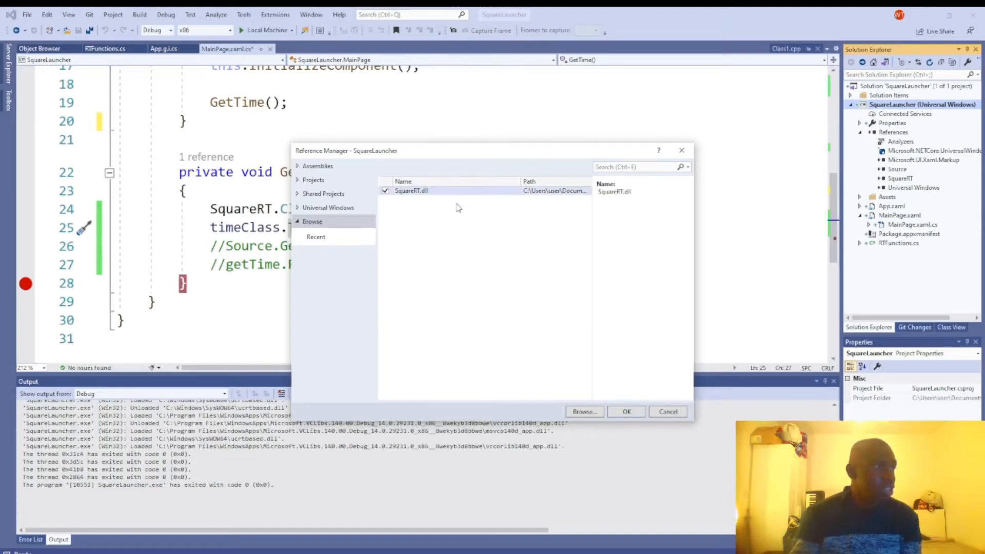
mouse_move(622, 375)
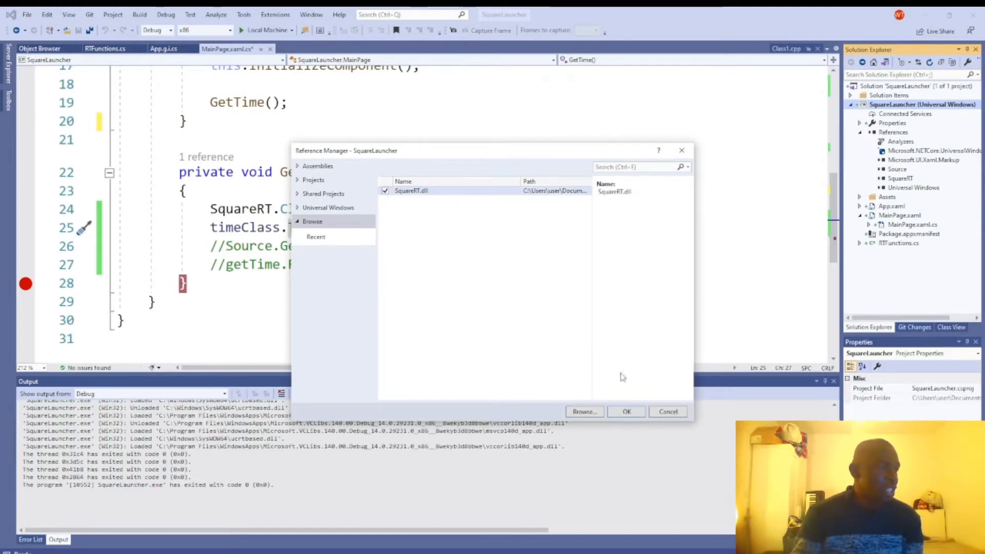
left_click(626, 411)
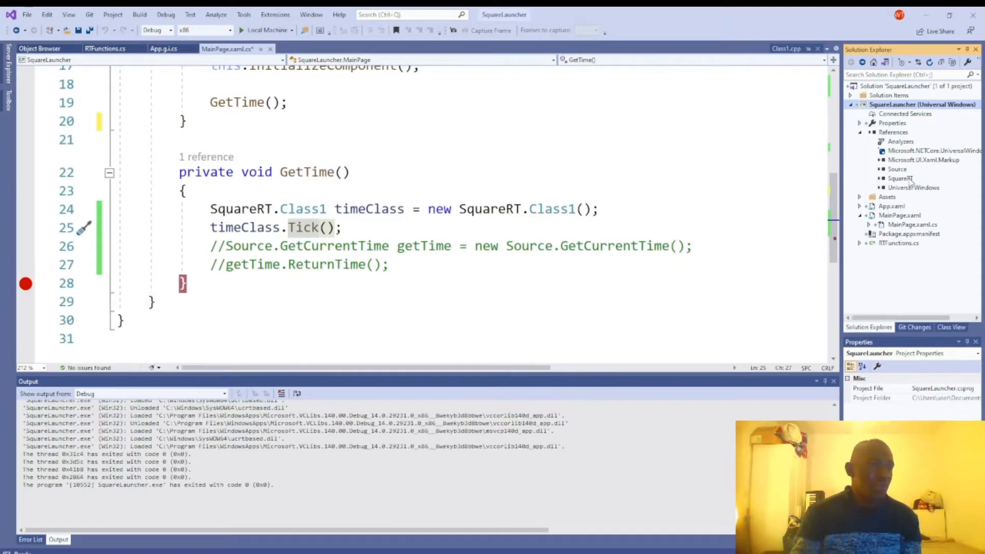
Inspect the new SquareRT reference and Class1 in GetTime, then switch to the SquareRT project's Source.idl
left_click(903, 179)
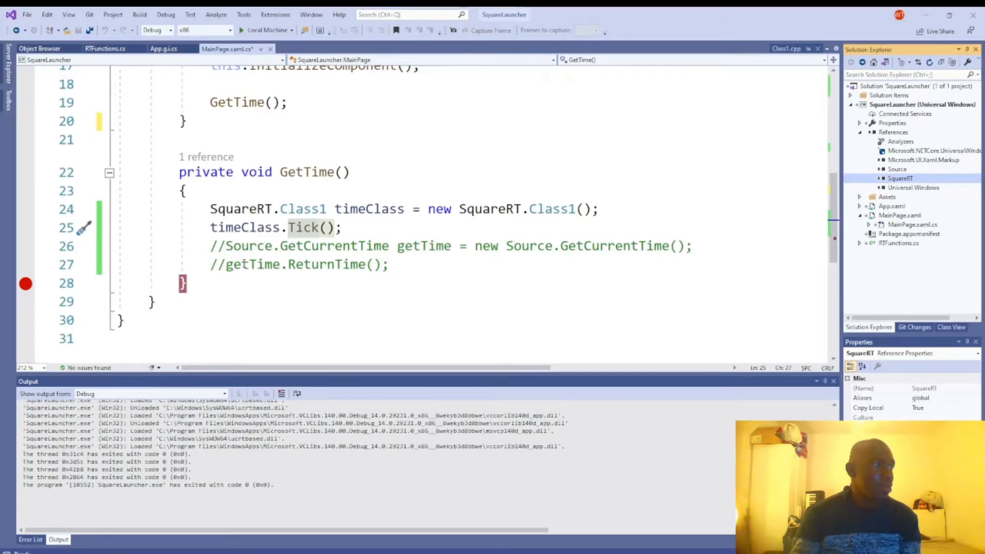
scroll("up", 3)
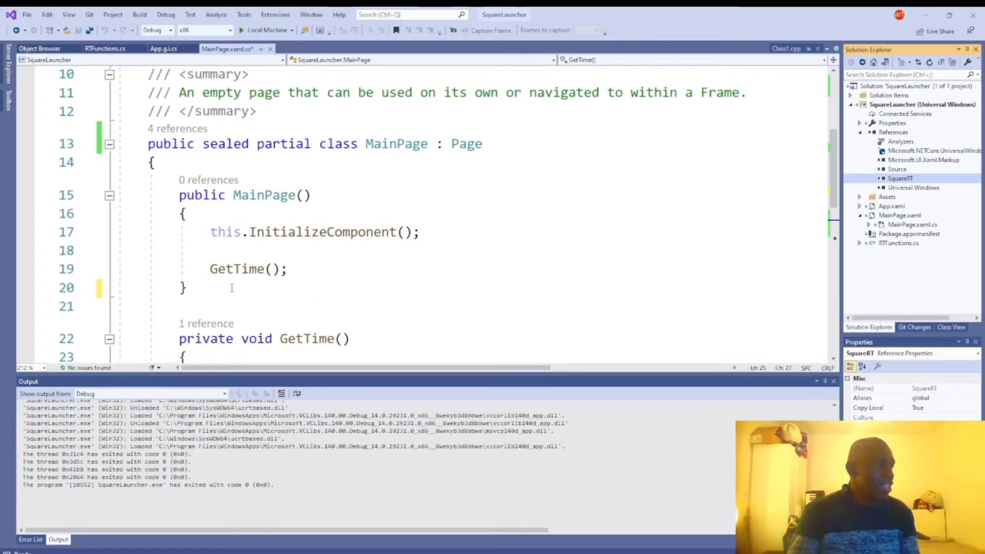
mouse_move(237, 268)
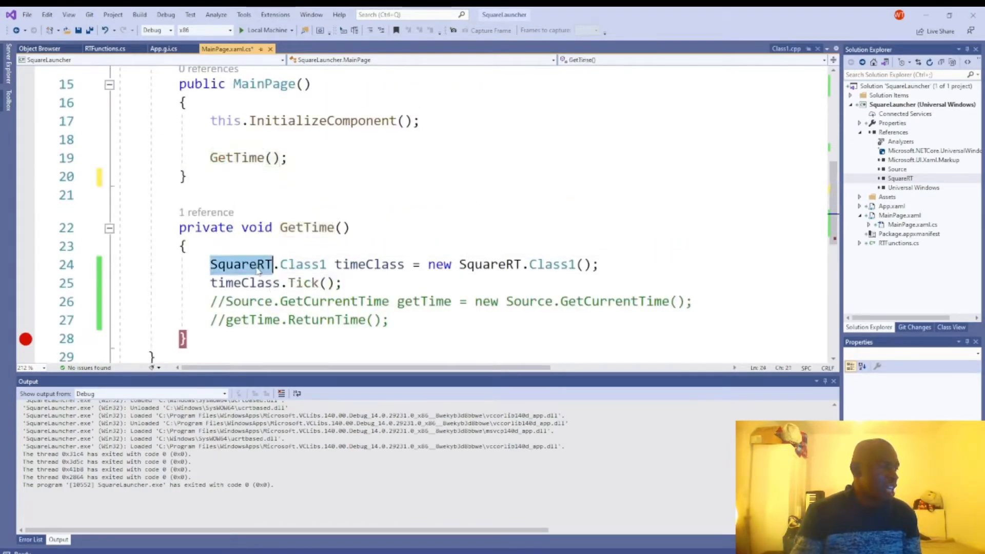
double_click(302, 264)
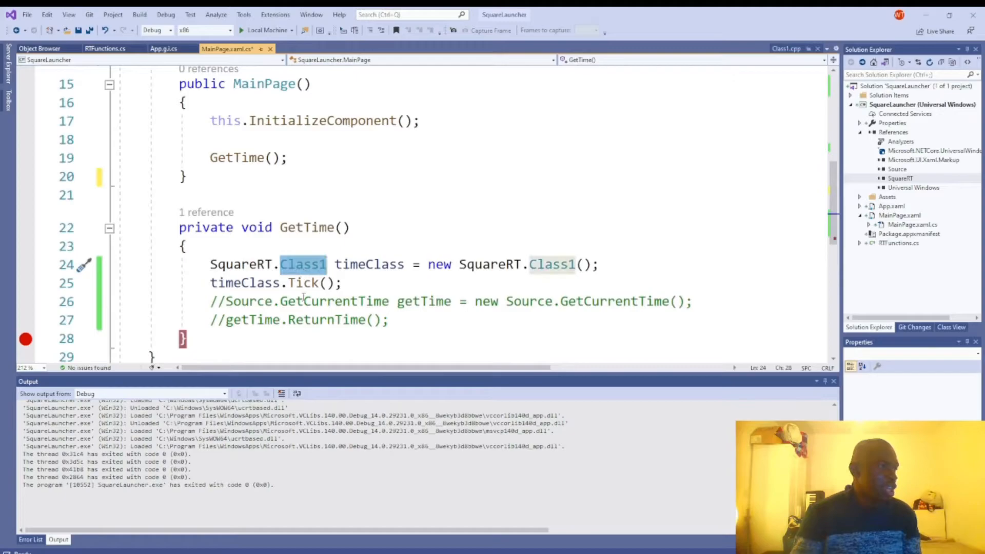
mouse_move(304, 283)
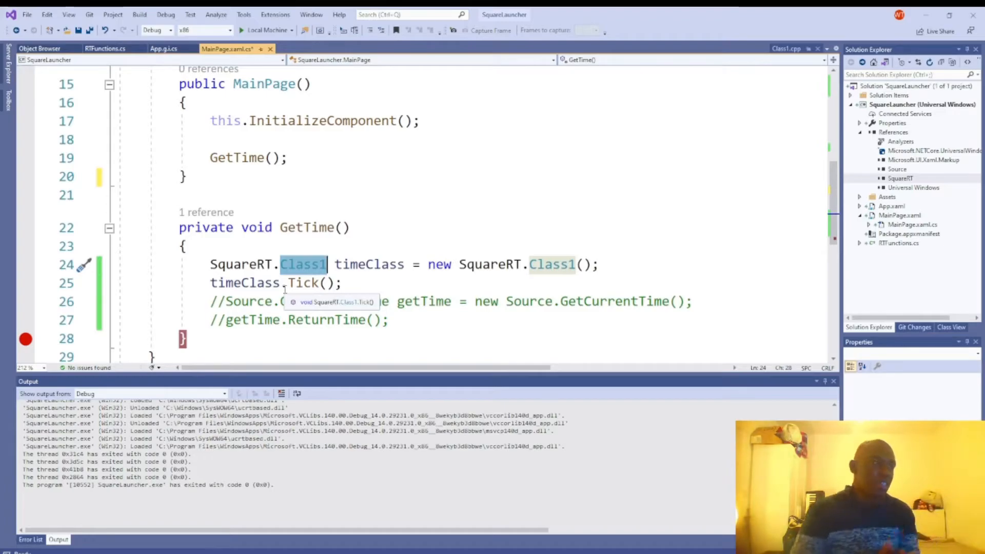
mouse_move(283, 289)
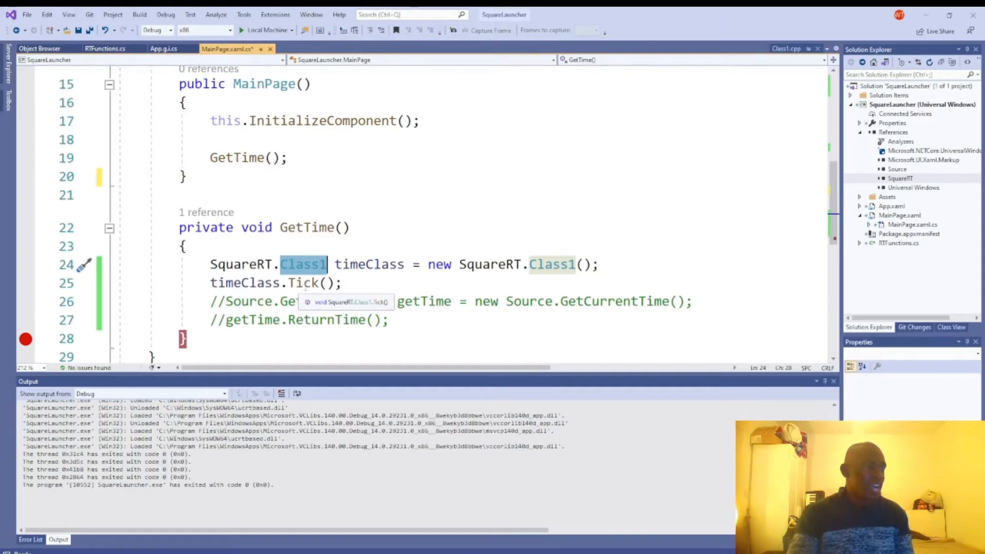
left_click(303, 283)
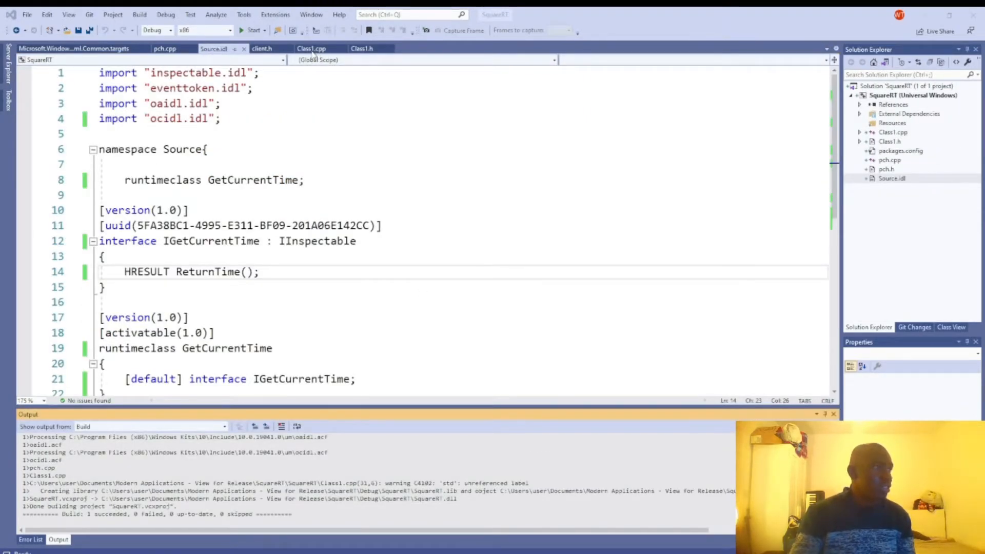
Review Tick returning GetCurrentTime in Class1.cpp, then switch back to SquareLauncher's MainPage
left_click(311, 48)
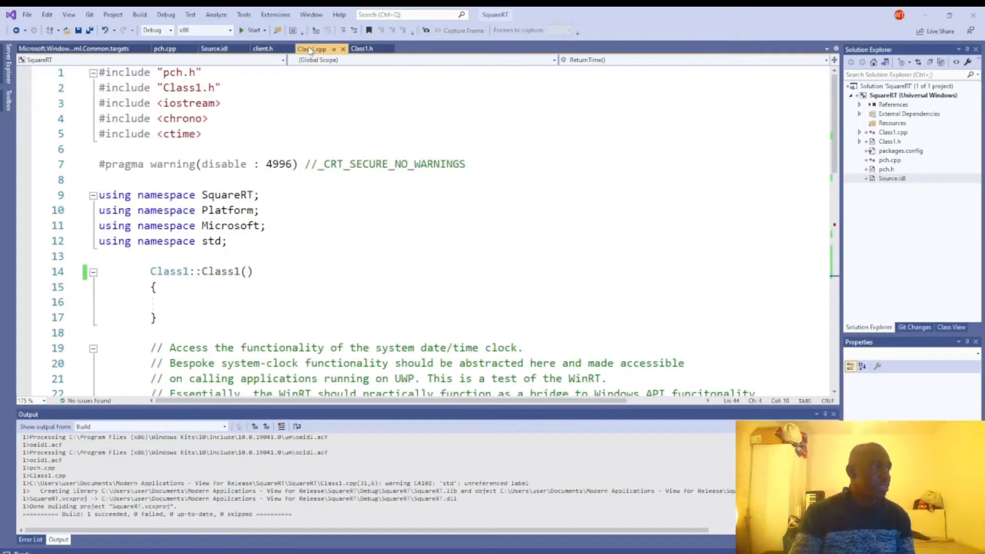
scroll("down", 3)
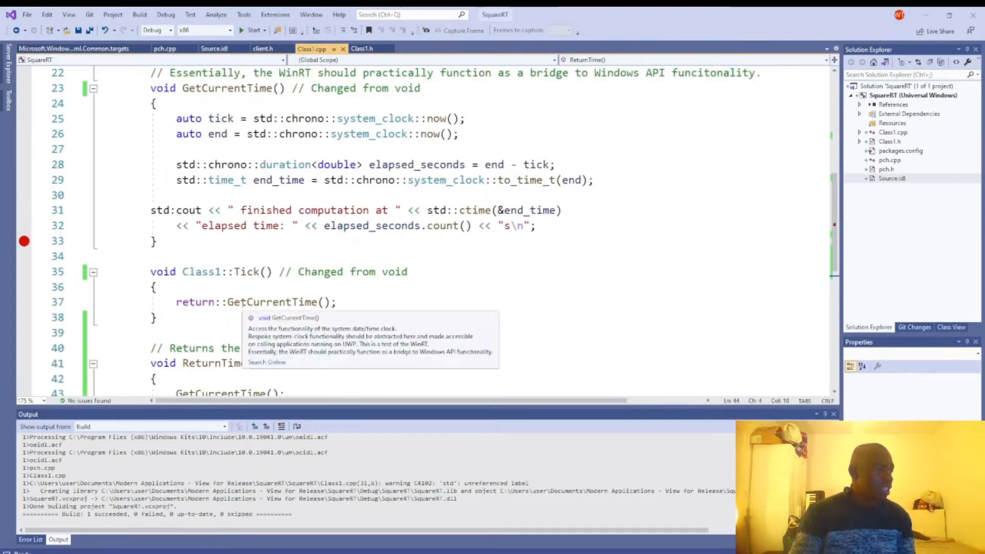
left_click(257, 302)
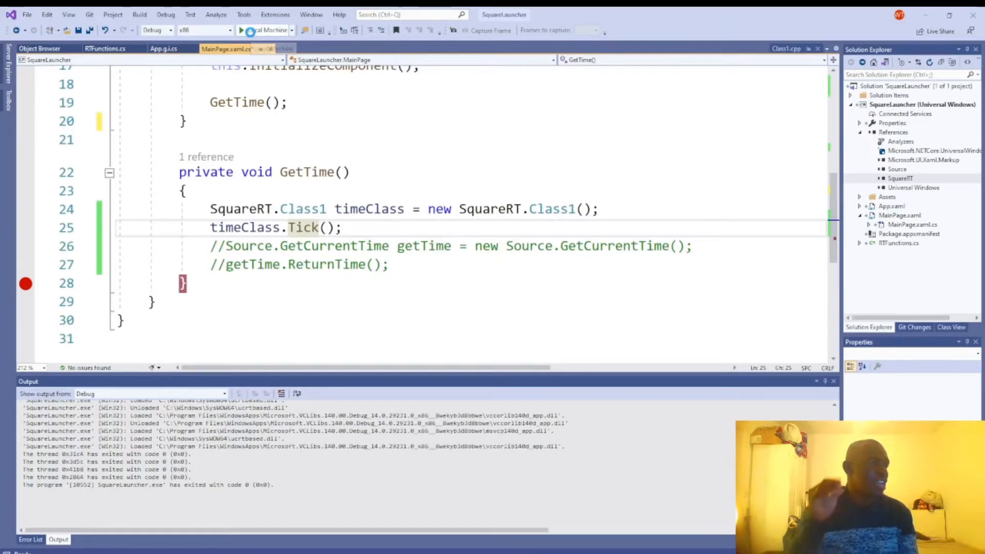
Build and start debugging SquareLauncher on Local Machine so its app window appears
left_click(242, 30)
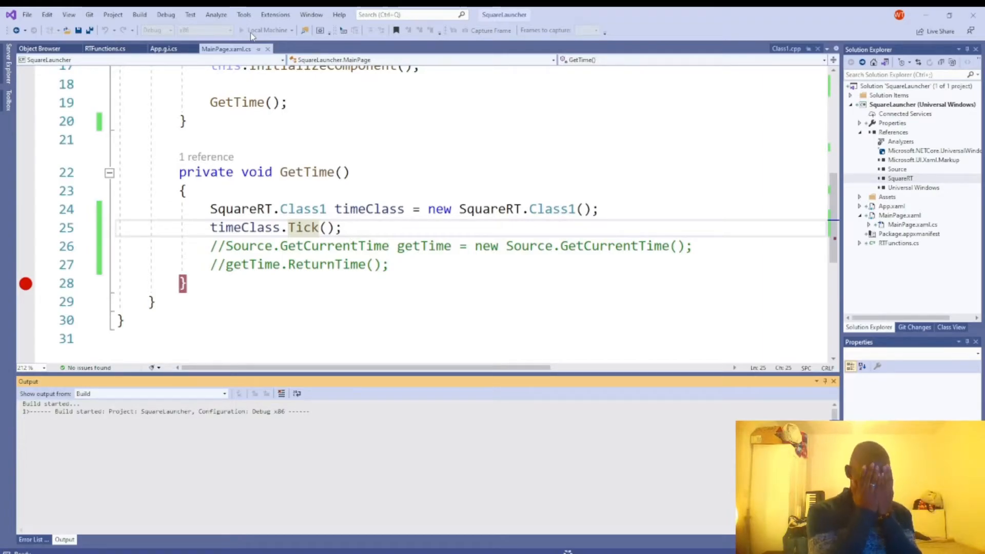
left_click(264, 29)
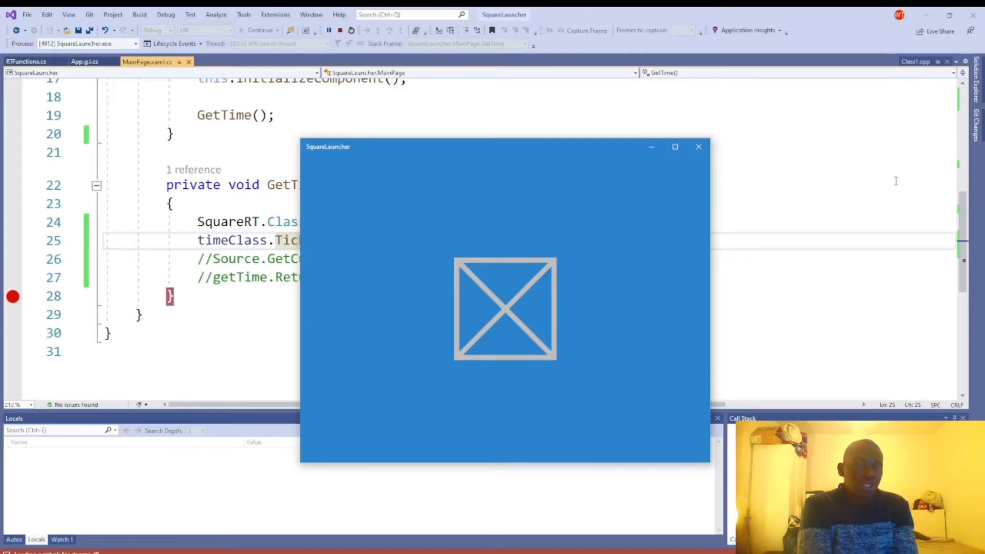
mouse_move(897, 186)
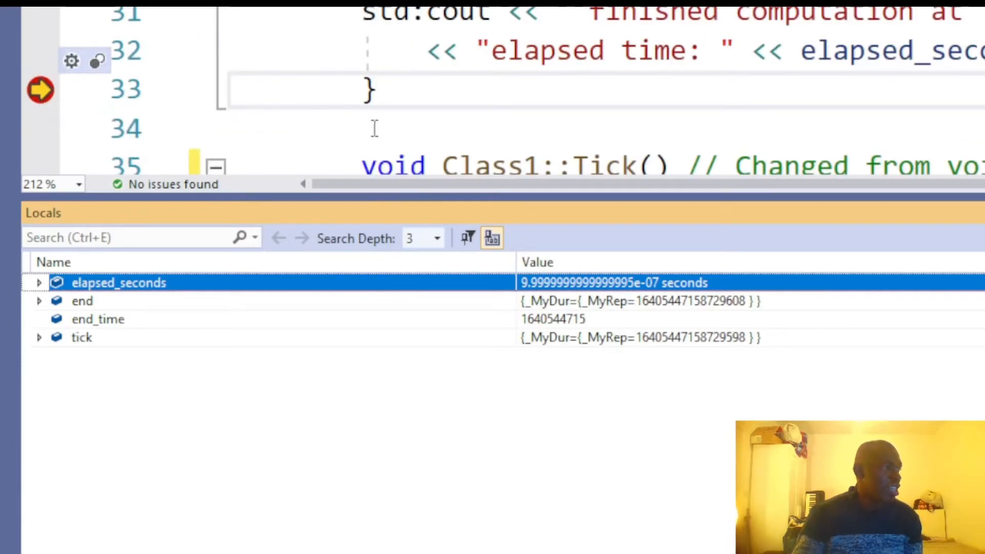
mouse_move(527, 317)
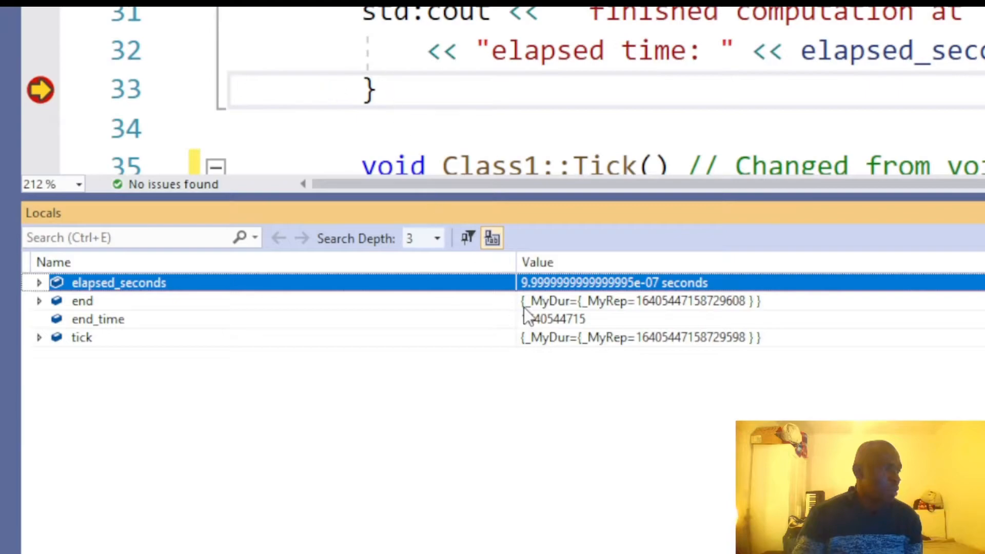
mouse_move(305, 308)
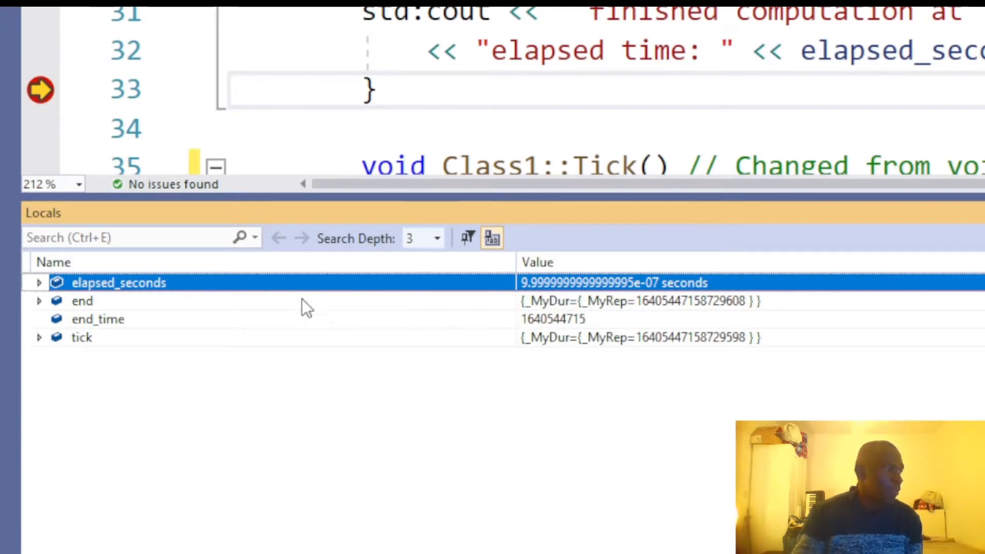
mouse_move(563, 312)
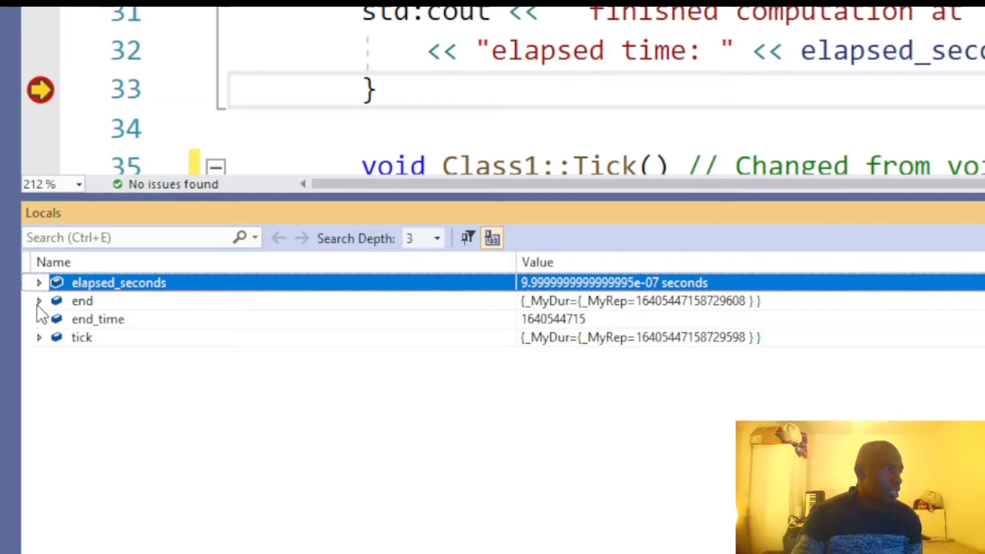
Expand the 'end' local and its _MyDur member to reveal the raw _MyRep value
left_click(39, 300)
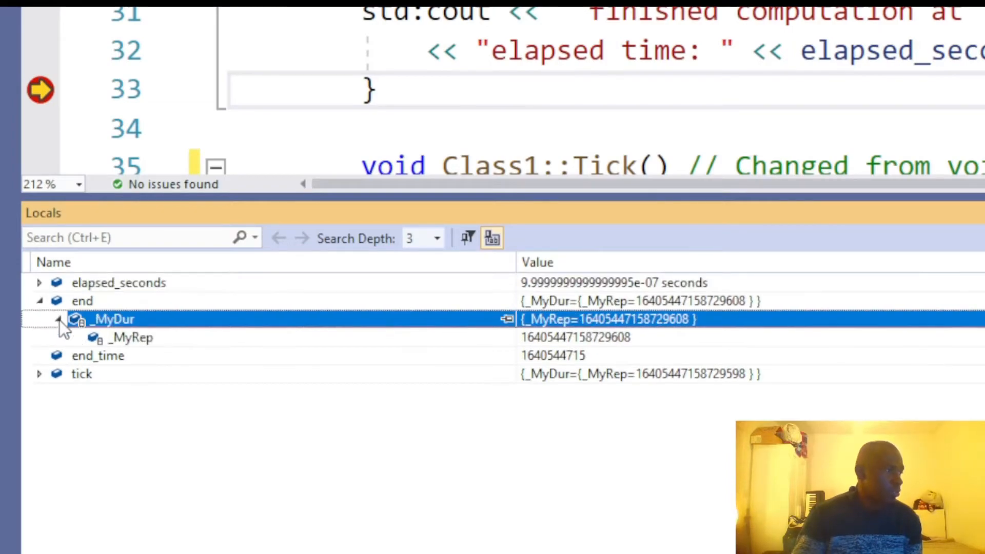
left_click(39, 373)
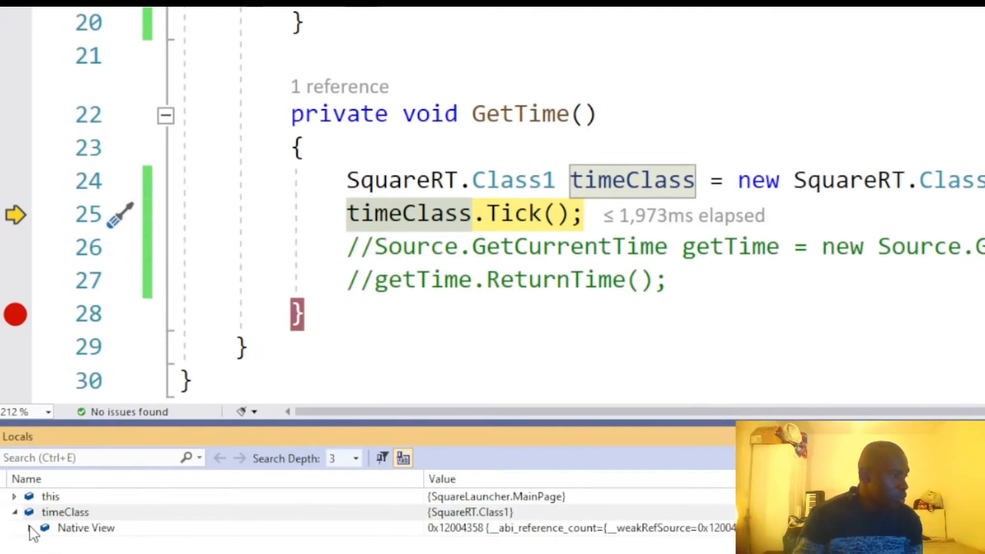
Expand timeClass's Native View and bring its value column into view, showing no symbols for vccorlib140d_app.dll
left_click(44, 528)
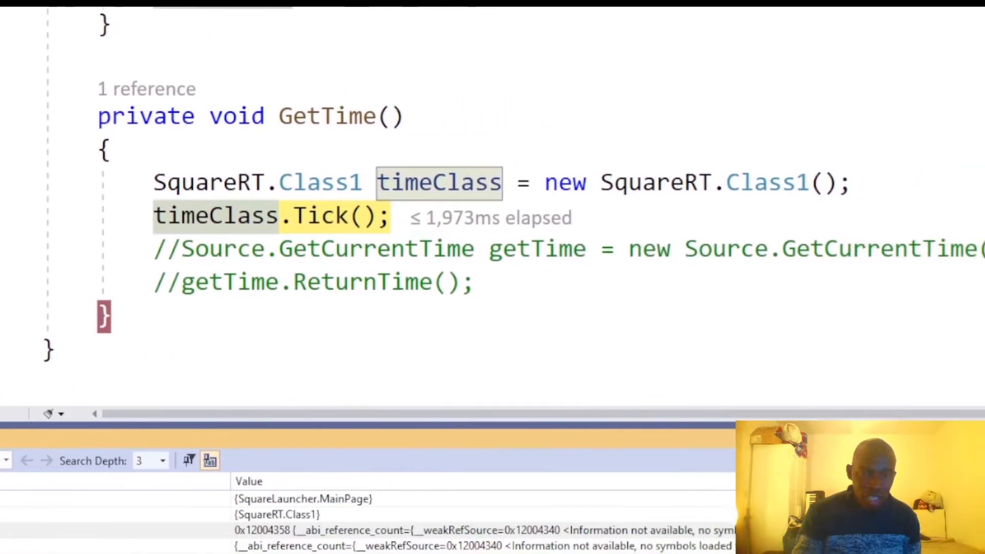
scroll("right", 3)
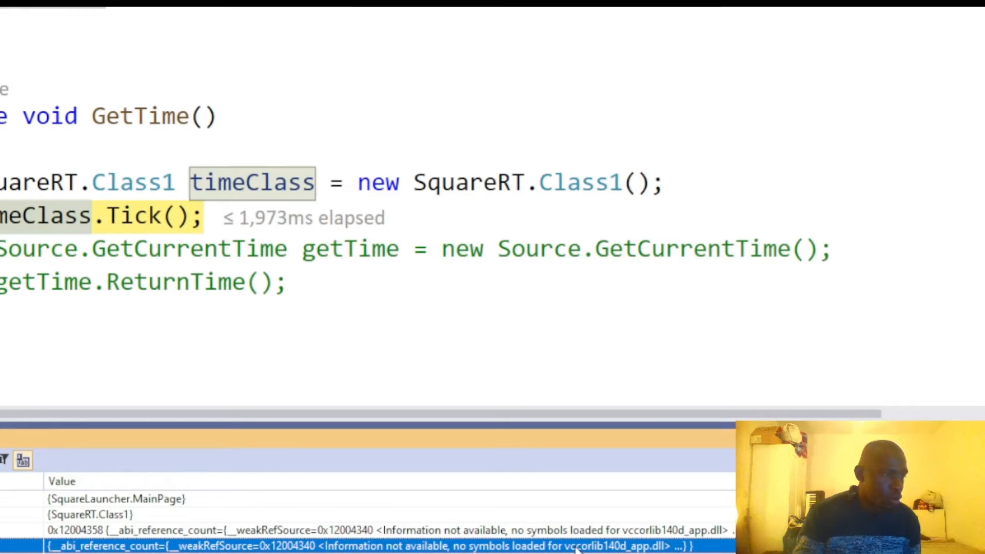
mouse_move(462, 539)
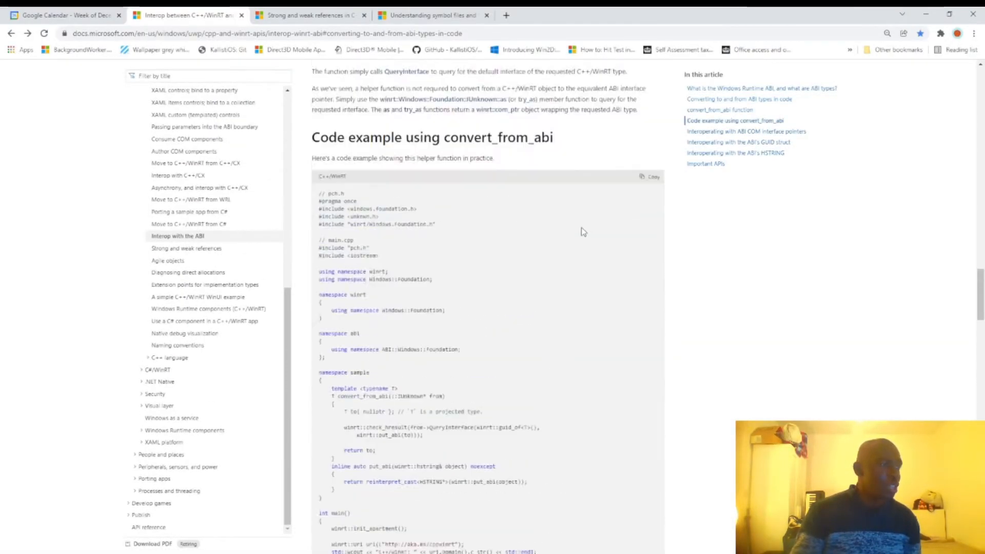
Reread the article's introduction, highlighting the phrase 'binary interface', then continue down through the ABI types discussion
scroll("down", 3)
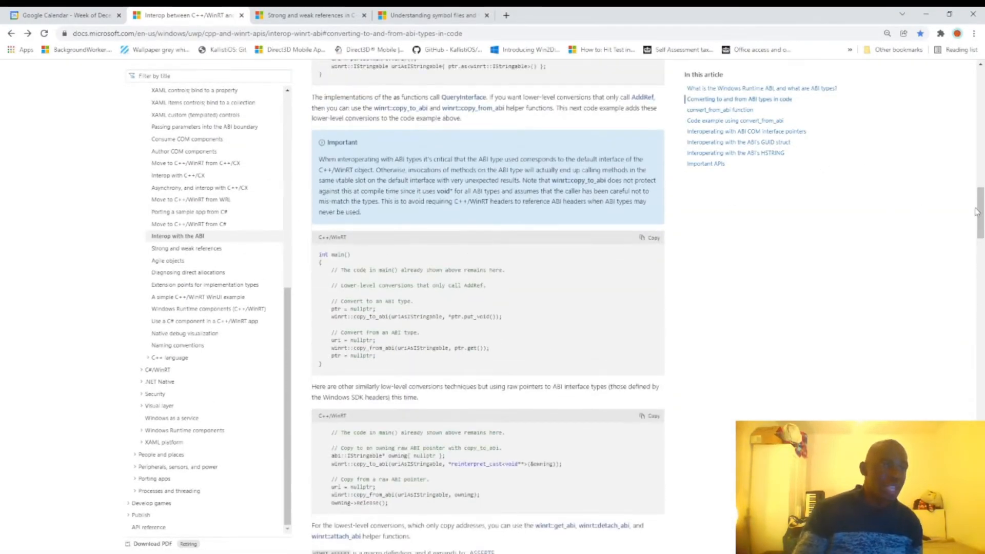
scroll("up", 3)
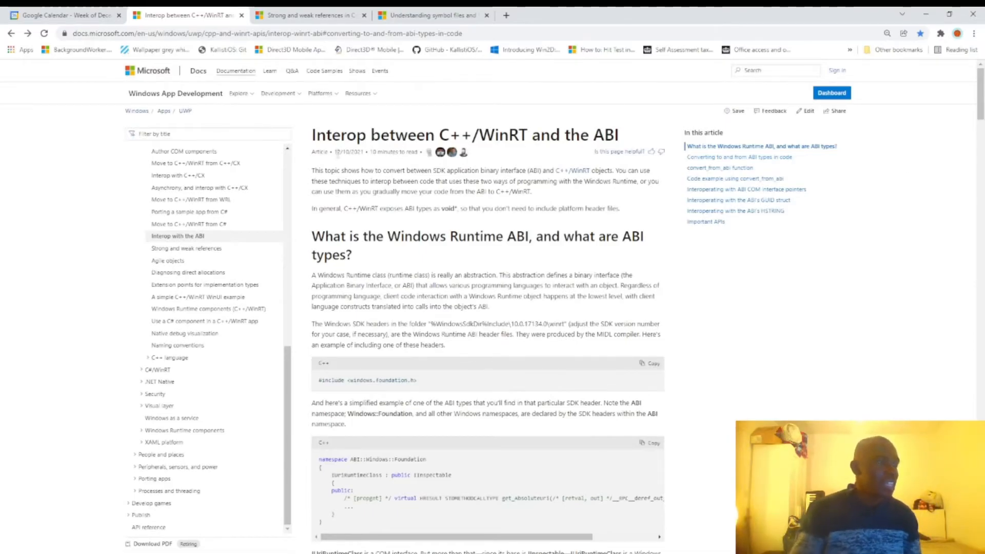
mouse_move(327, 179)
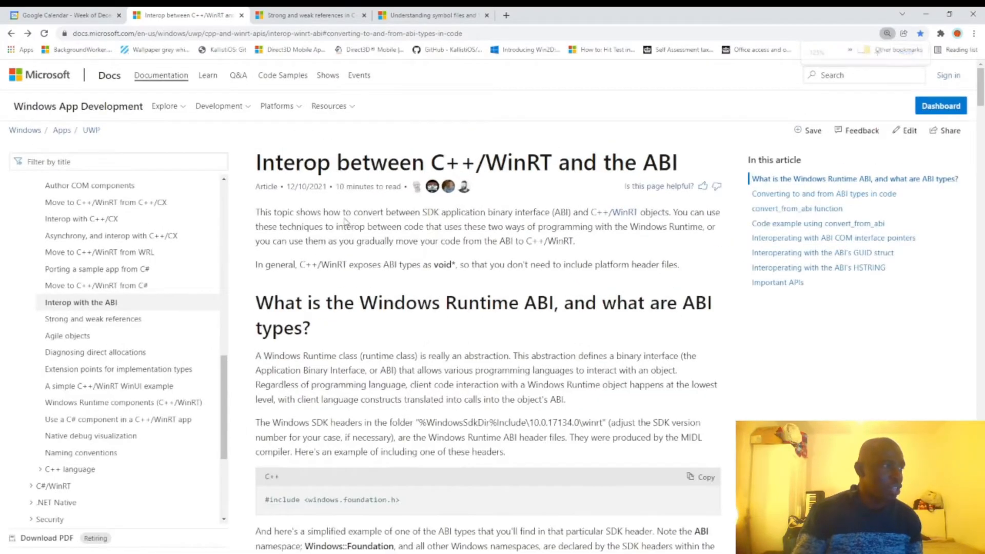
scroll("down", 3)
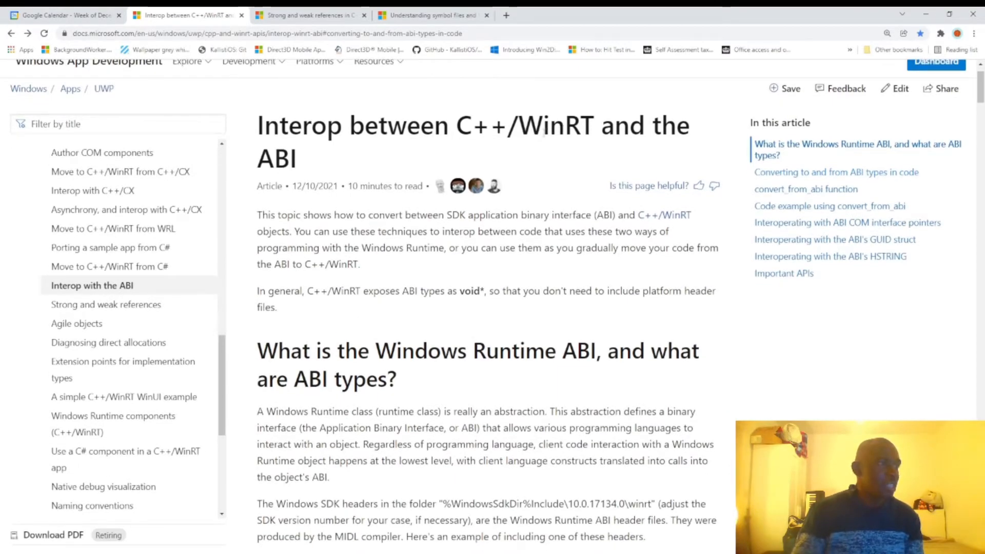
mouse_move(416, 211)
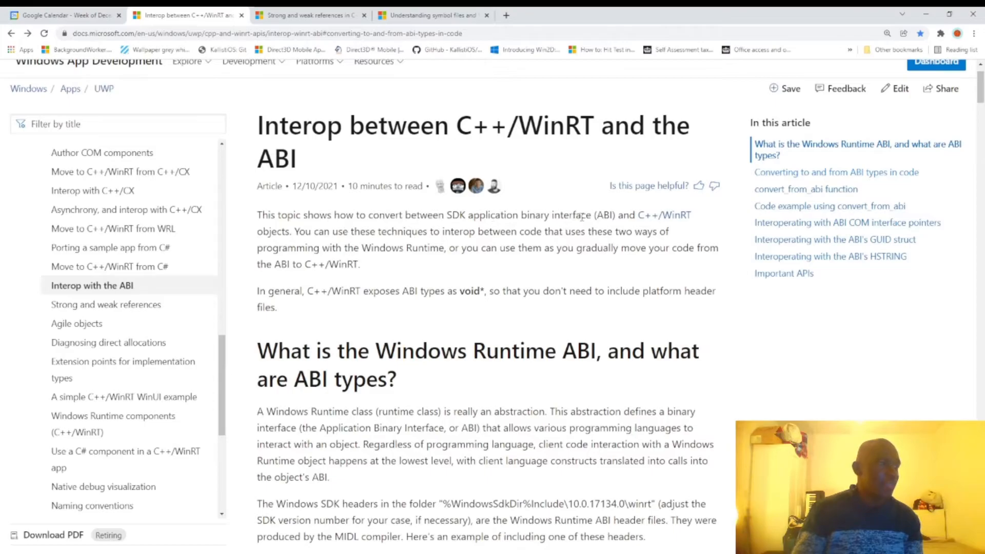
mouse_move(663, 214)
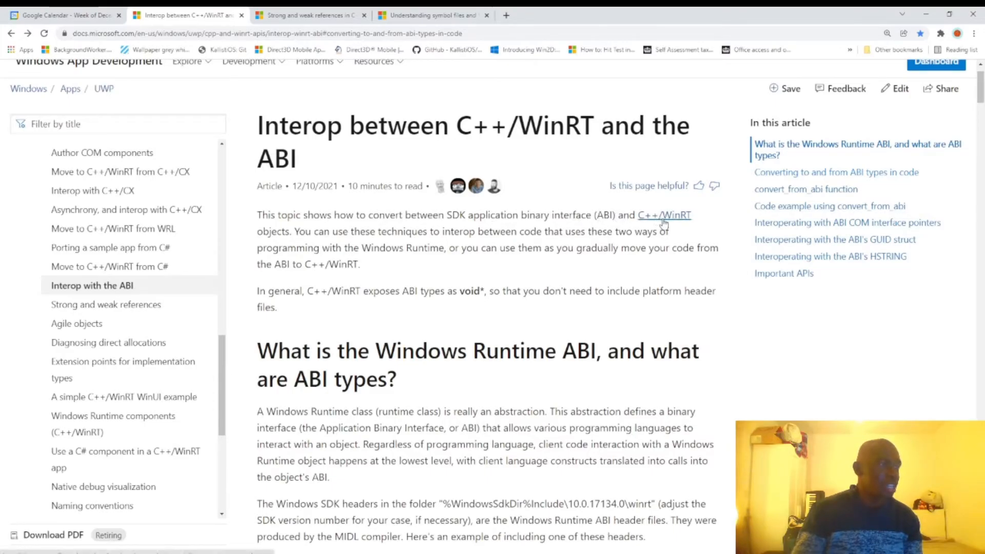
mouse_move(530, 216)
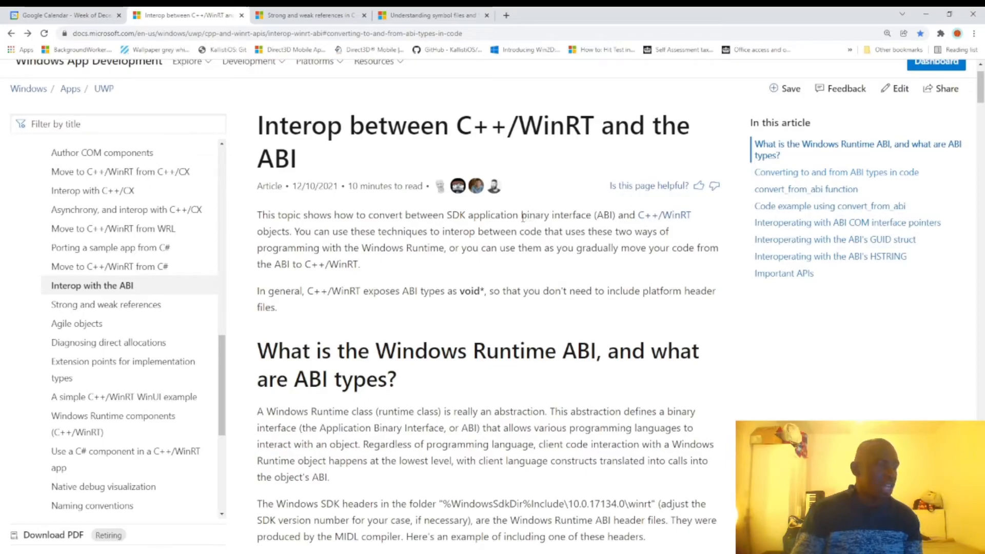
double_click(532, 215)
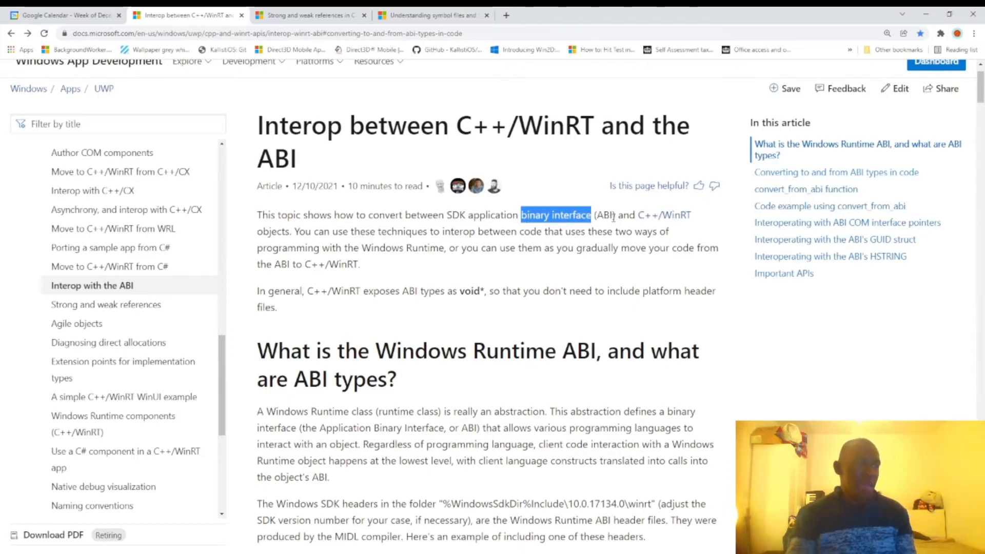
scroll("down", 3)
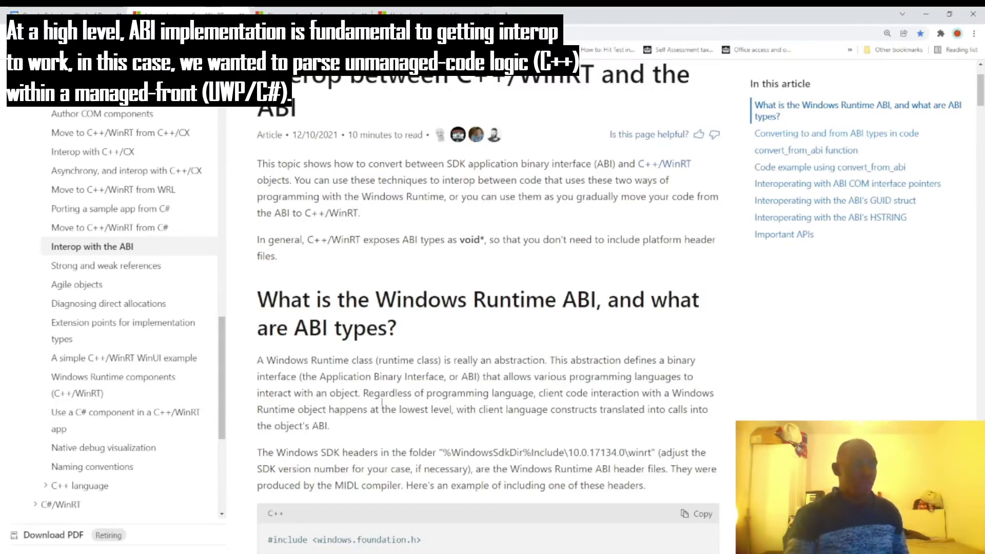
scroll("down", 3)
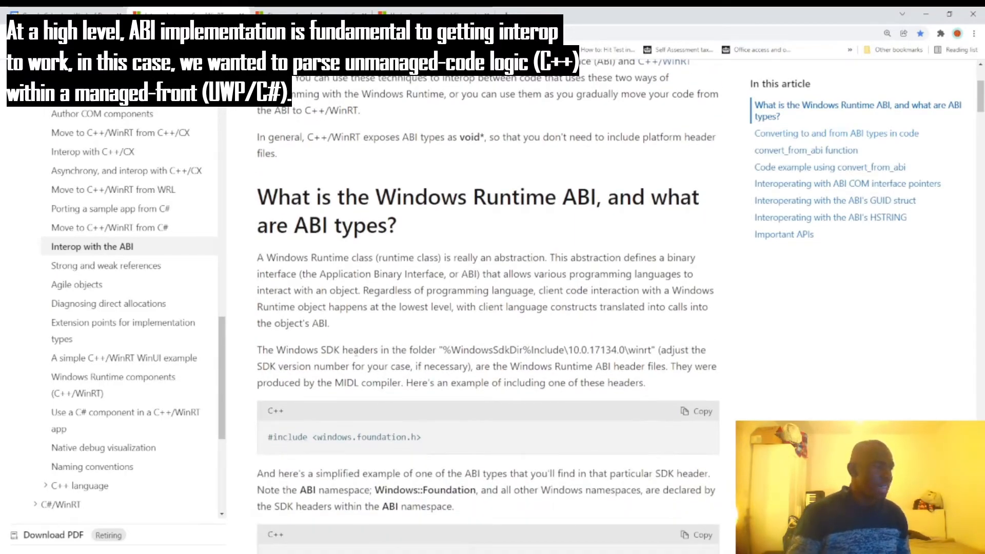
scroll("down", 3)
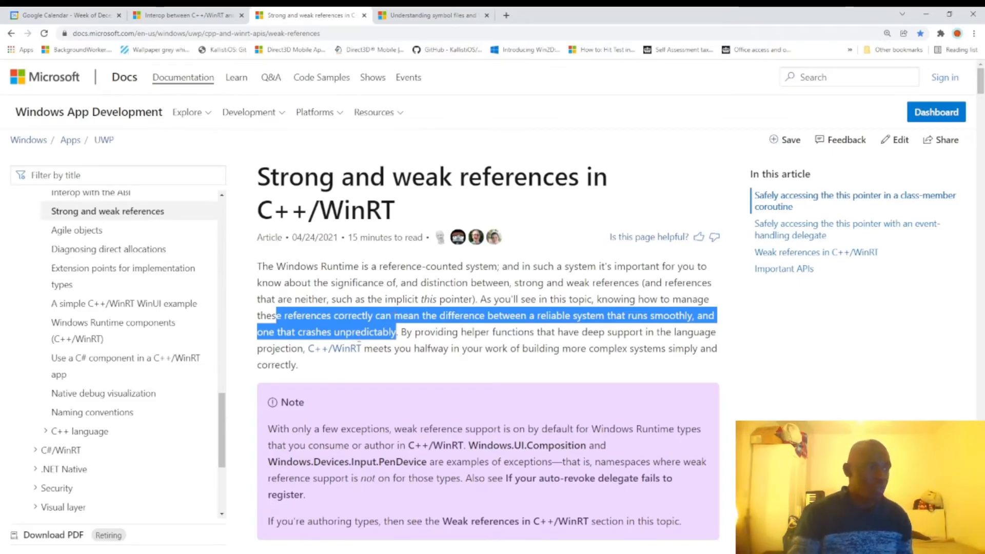
mouse_move(363, 344)
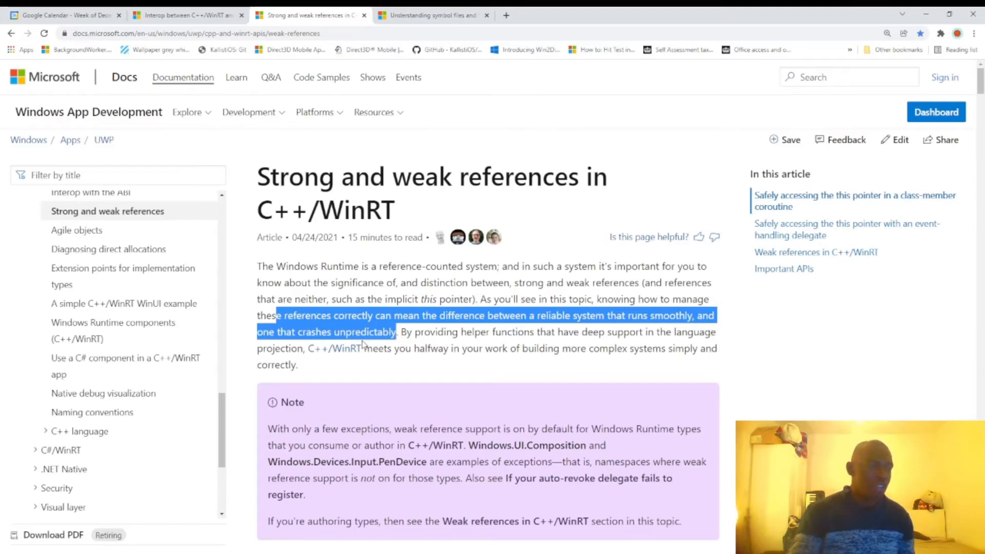
mouse_move(407, 345)
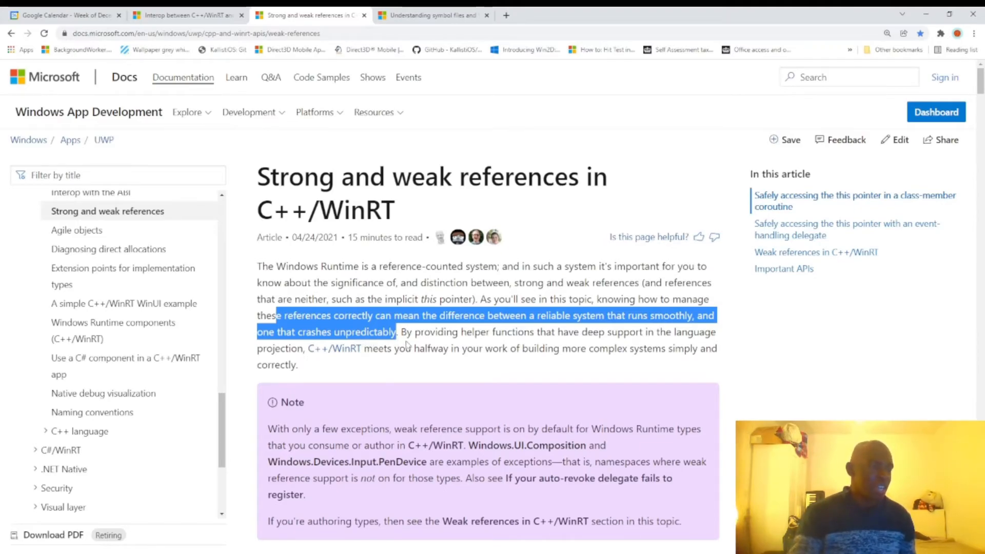
Clear the highlighted sentence and scroll down to the get_strong code example and its Important note
left_click(407, 343)
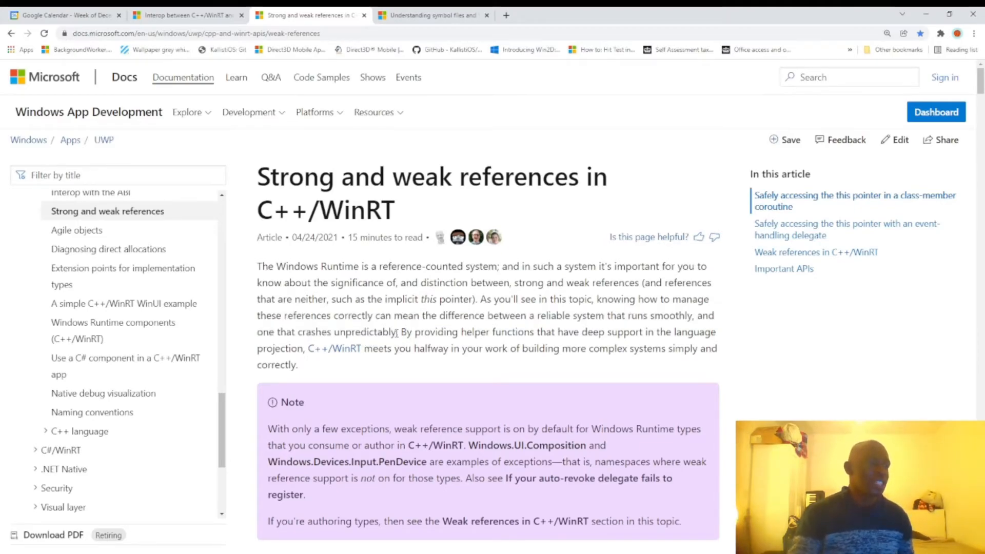
scroll("down", 3)
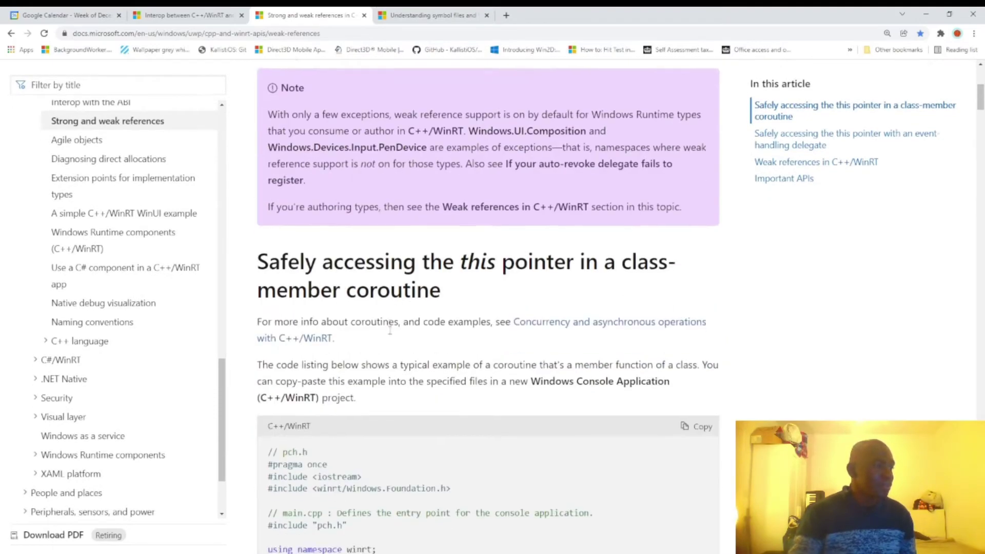
scroll("down", 3)
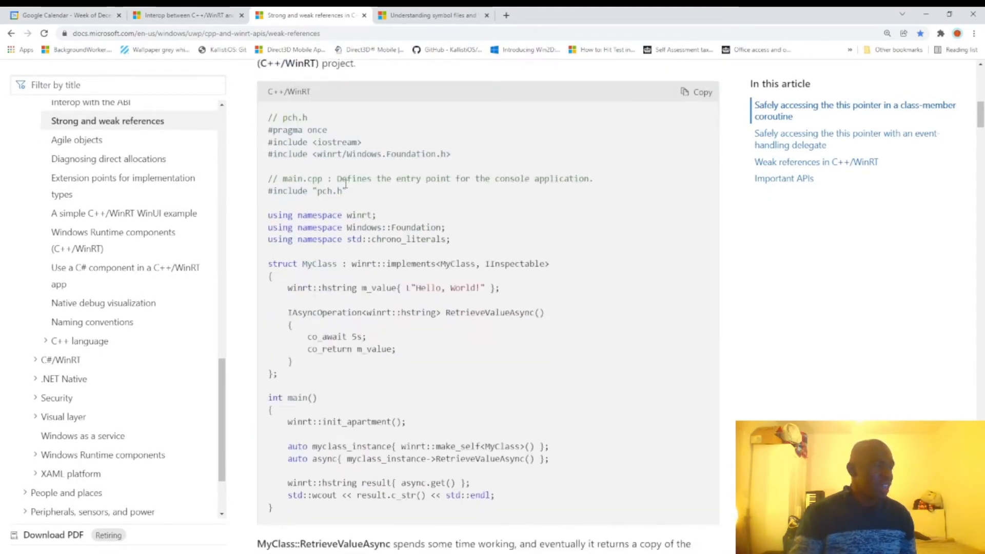
scroll("down", 3)
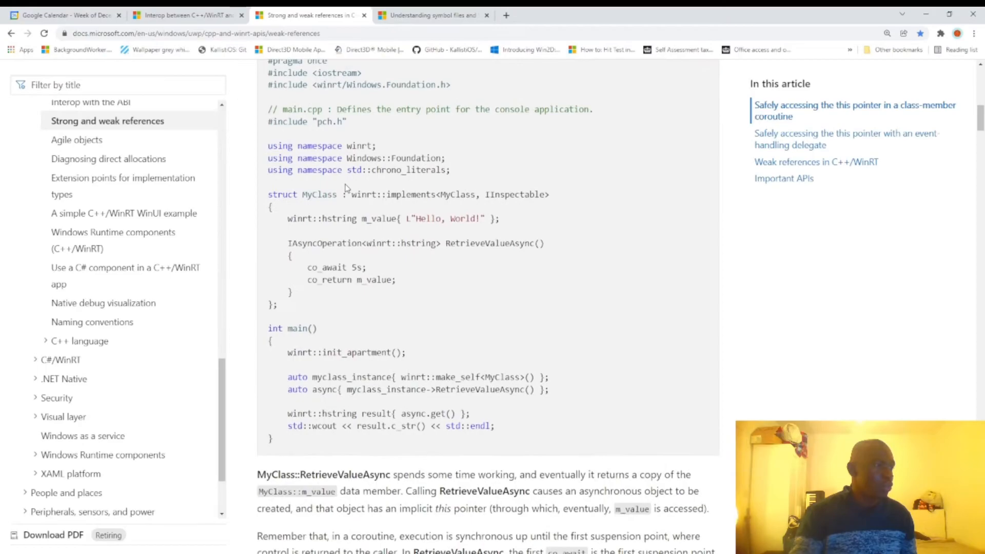
scroll("down", 3)
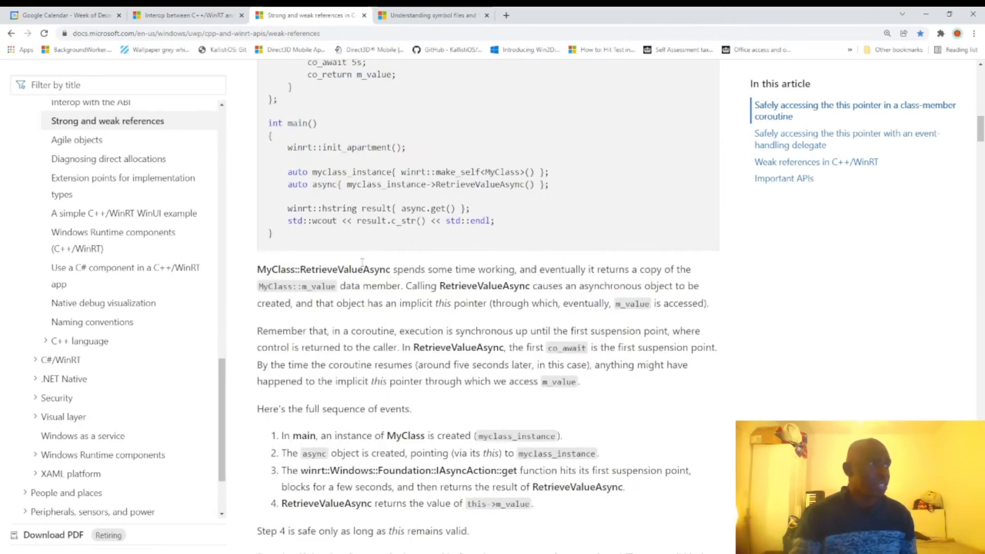
scroll("down", 3)
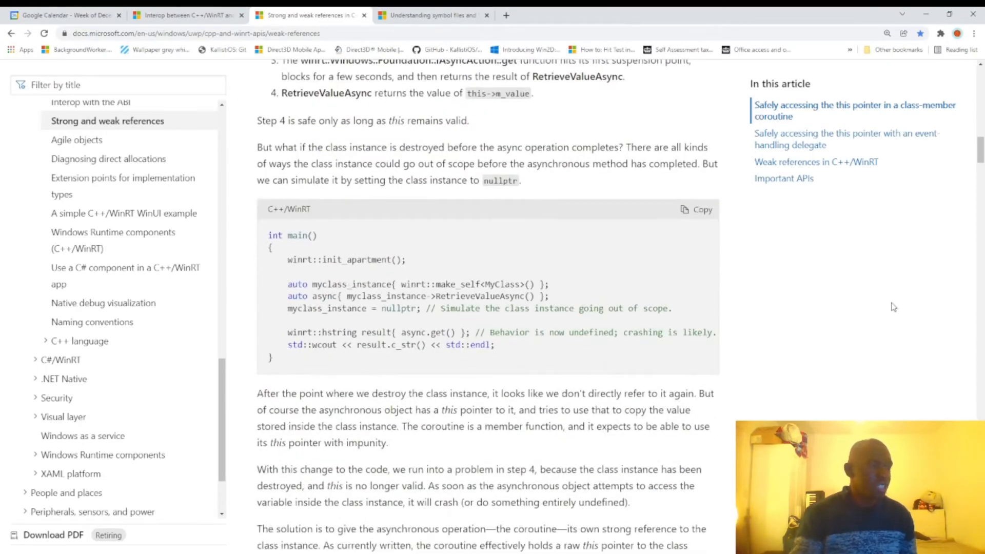
scroll("down", 3)
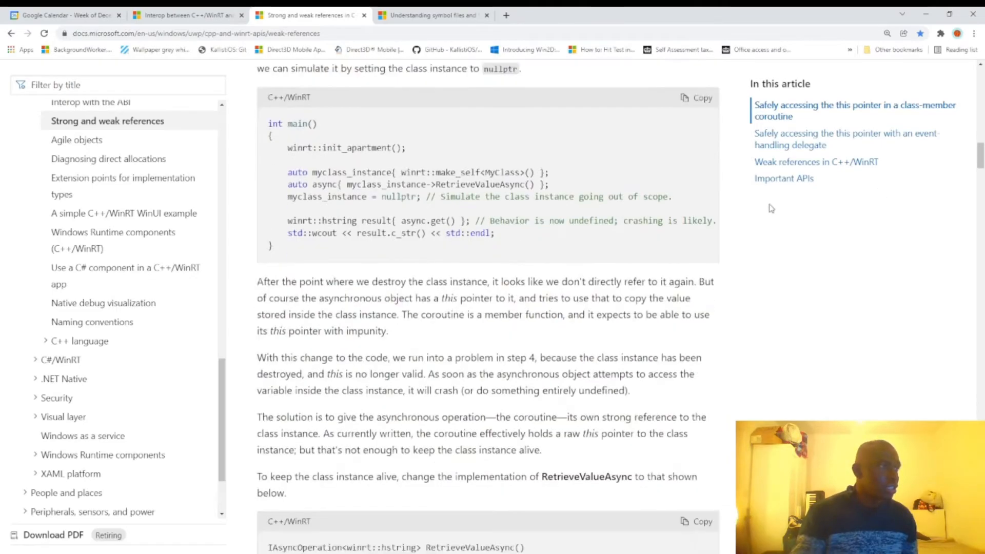
scroll("down", 3)
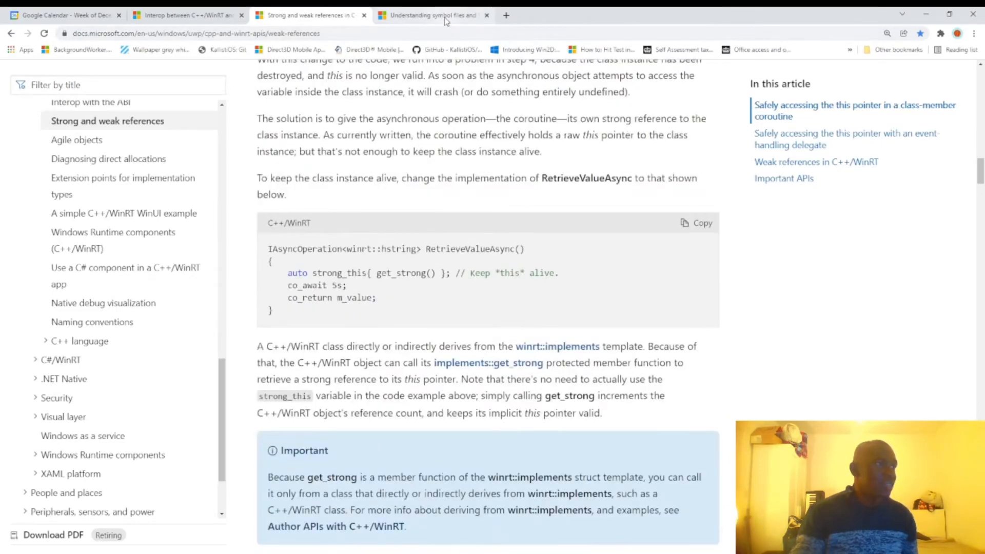
Switch to the 'Understanding symbol files' DevBlogs post and set the page zoom to 200% for reading
left_click(432, 14)
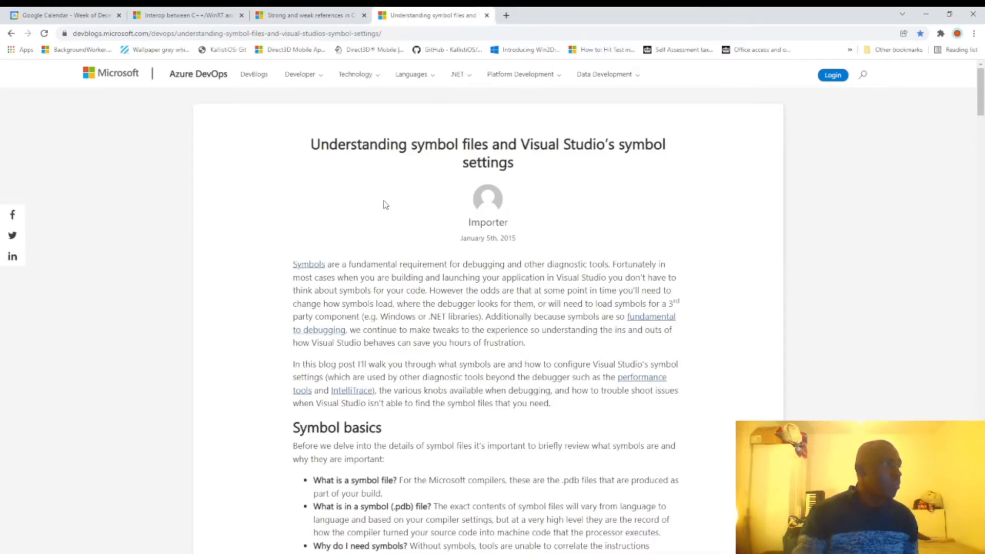
mouse_move(369, 220)
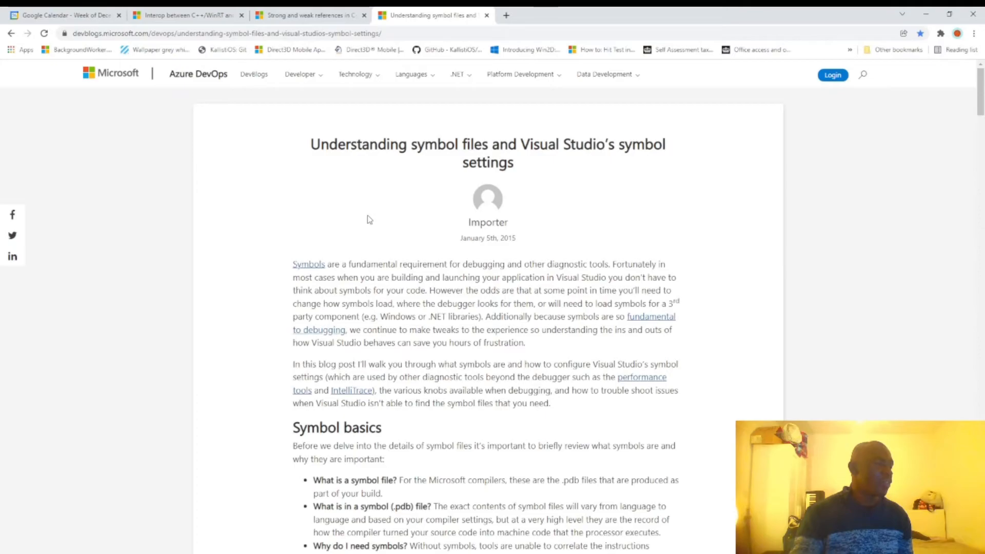
scroll("down", 3)
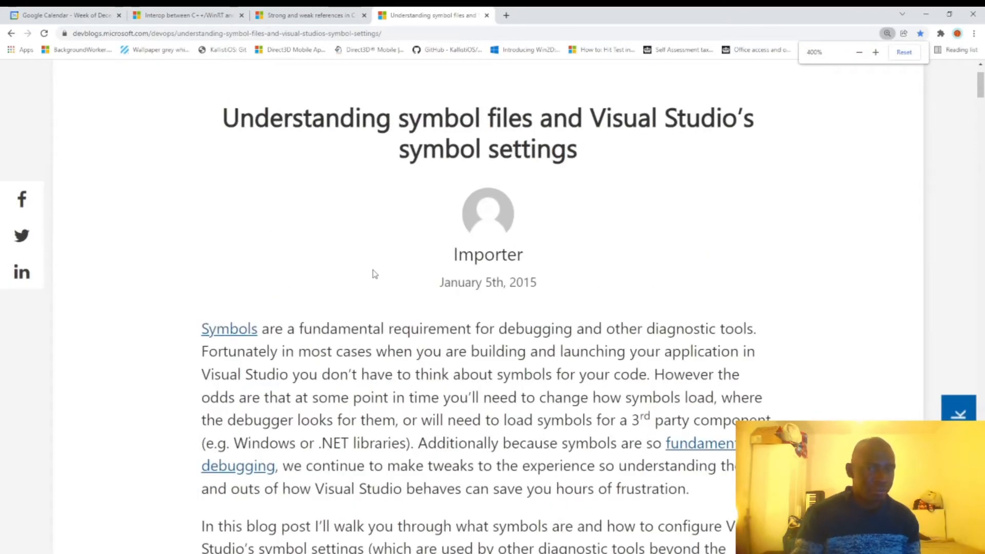
left_click(859, 51)
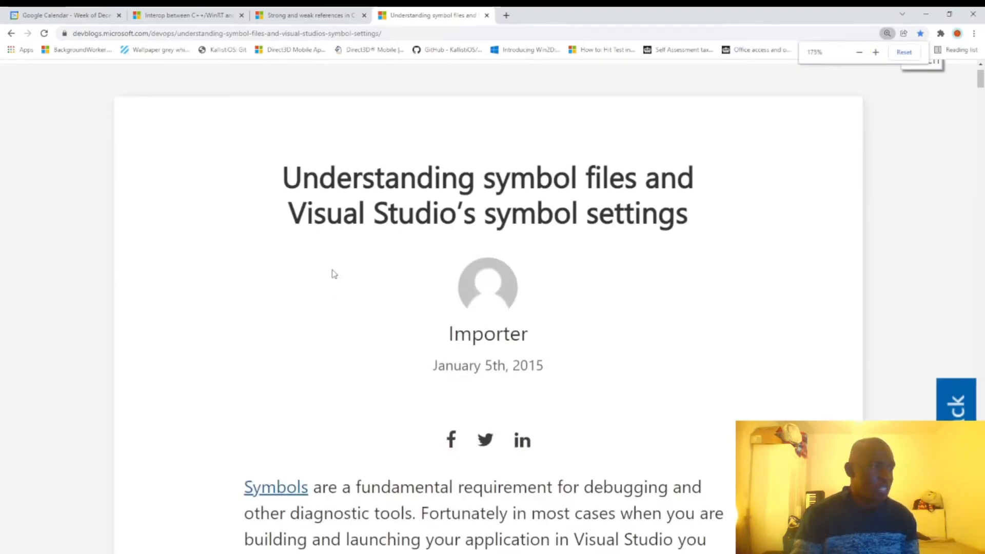
left_click(875, 51)
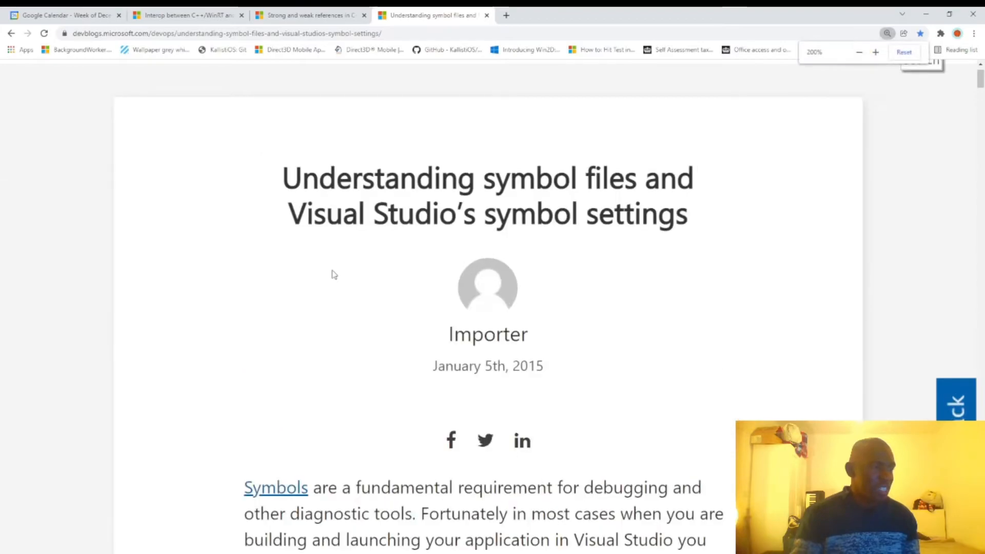
scroll("down", 3)
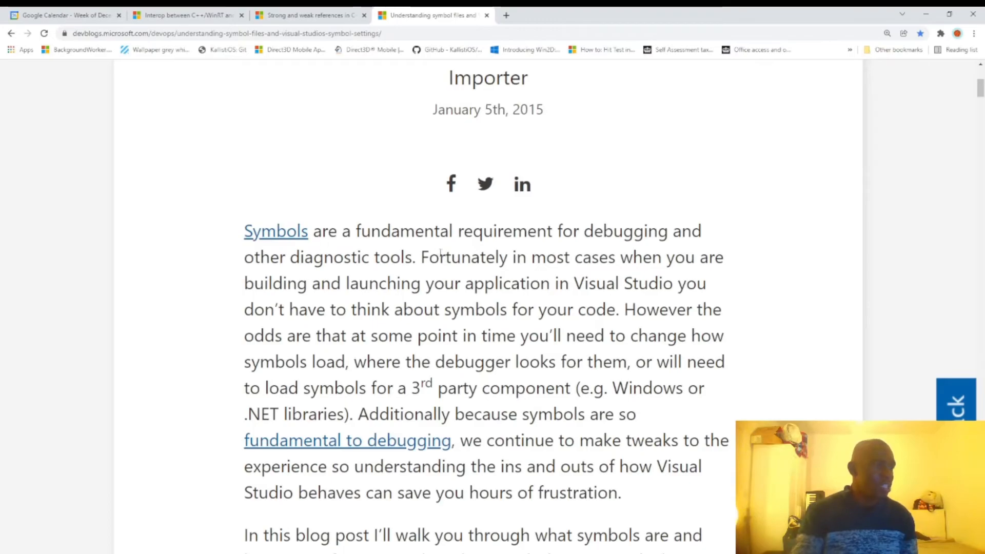
mouse_move(359, 270)
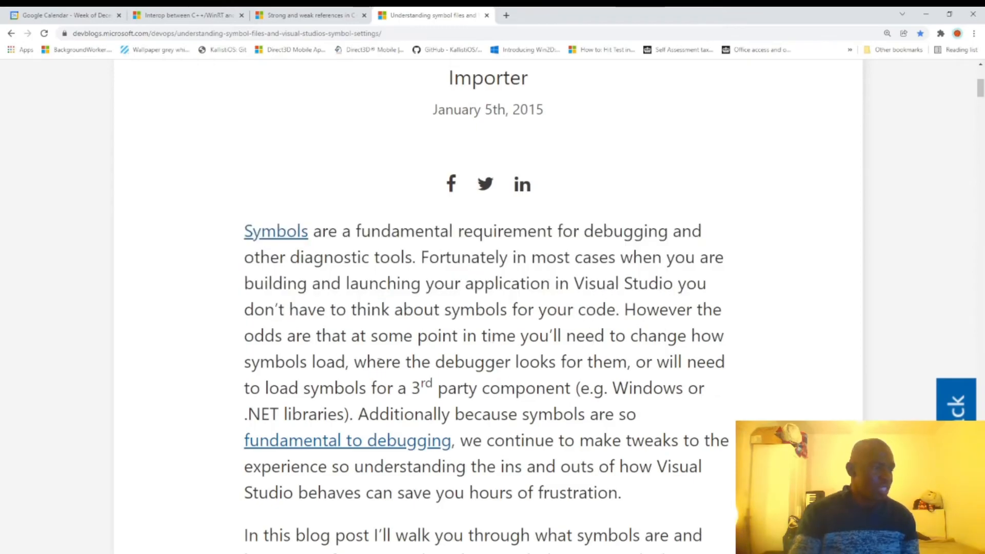
Scroll through the Symbol basics bullets down to the 'breakpoint will not currently be hit' screenshot
scroll("down", 3)
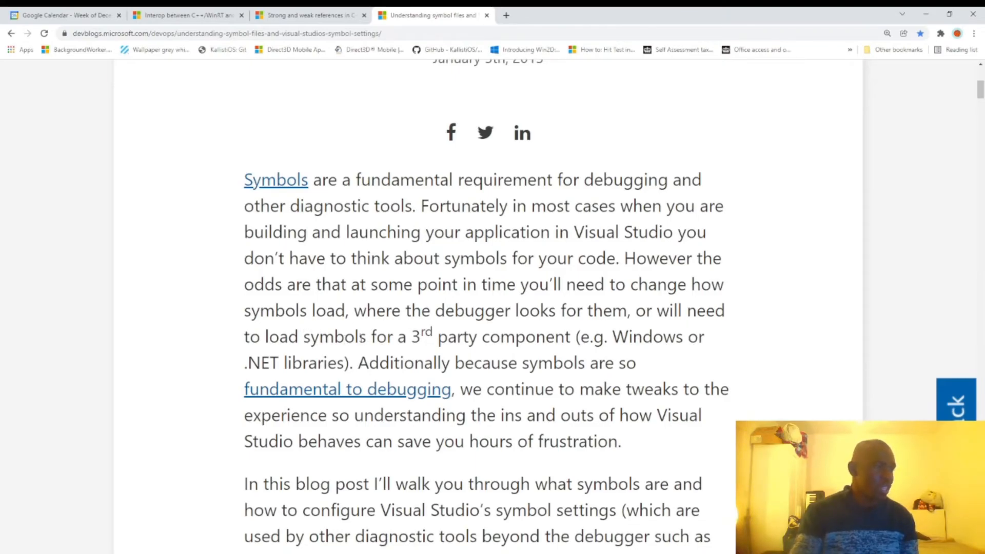
scroll("down", 3)
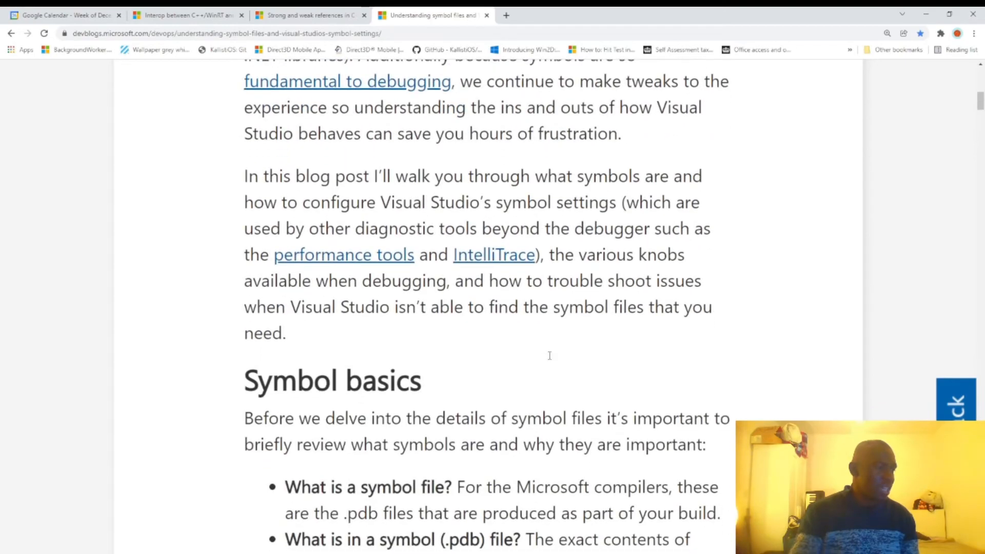
scroll("down", 3)
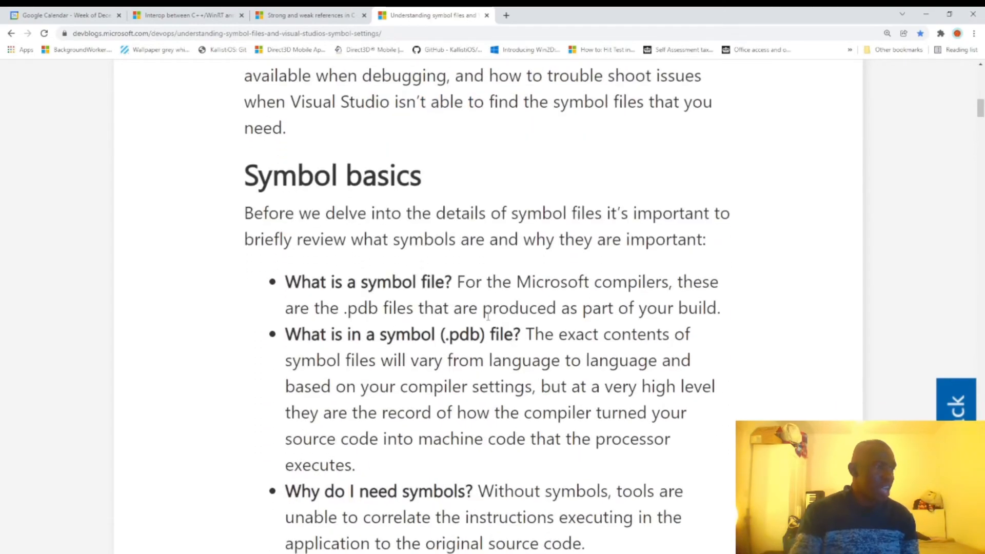
scroll("down", 3)
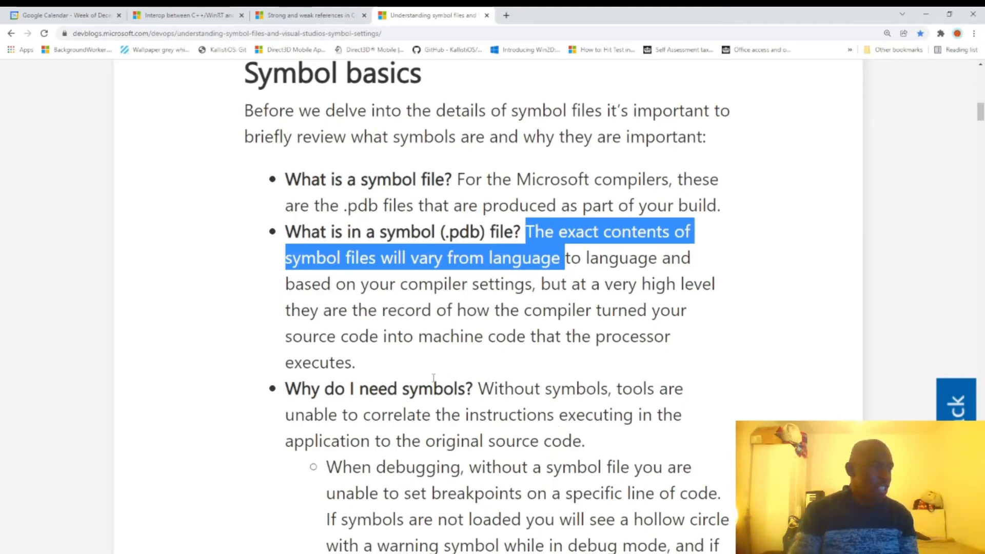
scroll("down", 3)
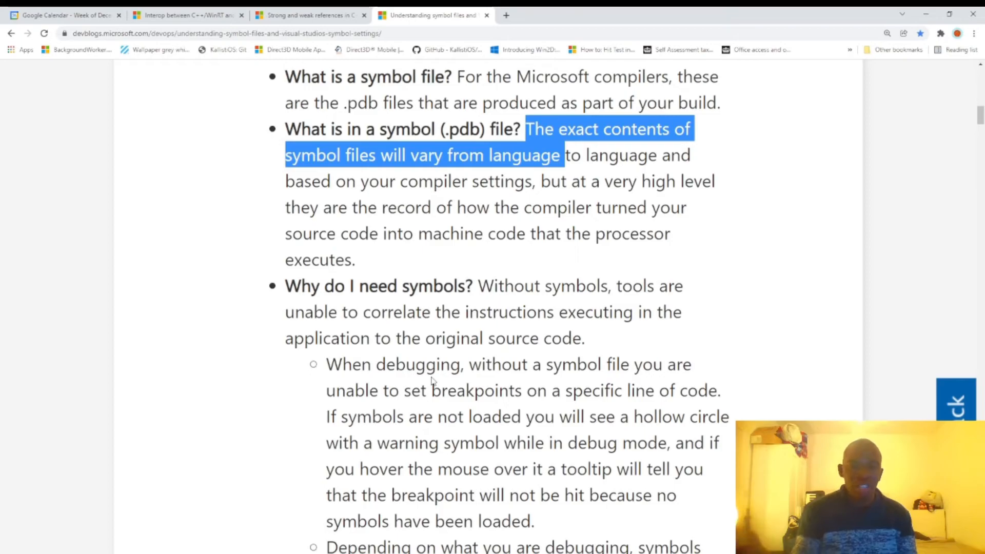
scroll("down", 3)
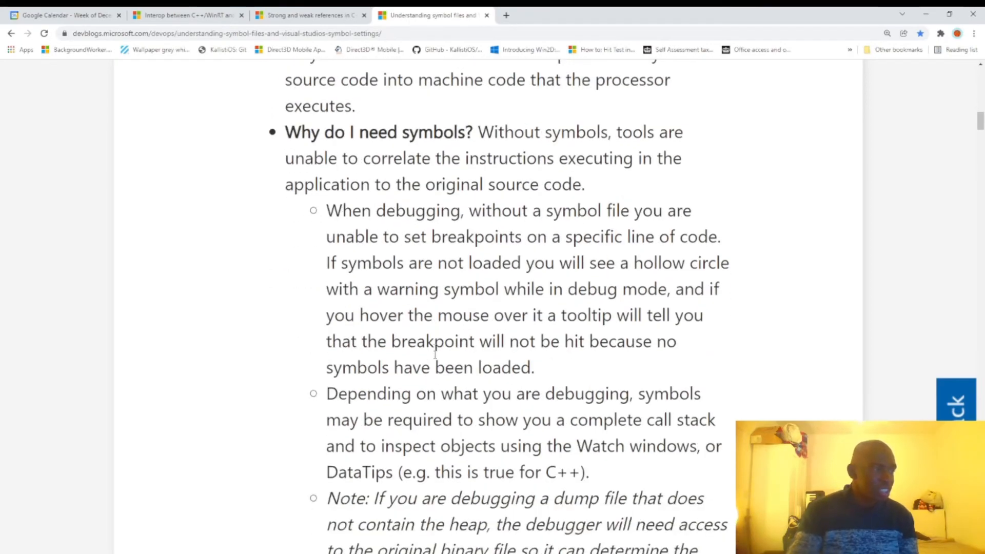
scroll("down", 3)
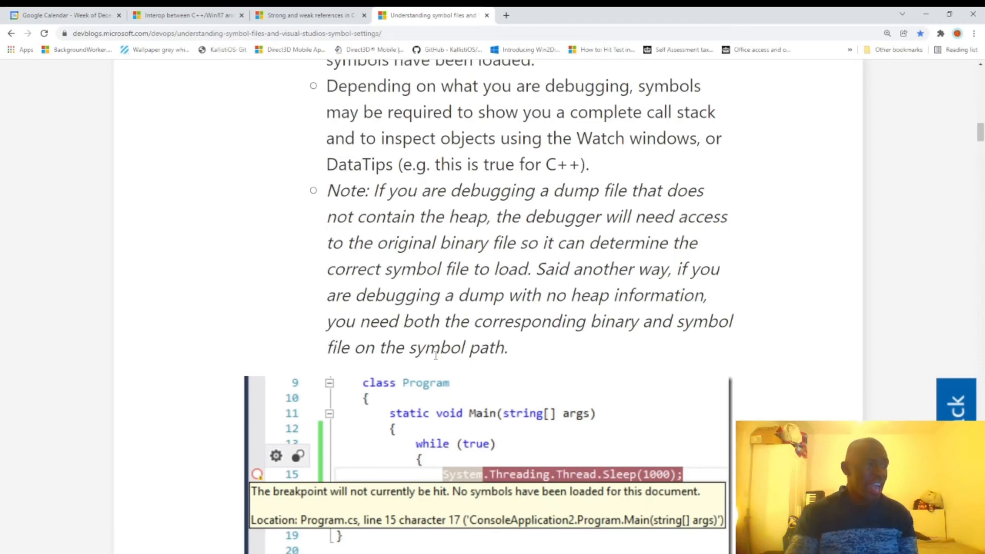
Scroll past the breakpoint screenshot to the 'Visual Studio's default behavior' section
scroll("down", 3)
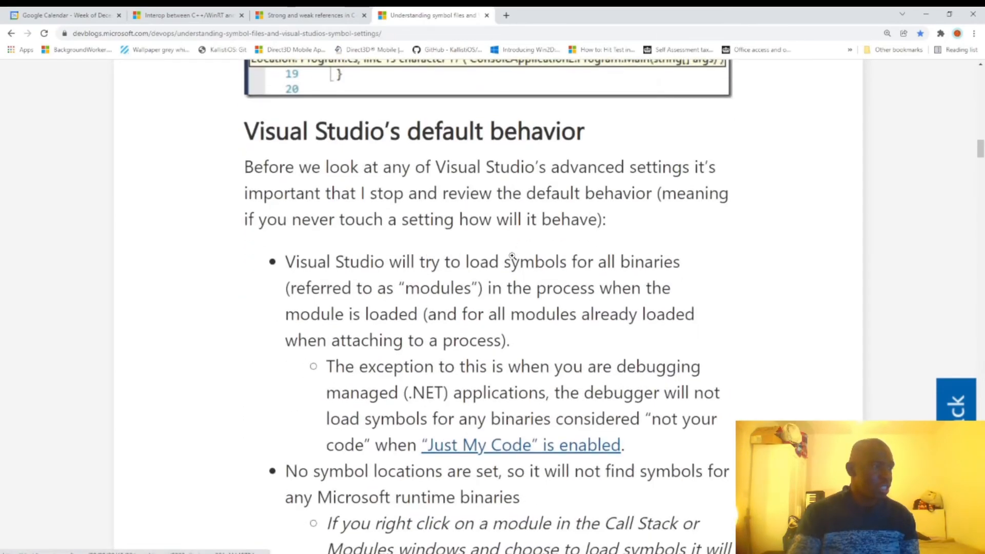
mouse_move(376, 150)
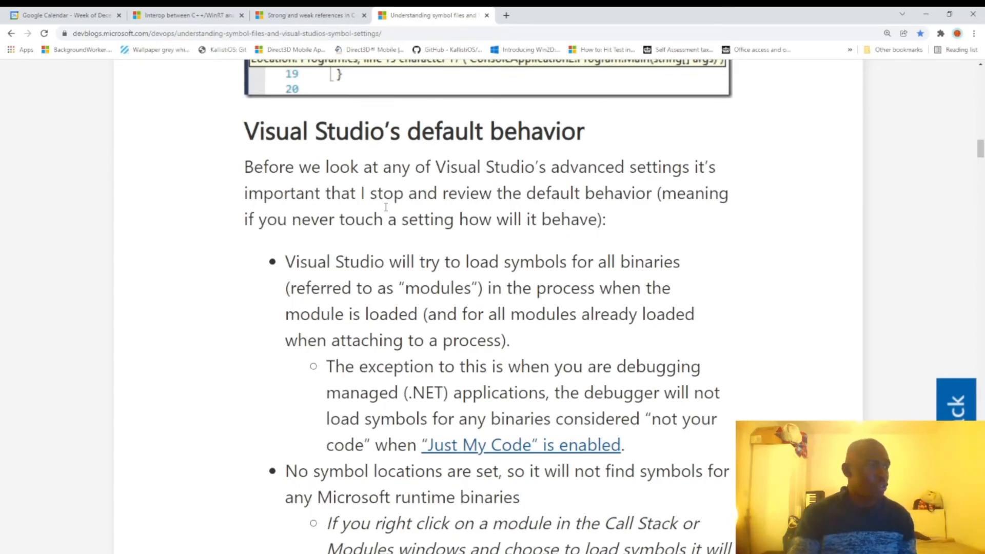
mouse_move(351, 202)
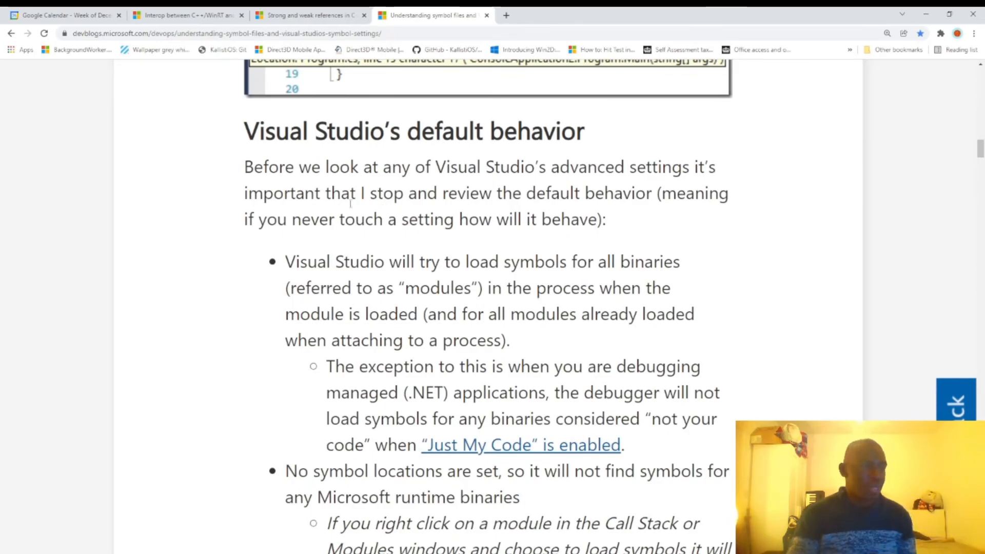
mouse_move(329, 363)
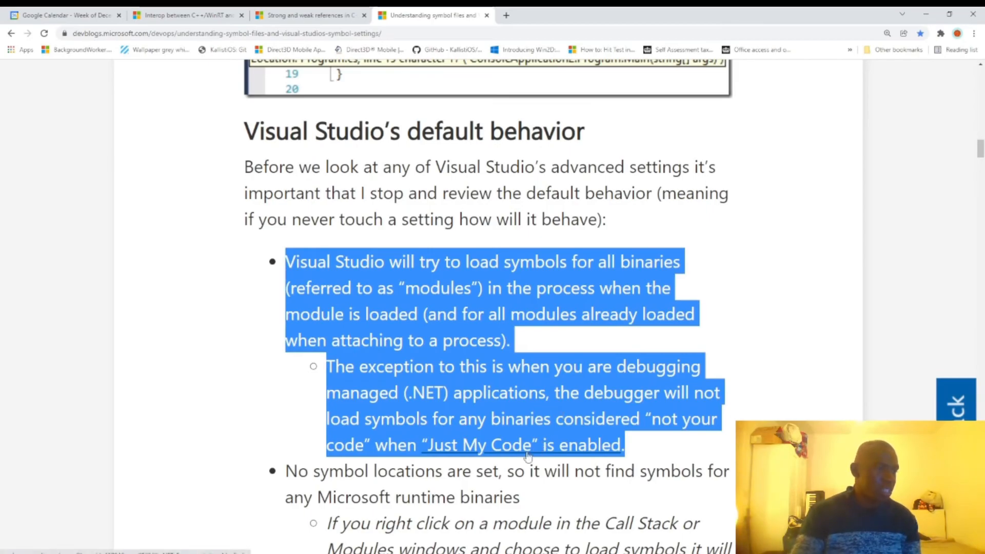
Scroll down to the 'How can I tell if a symbol is loaded and if not why?' heading and its Call Stack screenshot
scroll("down", 3)
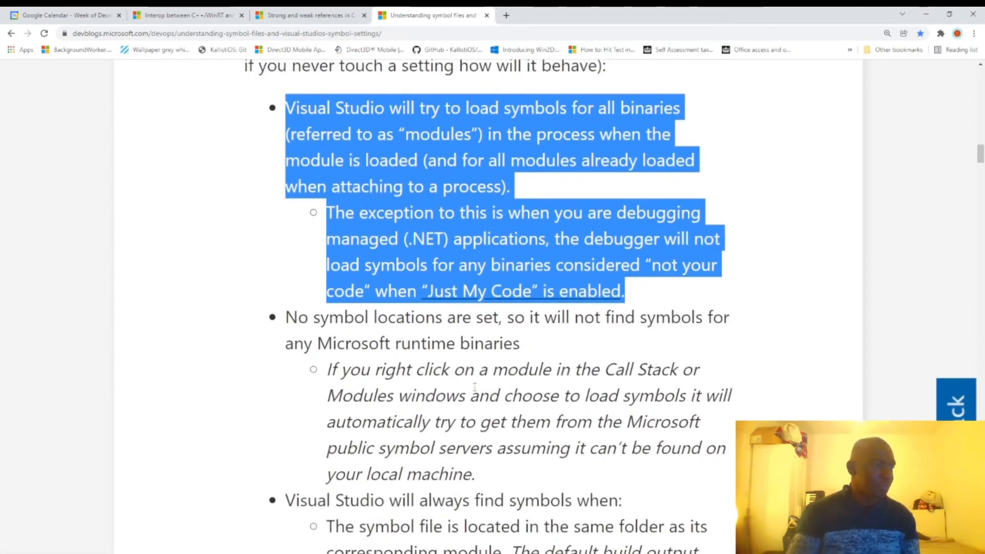
scroll("down", 3)
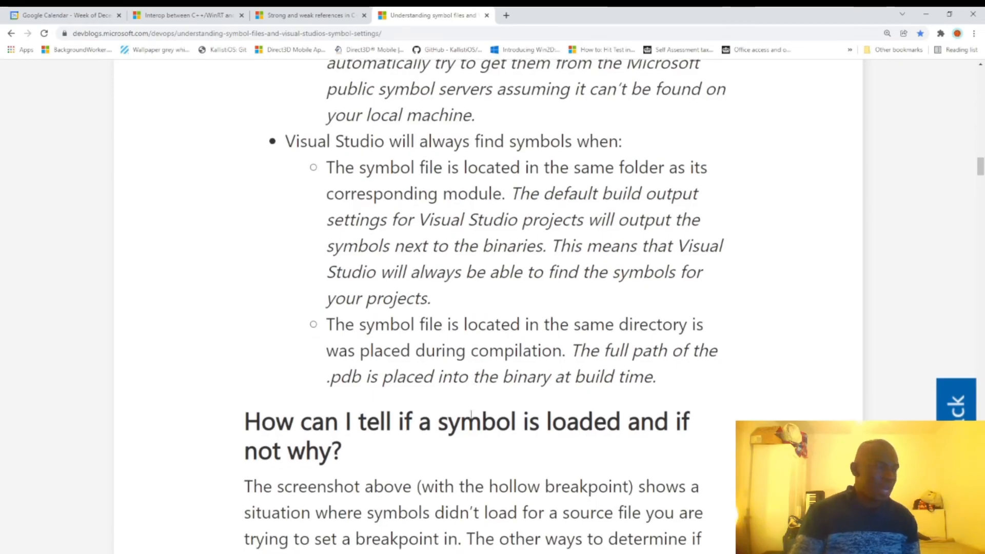
mouse_move(706, 404)
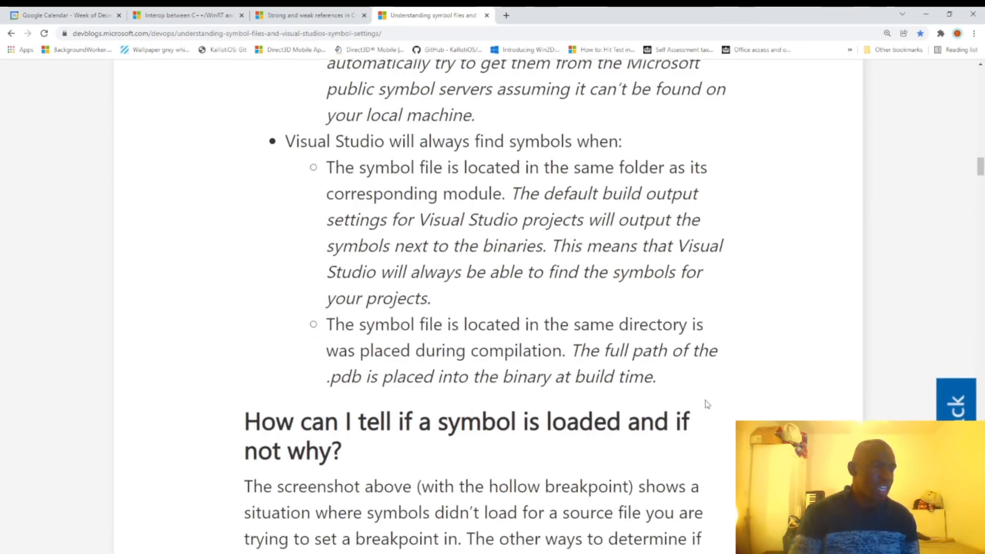
scroll("down", 3)
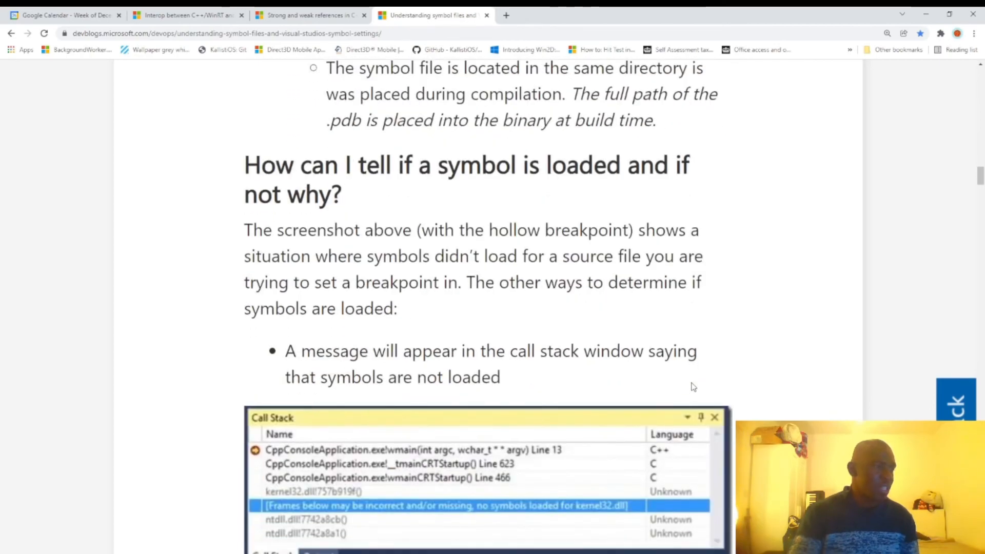
mouse_move(741, 377)
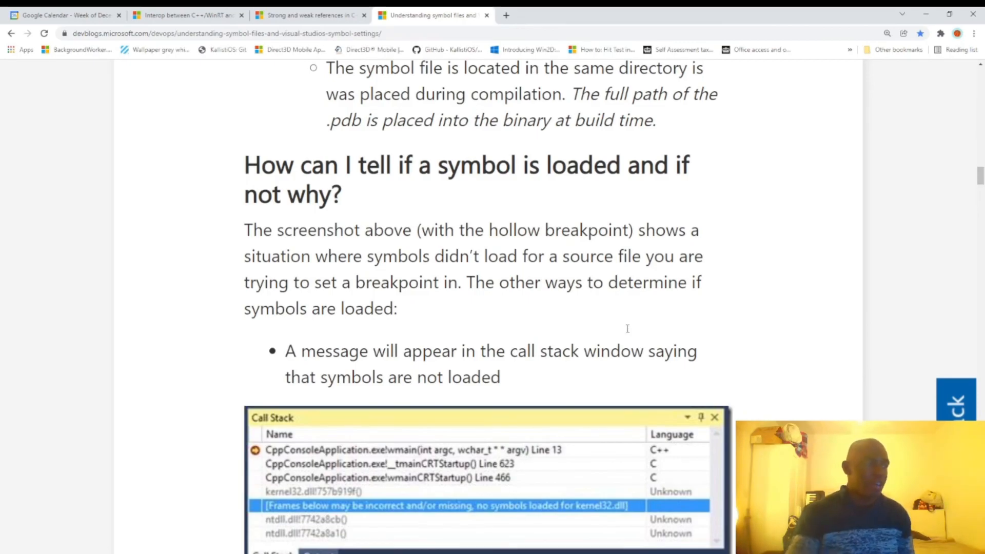
mouse_move(558, 379)
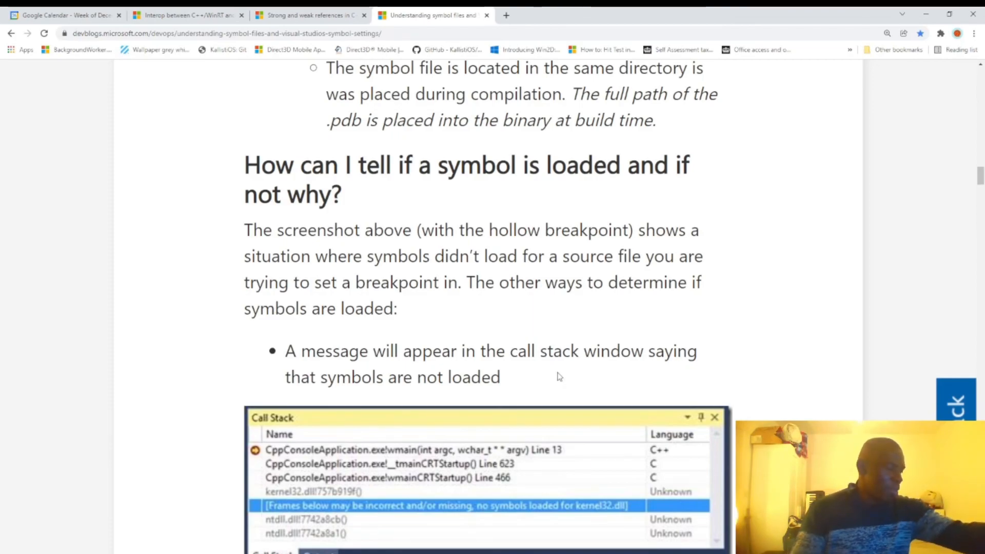
mouse_move(538, 371)
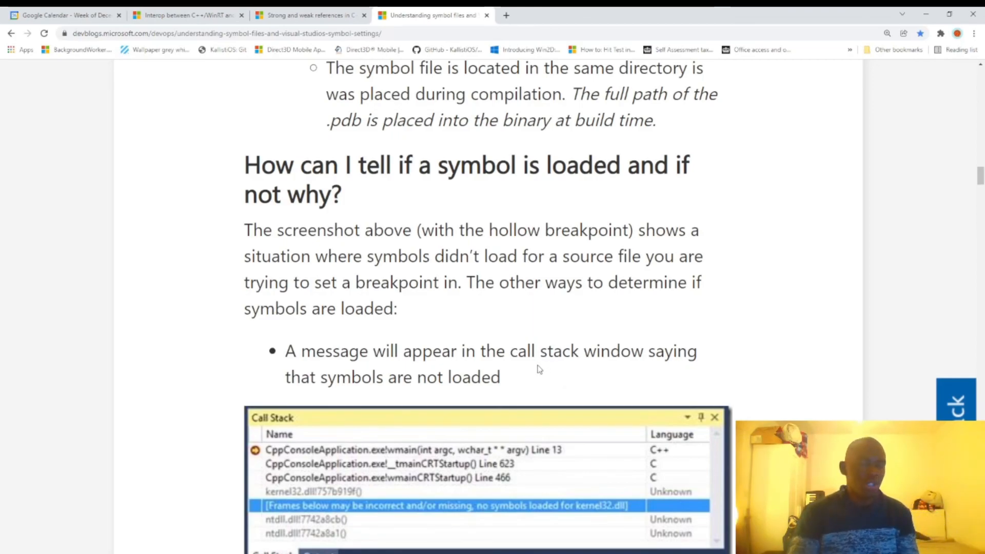